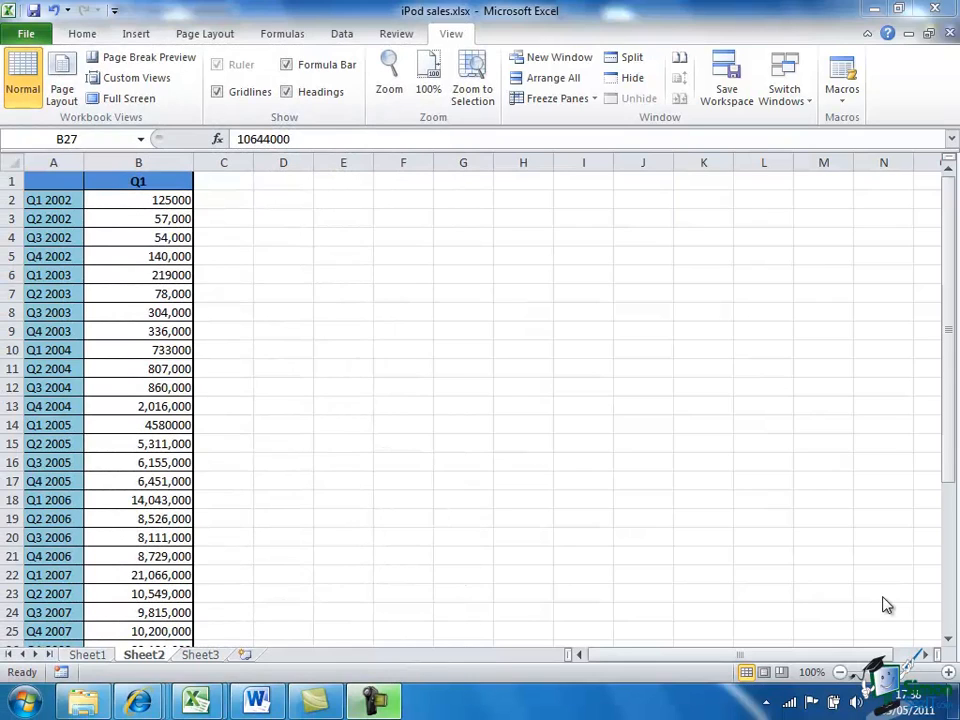
{"action": "mouse_move", "coordinate": [813, 604]}
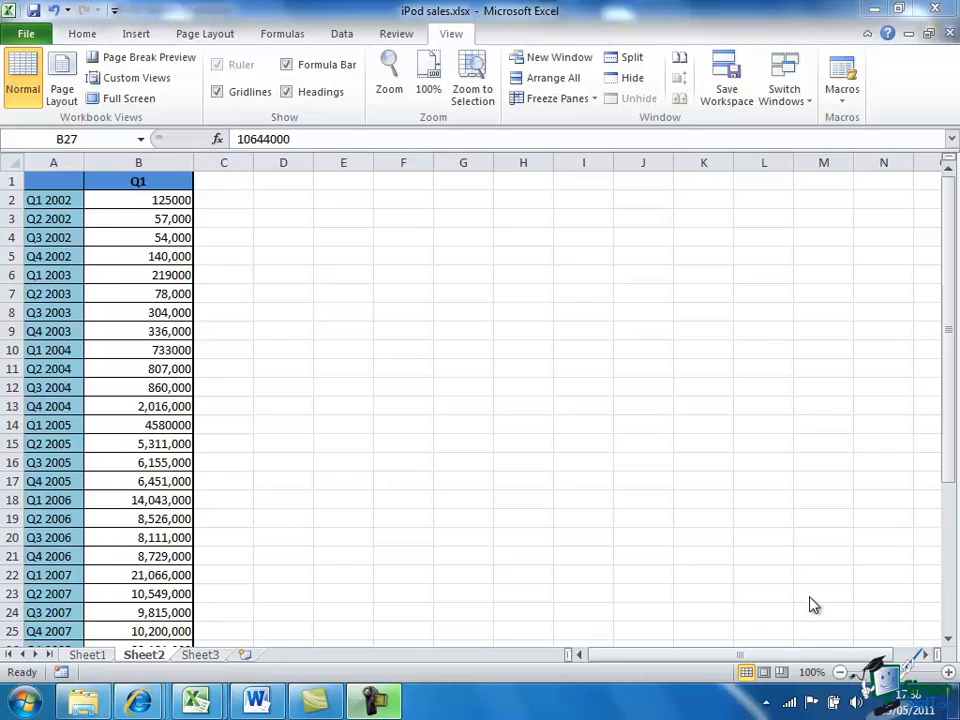
{"action": "mouse_move", "coordinate": [630, 567]}
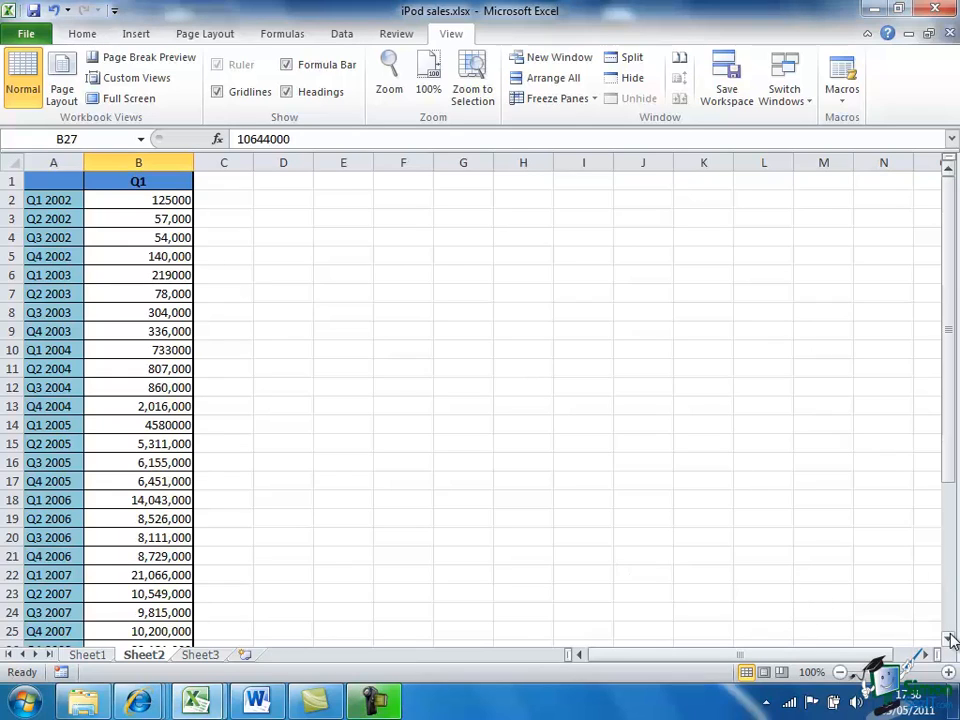
- Scroll down the worksheet to view the Q1 sales chart beside the data table
{"action": "scroll", "scroll_direction": "down", "scroll_amount": 3}
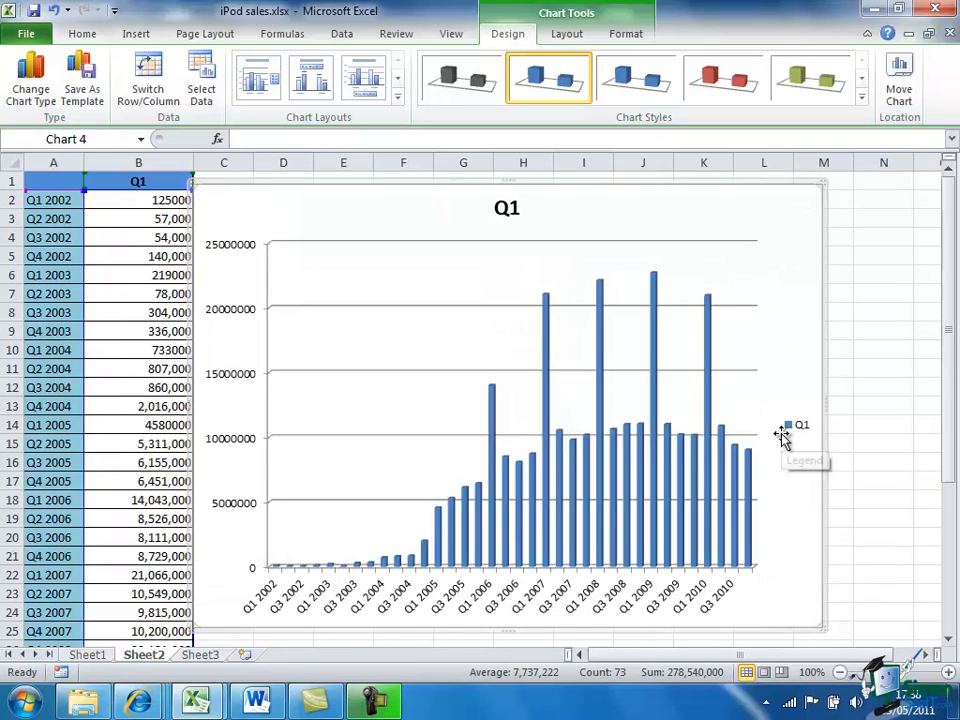
{"action": "mouse_move", "coordinate": [789, 424]}
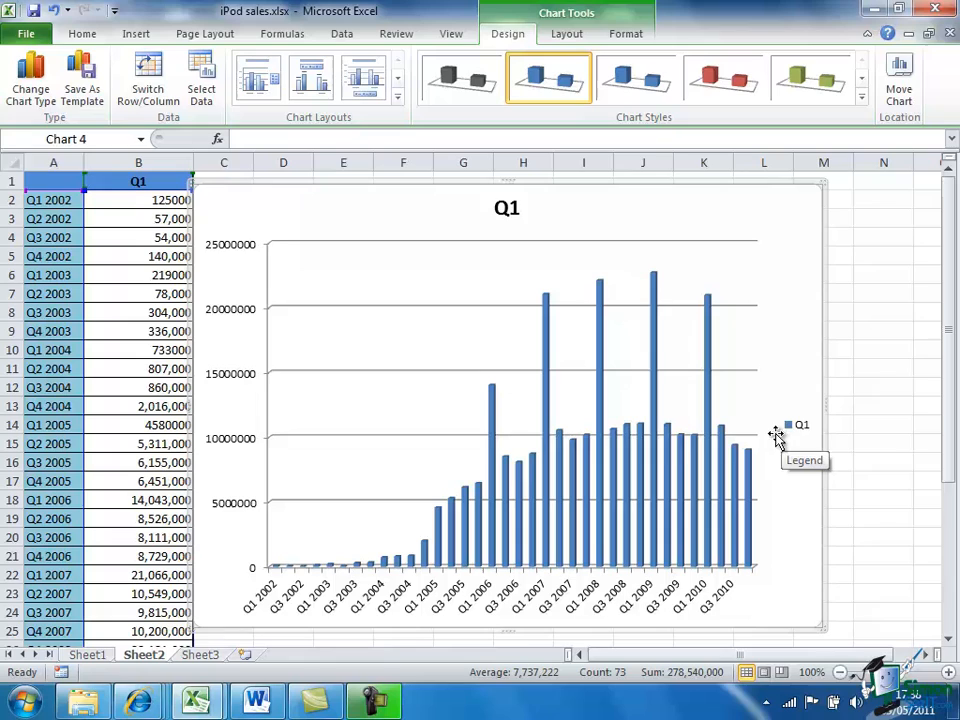
{"action": "mouse_move", "coordinate": [278, 560]}
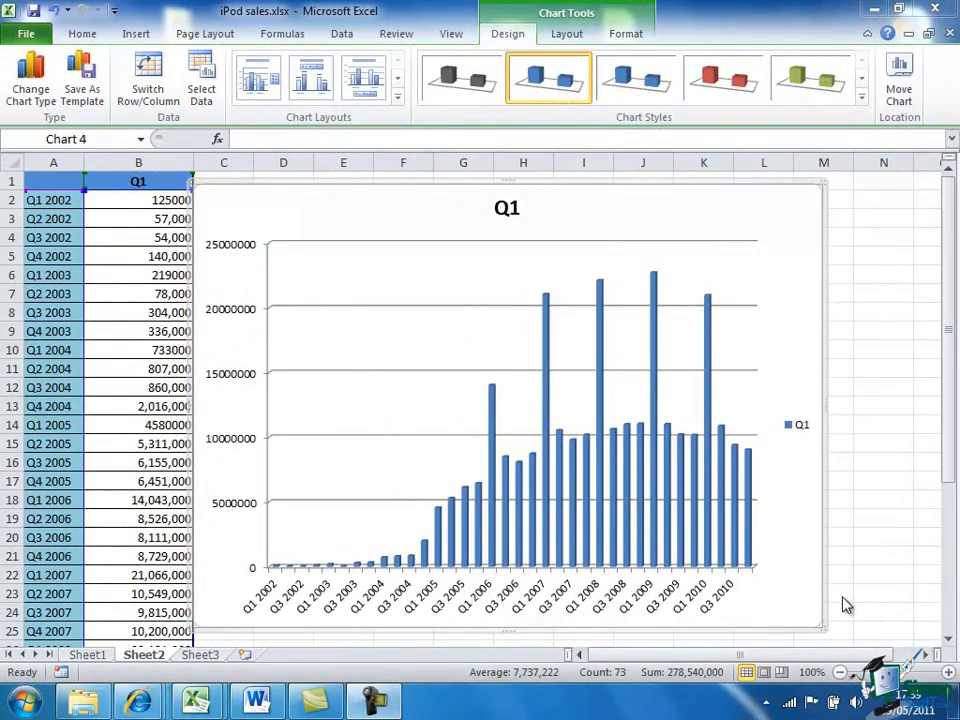
{"action": "mouse_move", "coordinate": [843, 590]}
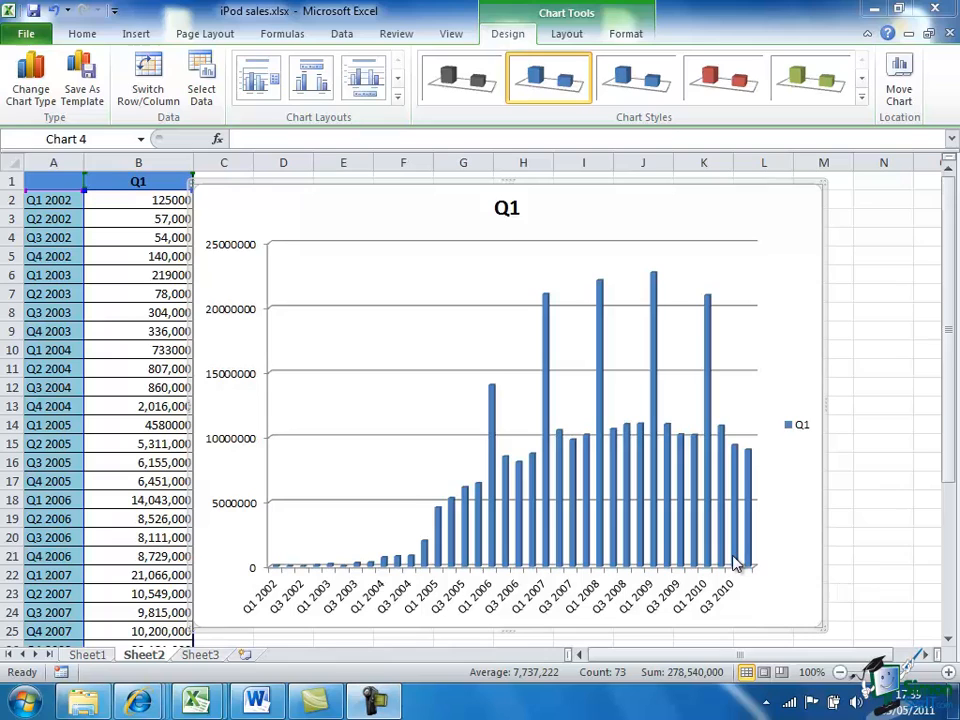
{"action": "mouse_move", "coordinate": [738, 560]}
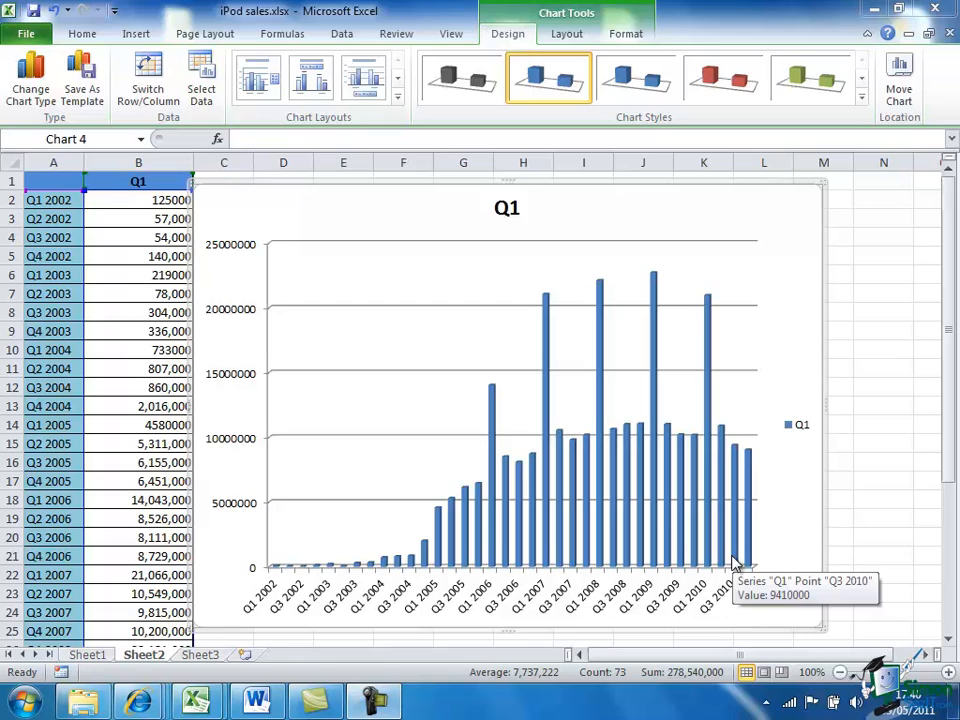
{"action": "mouse_move", "coordinate": [563, 334]}
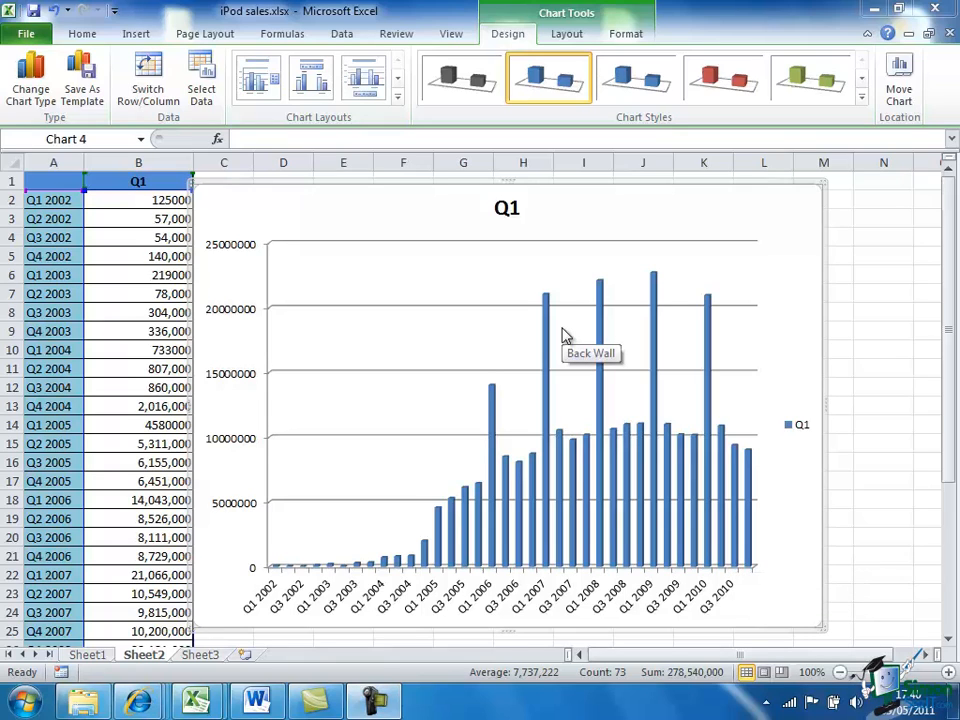
{"action": "mouse_move", "coordinate": [538, 297]}
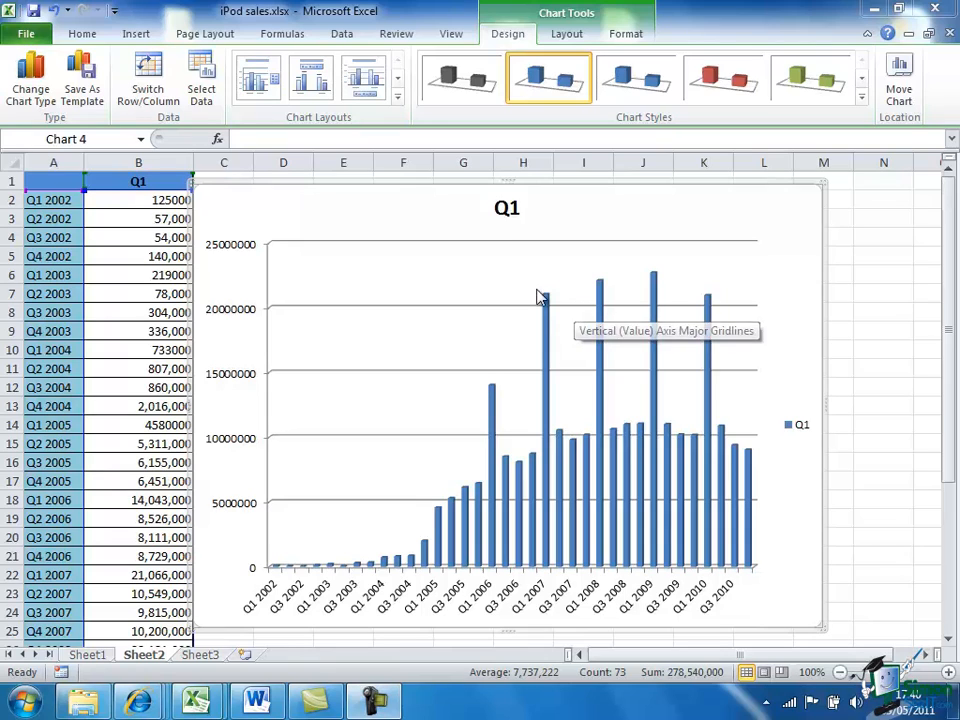
{"action": "mouse_move", "coordinate": [278, 565]}
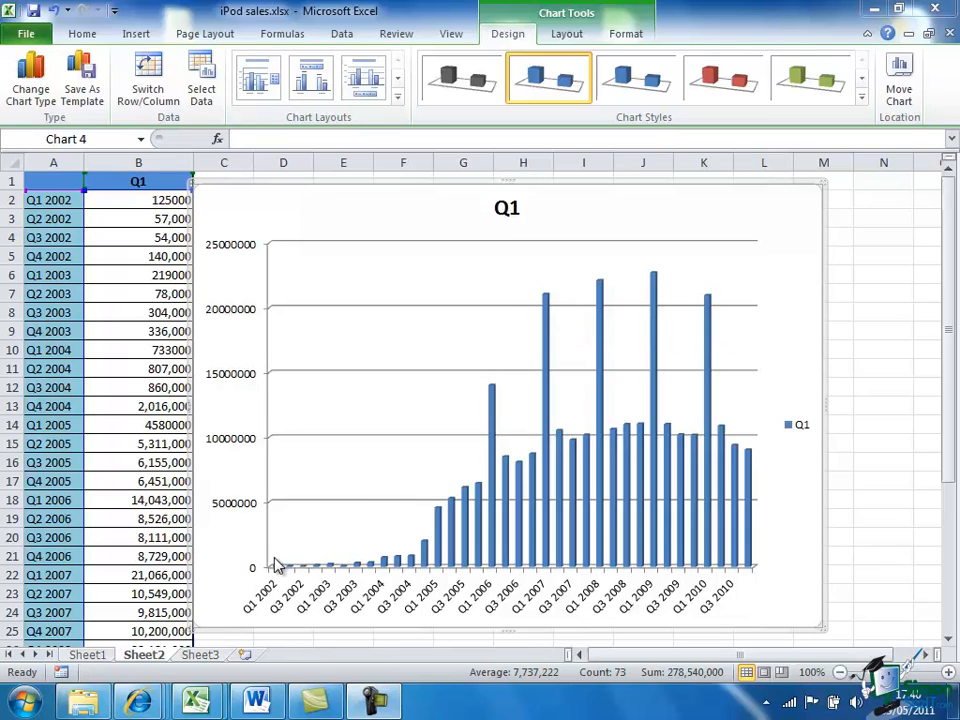
{"action": "mouse_move", "coordinate": [278, 568]}
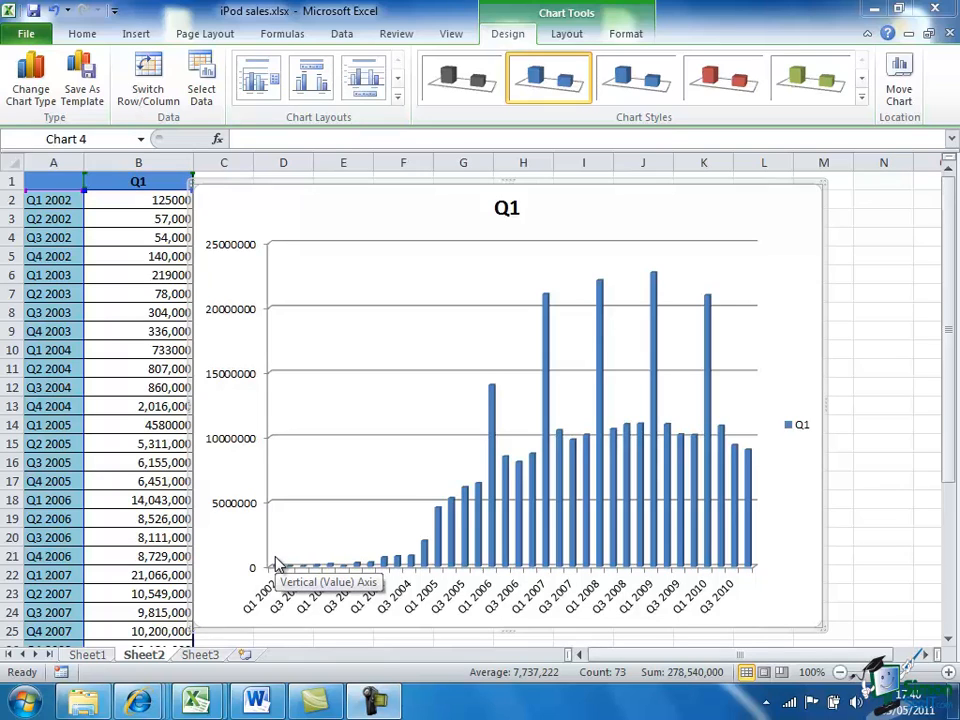
{"action": "mouse_move", "coordinate": [500, 414]}
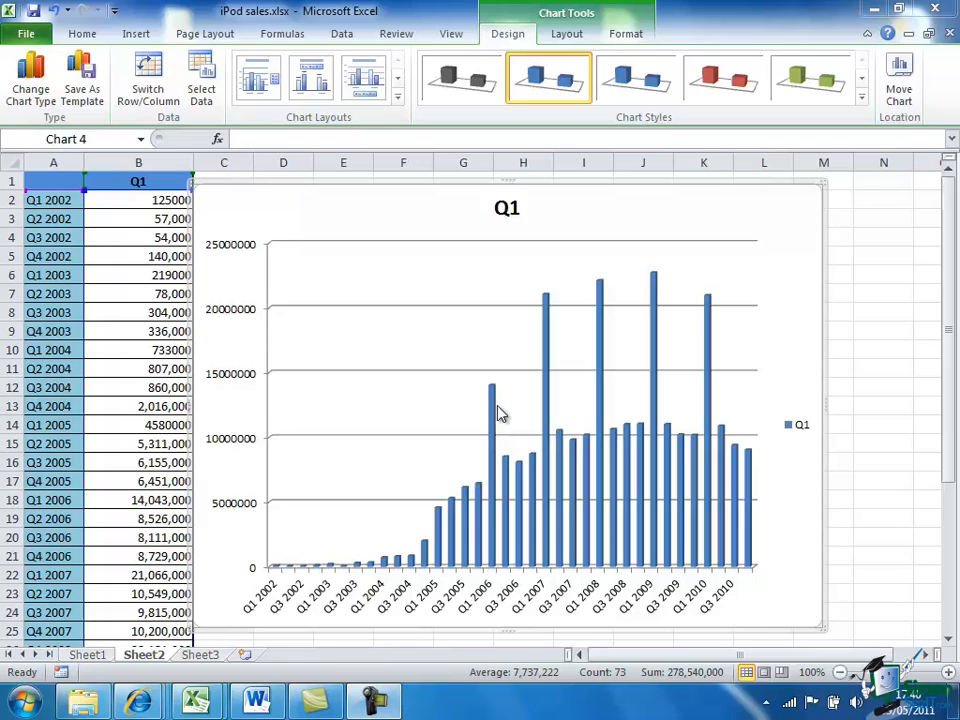
{"action": "mouse_move", "coordinate": [545, 340]}
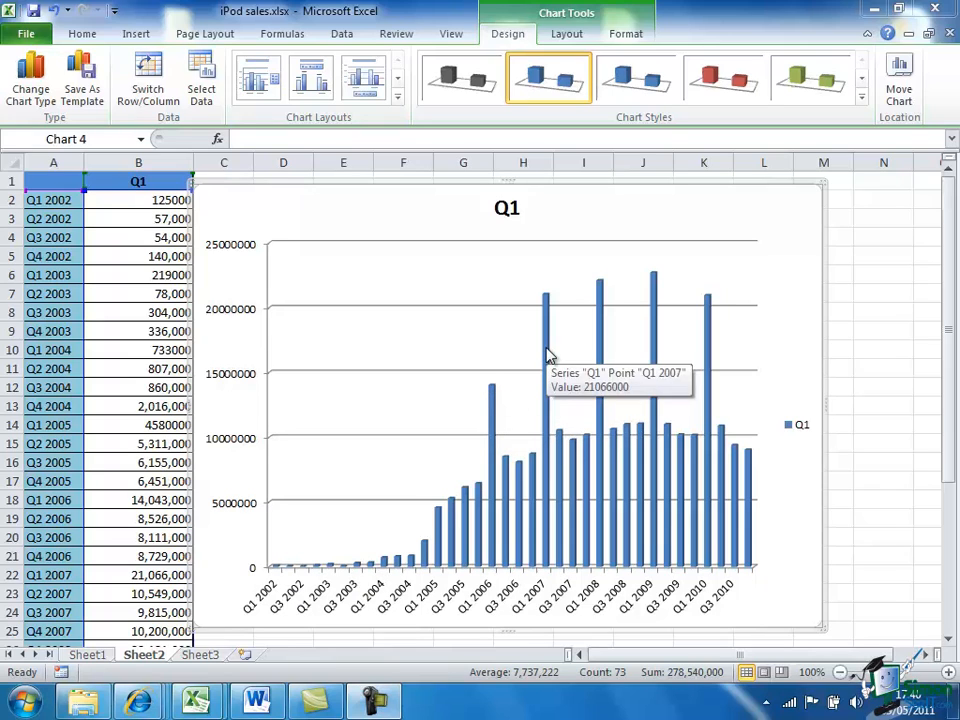
{"action": "mouse_move", "coordinate": [660, 318]}
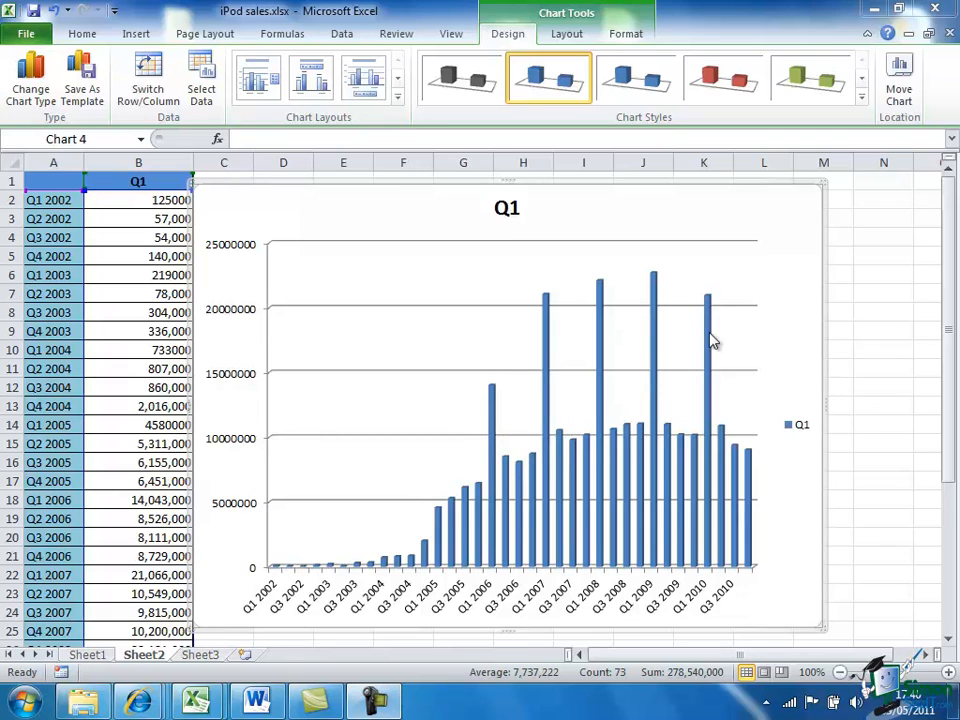
{"action": "mouse_move", "coordinate": [351, 508]}
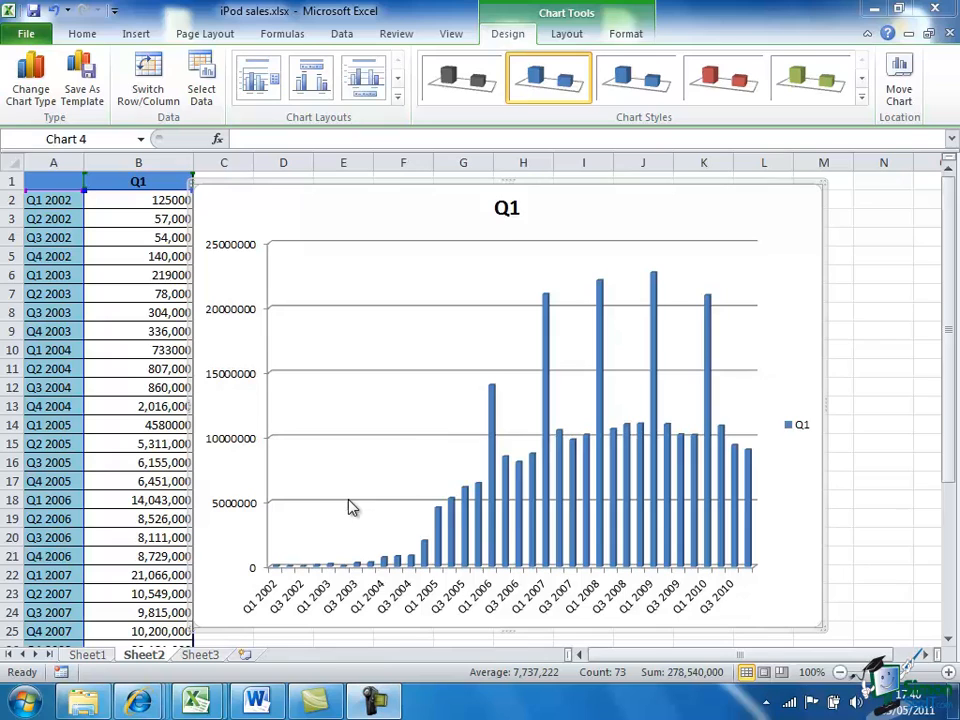
{"action": "mouse_move", "coordinate": [351, 507]}
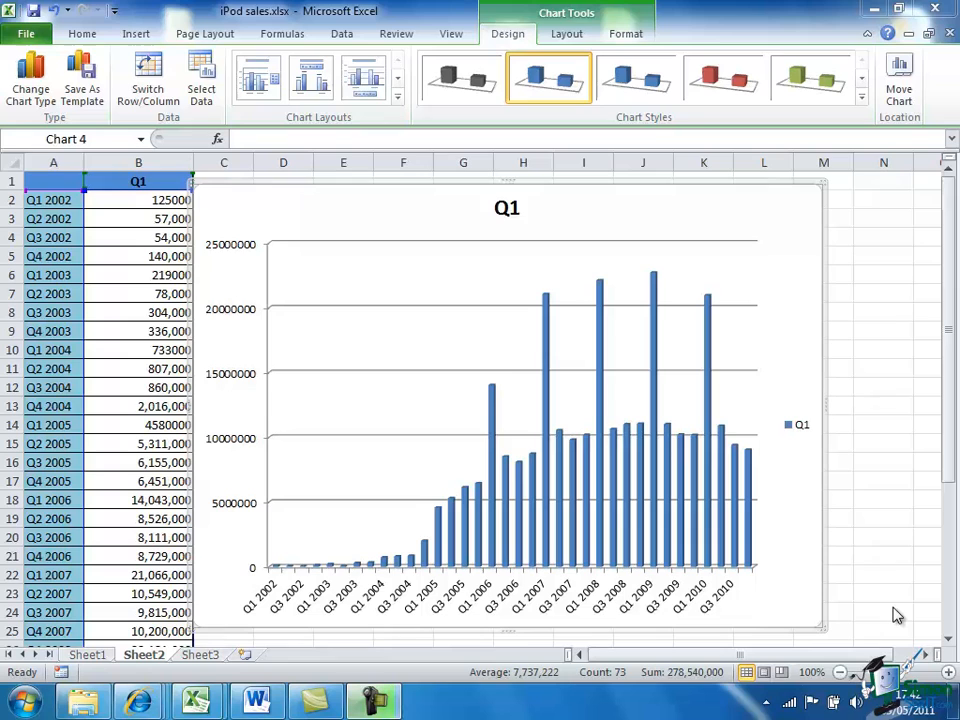
{"action": "mouse_move", "coordinate": [30, 75]}
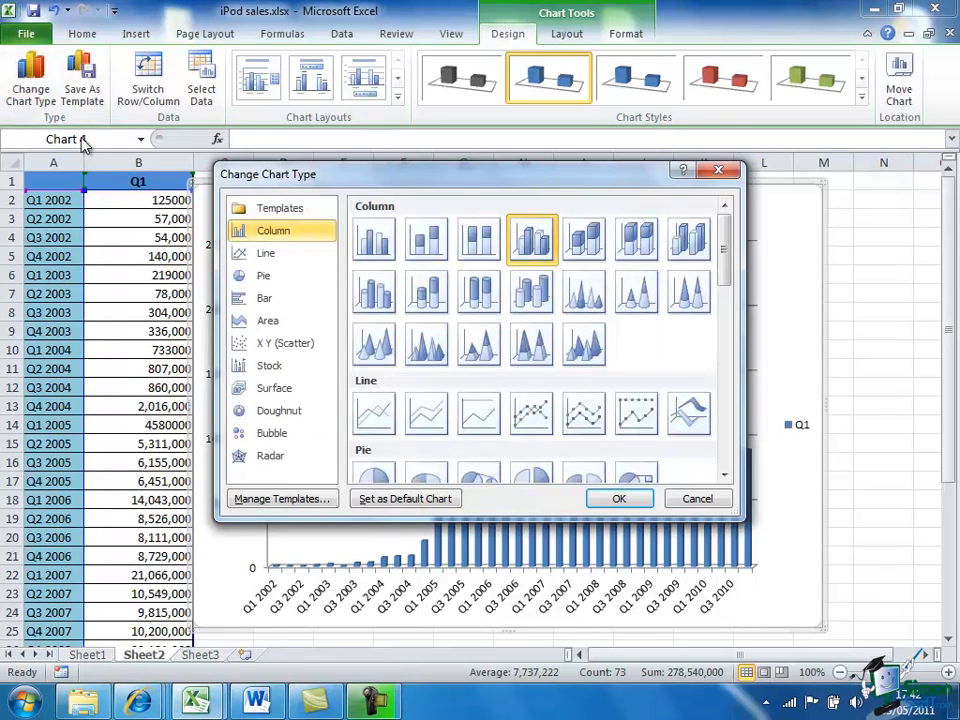
{"action": "mouse_move", "coordinate": [374, 413]}
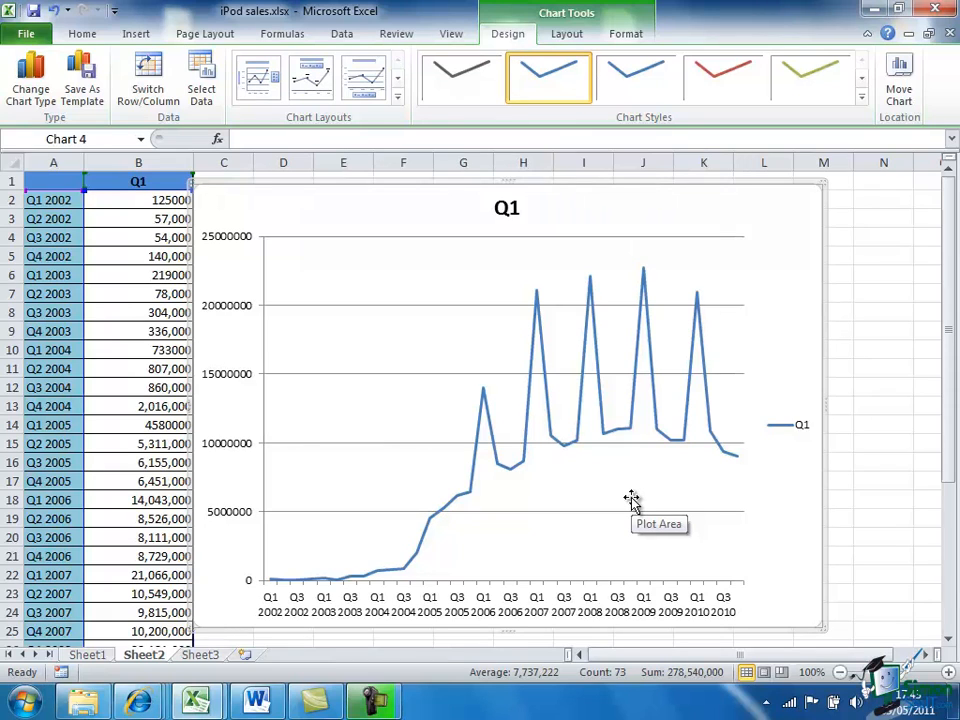
{"action": "mouse_move", "coordinate": [580, 325]}
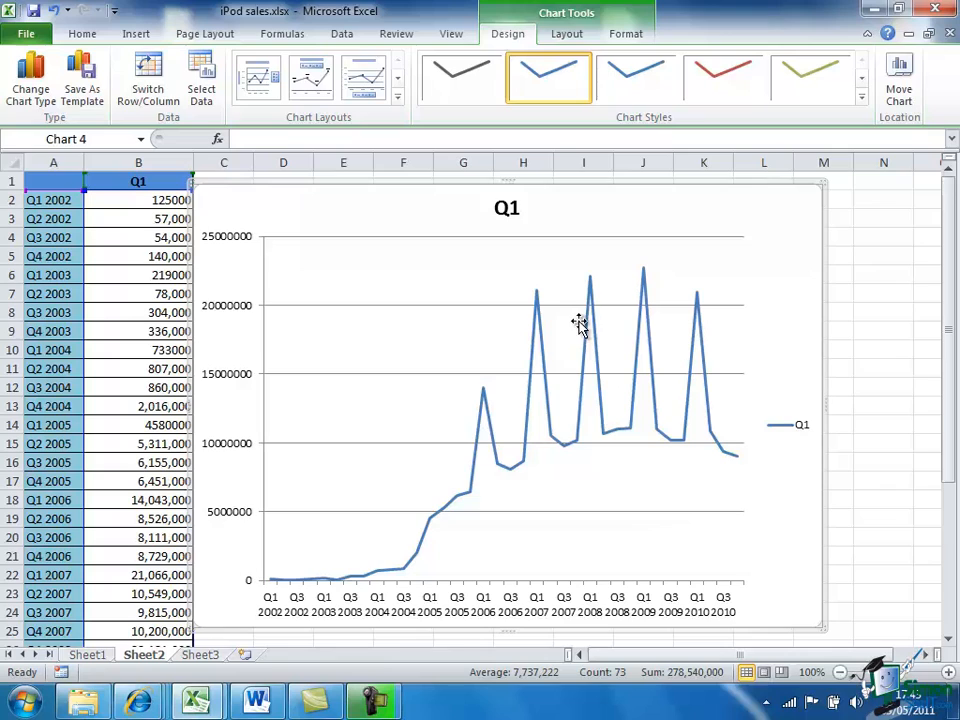
{"action": "mouse_move", "coordinate": [578, 322]}
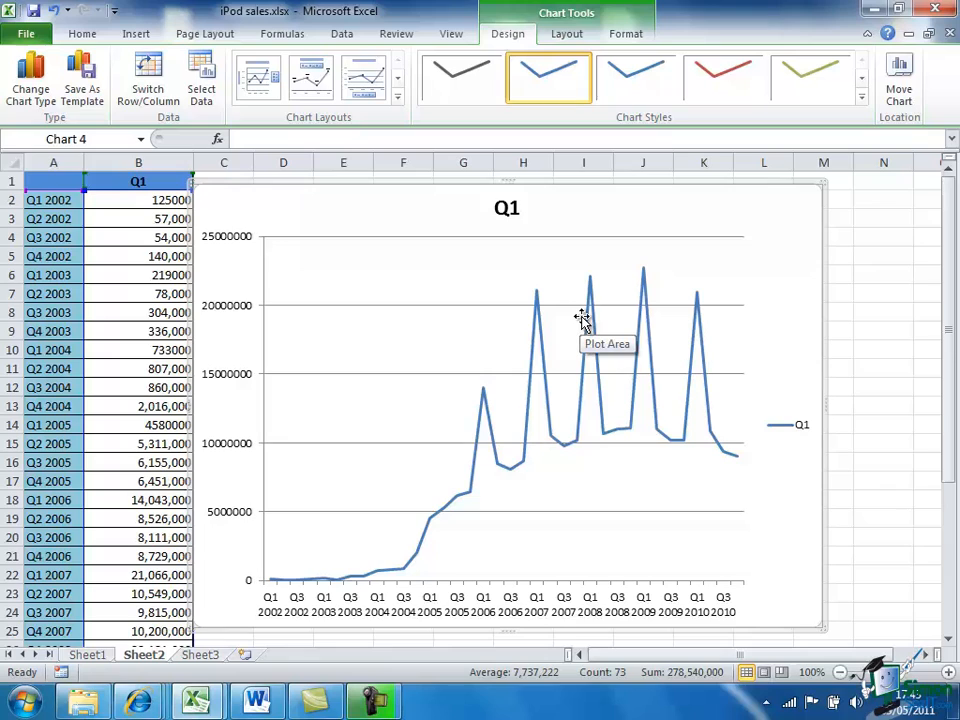
{"action": "mouse_move", "coordinate": [585, 323]}
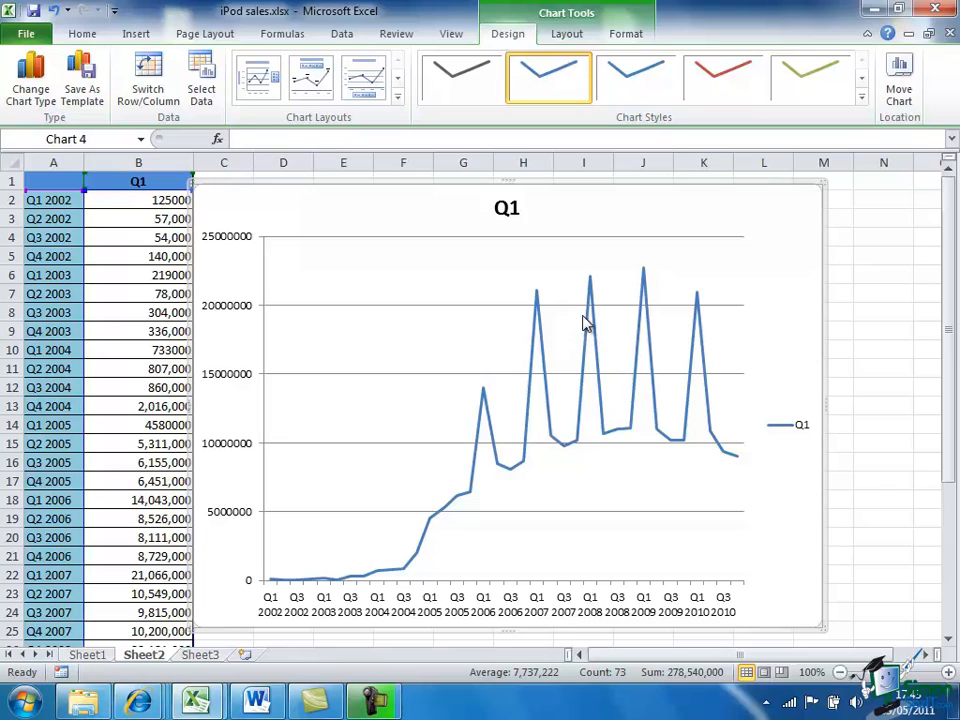
{"action": "mouse_move", "coordinate": [588, 318]}
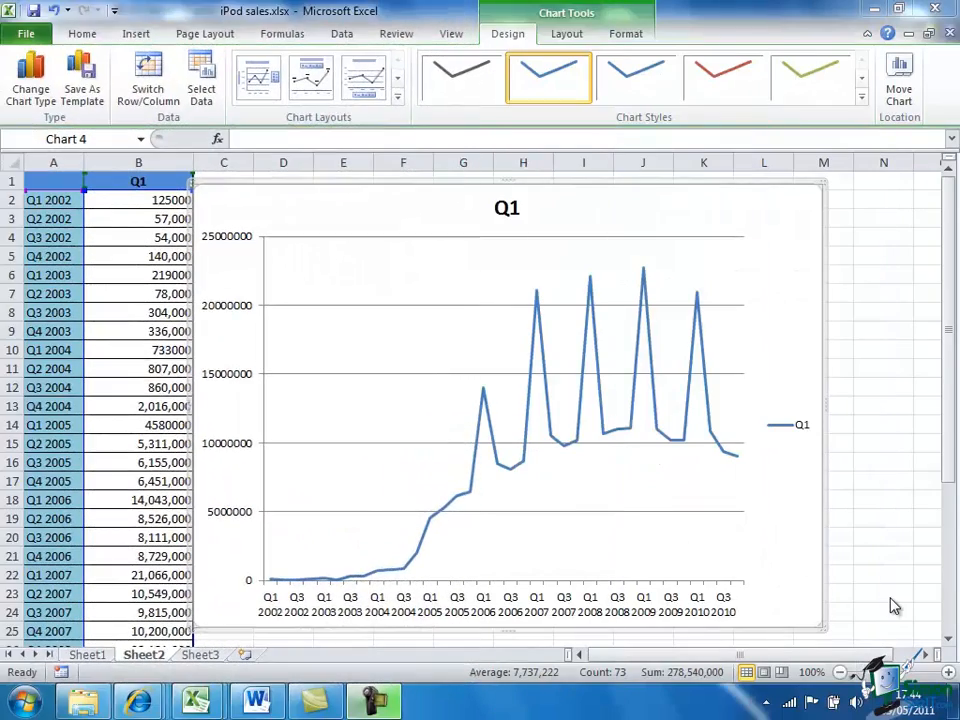
{"action": "mouse_move", "coordinate": [710, 405]}
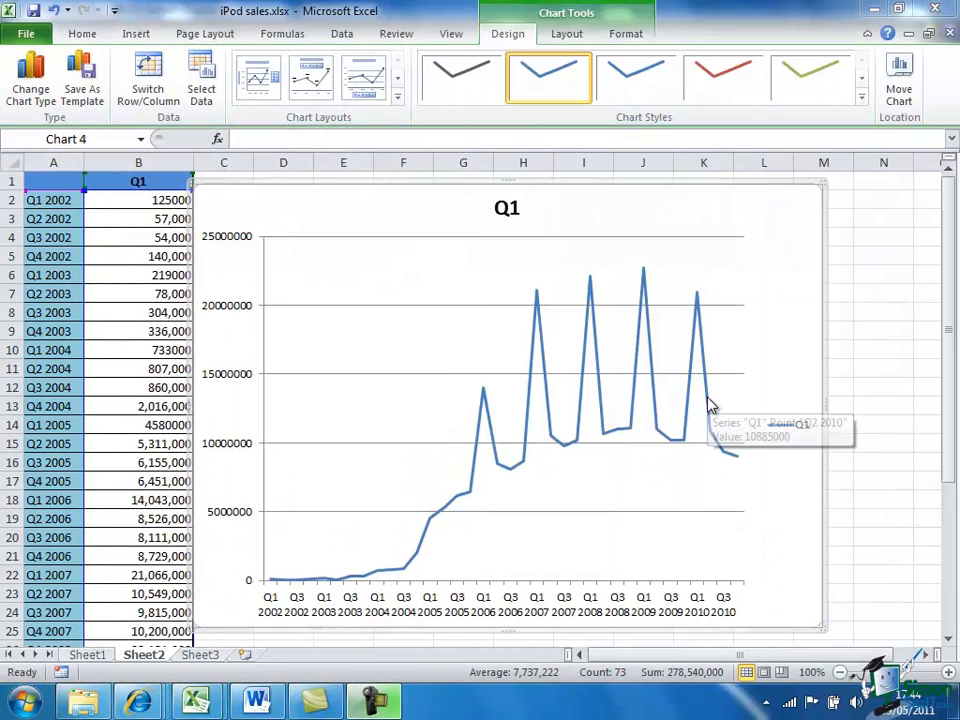
{"action": "mouse_move", "coordinate": [710, 405]}
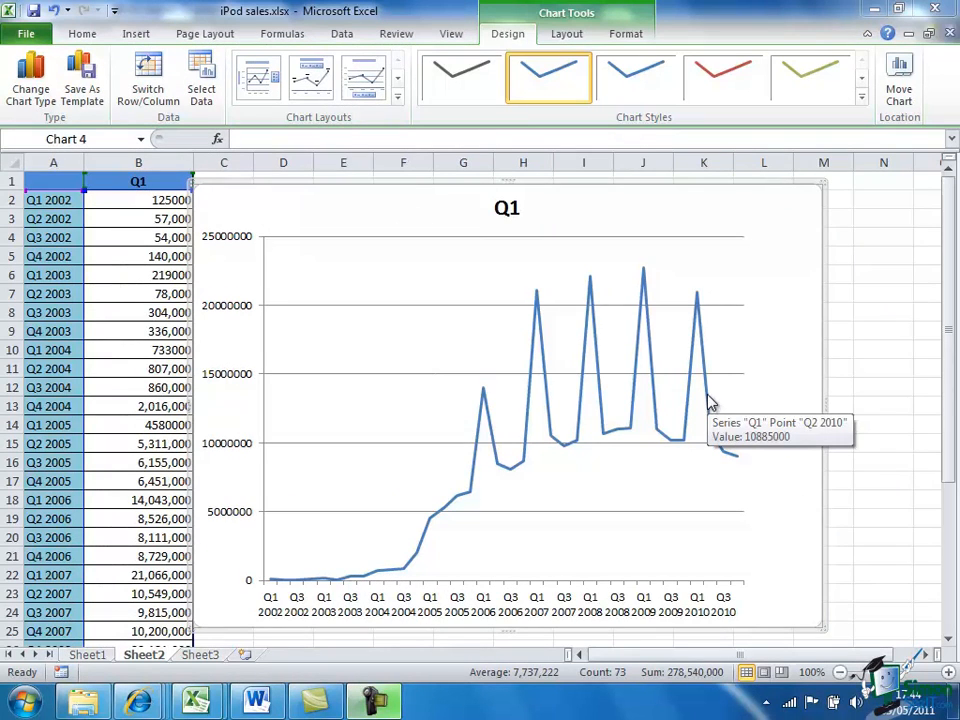
{"action": "mouse_move", "coordinate": [703, 398]}
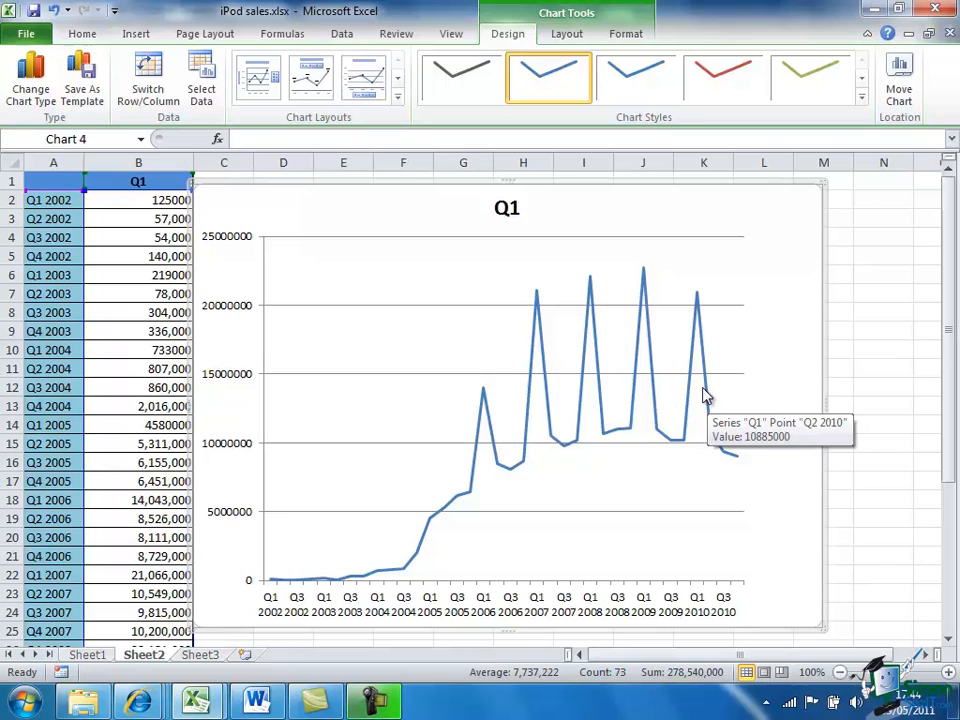
- Add a linear trendline to the Q1 sales series and move its settings panel aside
{"action": "right_click", "coordinate": [705, 395]}
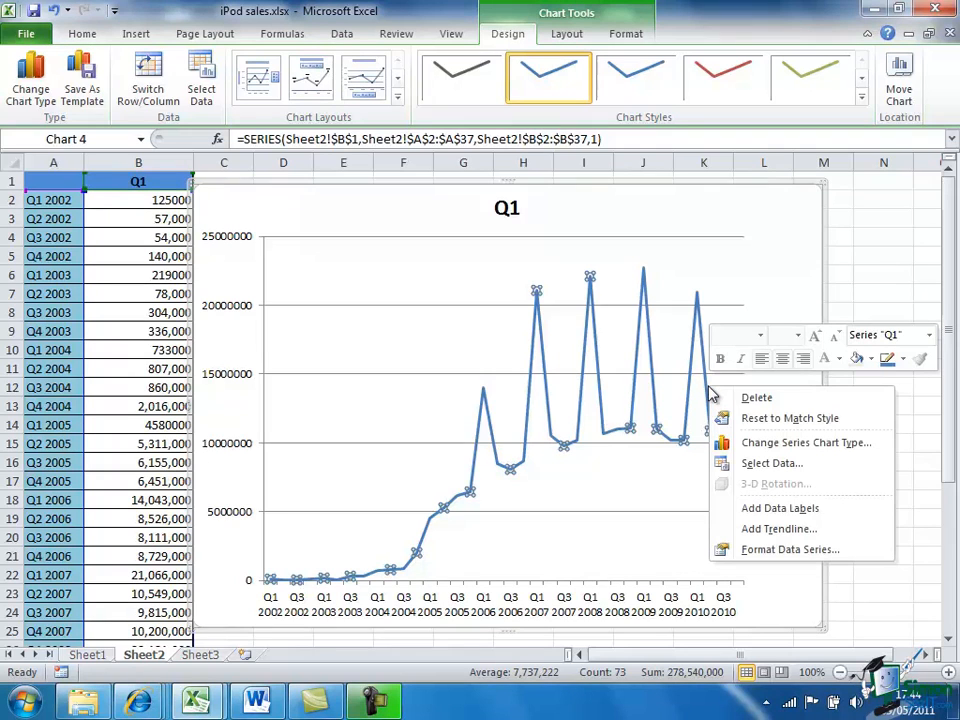
{"action": "mouse_move", "coordinate": [779, 528]}
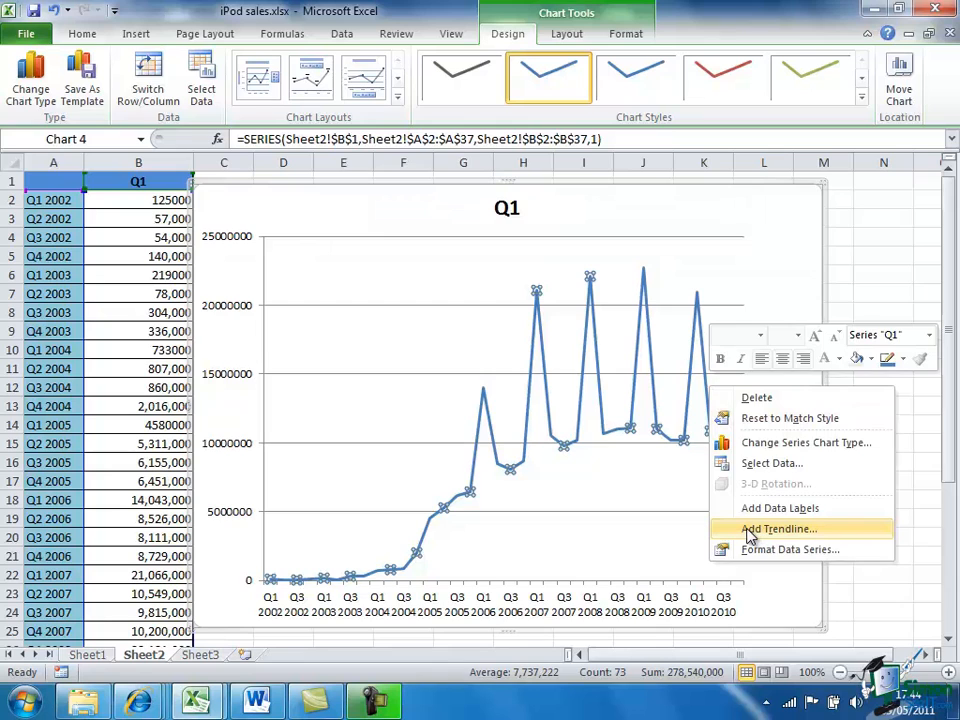
{"action": "left_click", "coordinate": [779, 528]}
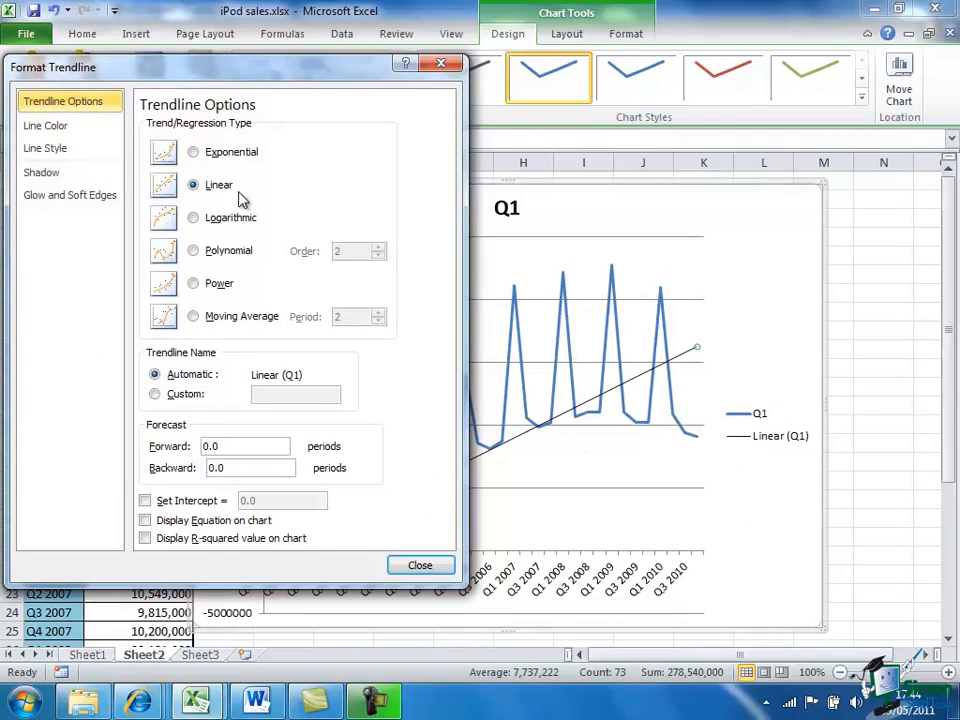
{"action": "mouse_move", "coordinate": [230, 70]}
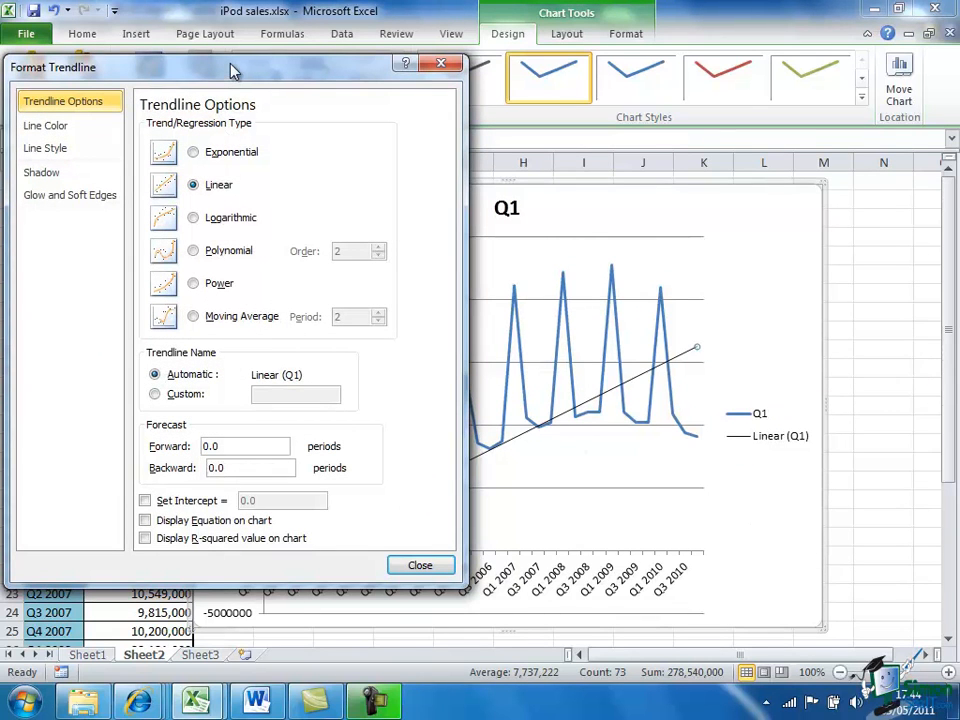
{"action": "left_click_drag", "start_coordinate": [230, 67], "coordinate": [175, 487]}
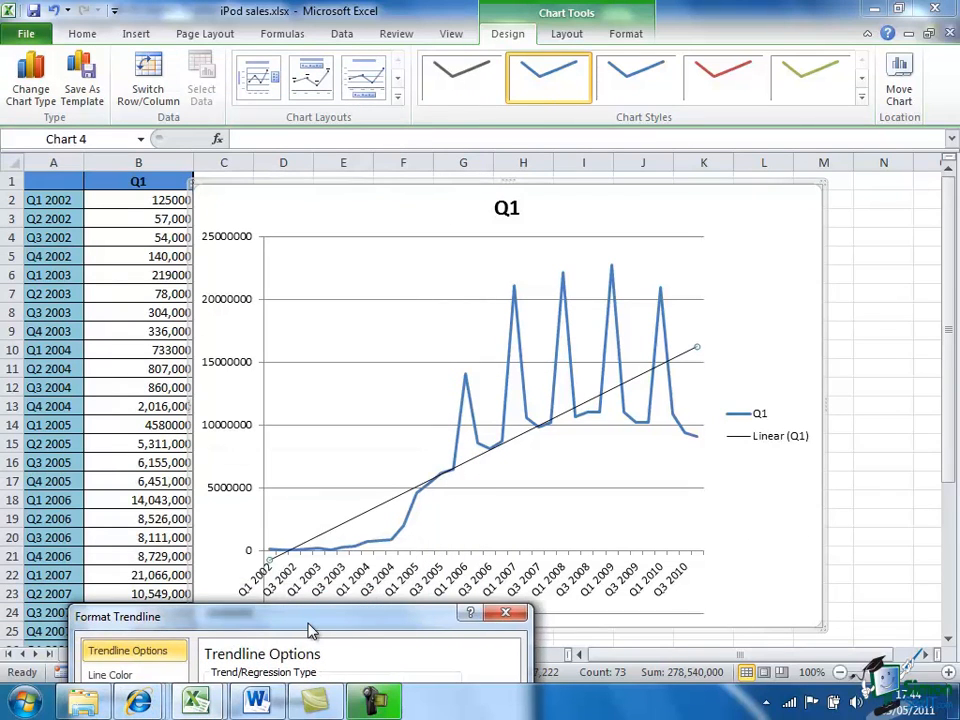
{"action": "mouse_move", "coordinate": [318, 550]}
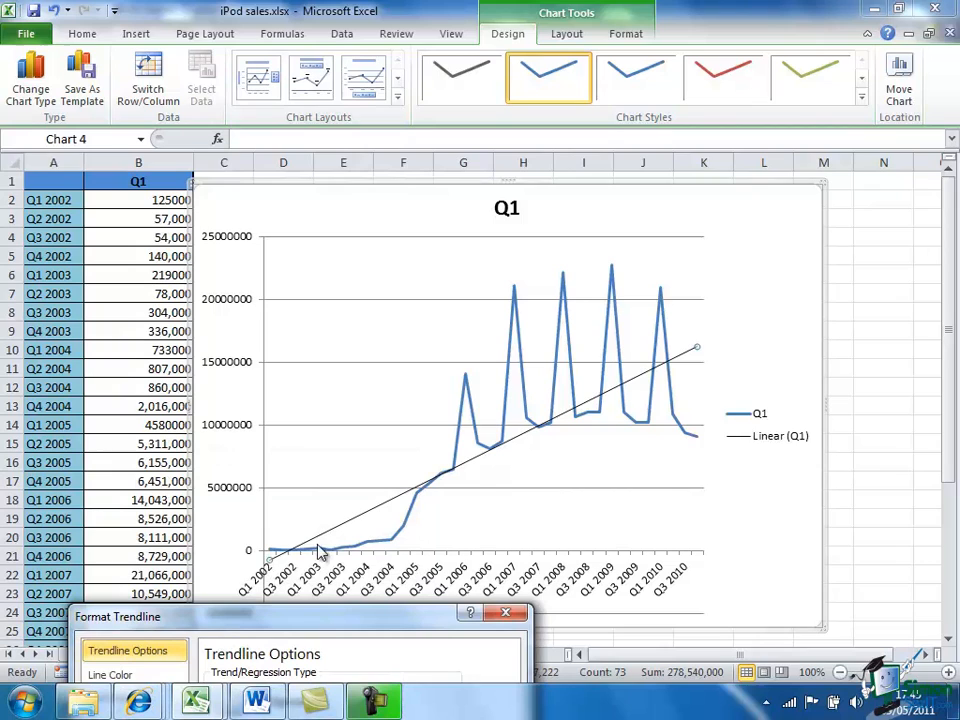
{"action": "mouse_move", "coordinate": [778, 332]}
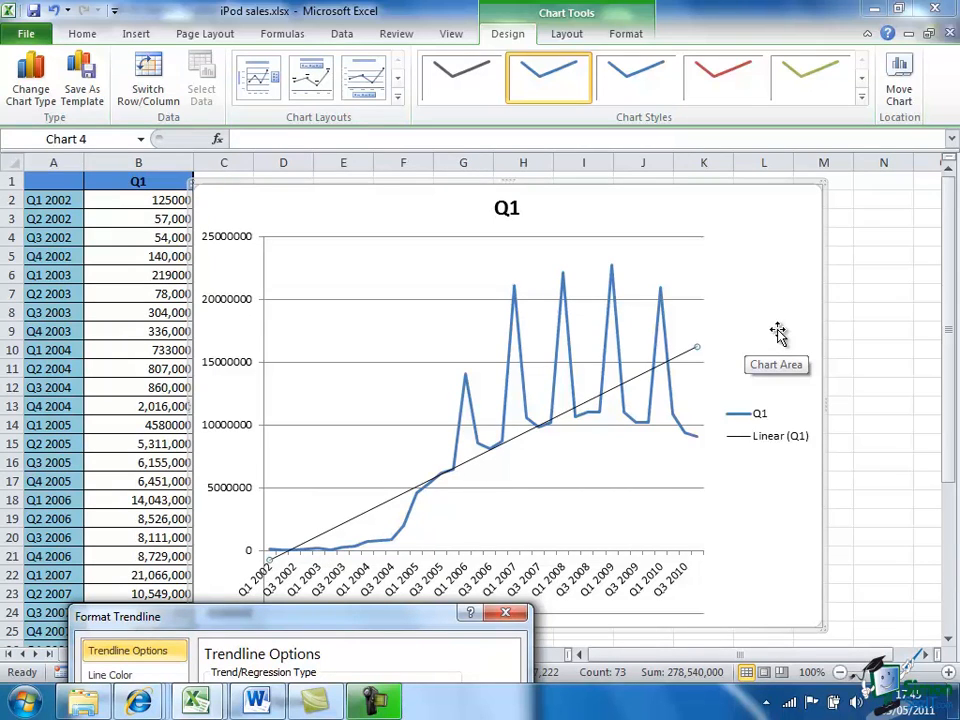
{"action": "mouse_move", "coordinate": [265, 585]}
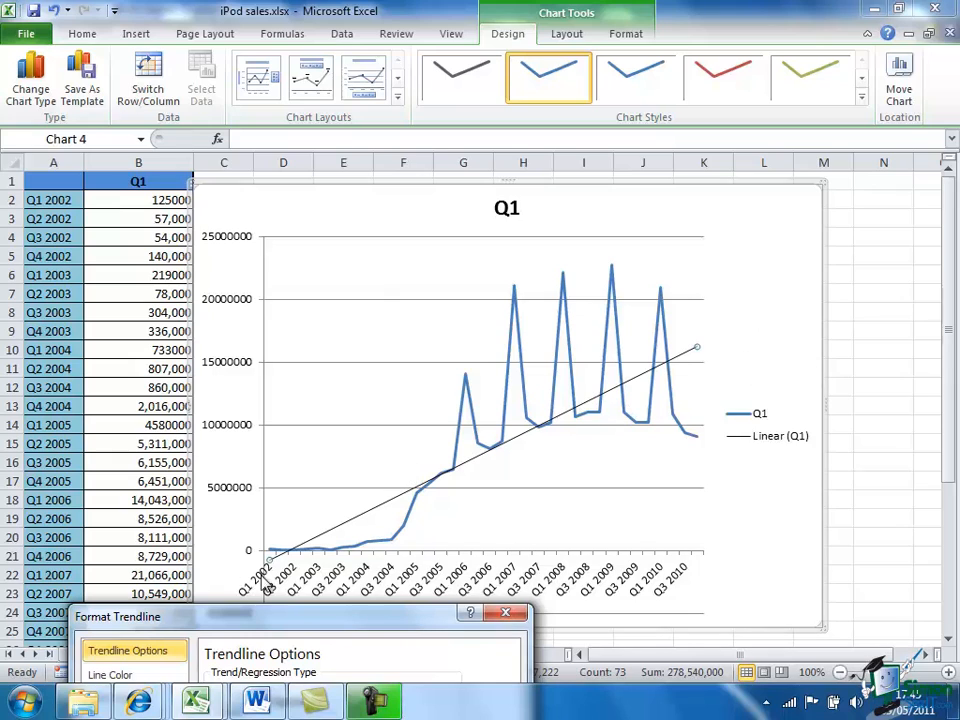
{"action": "mouse_move", "coordinate": [567, 432]}
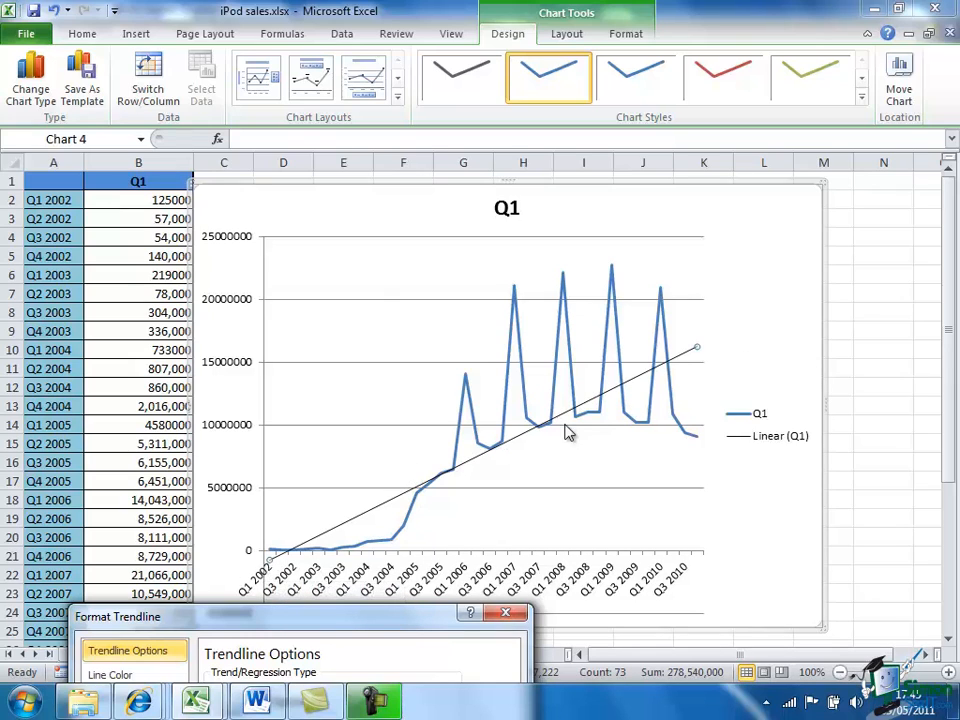
{"action": "mouse_move", "coordinate": [705, 345]}
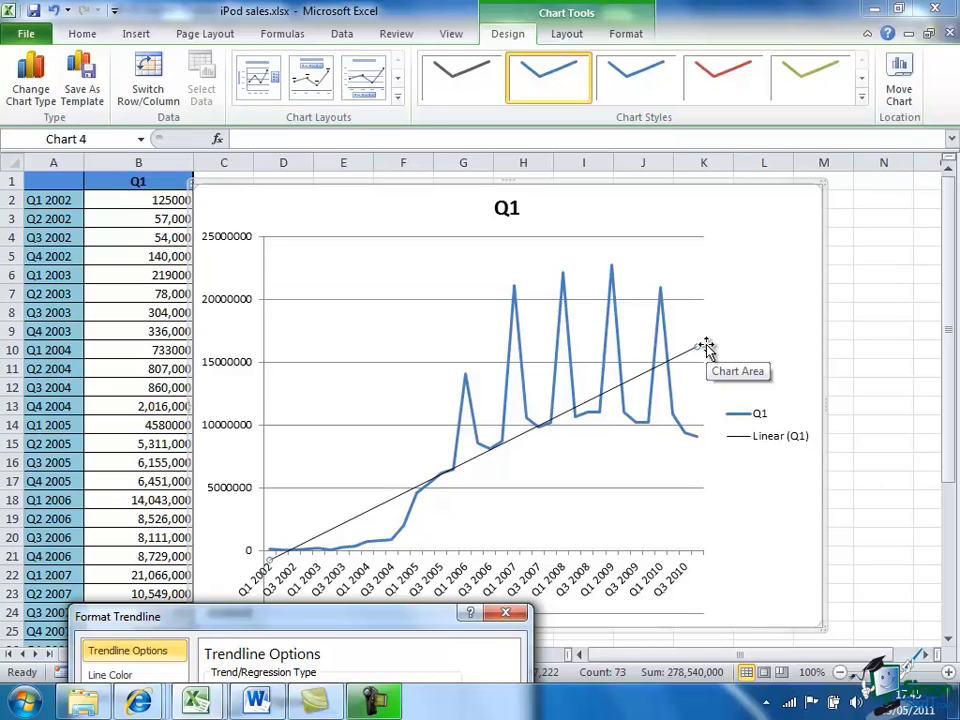
{"action": "mouse_move", "coordinate": [365, 628]}
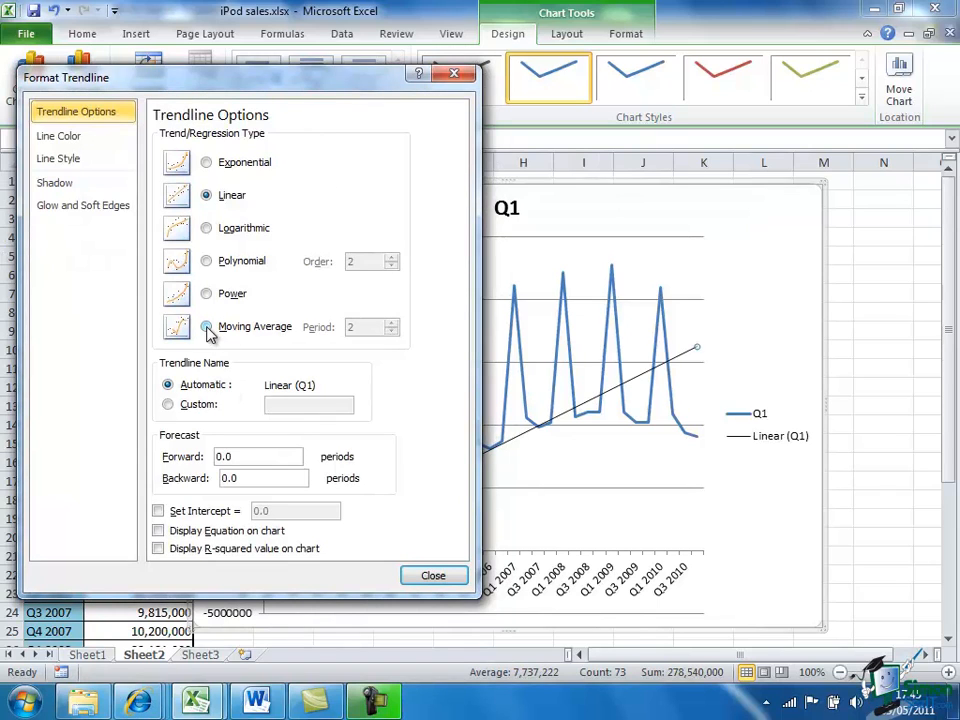
- Change the trendline to a moving average with a period of 4
{"action": "left_click", "coordinate": [207, 327]}
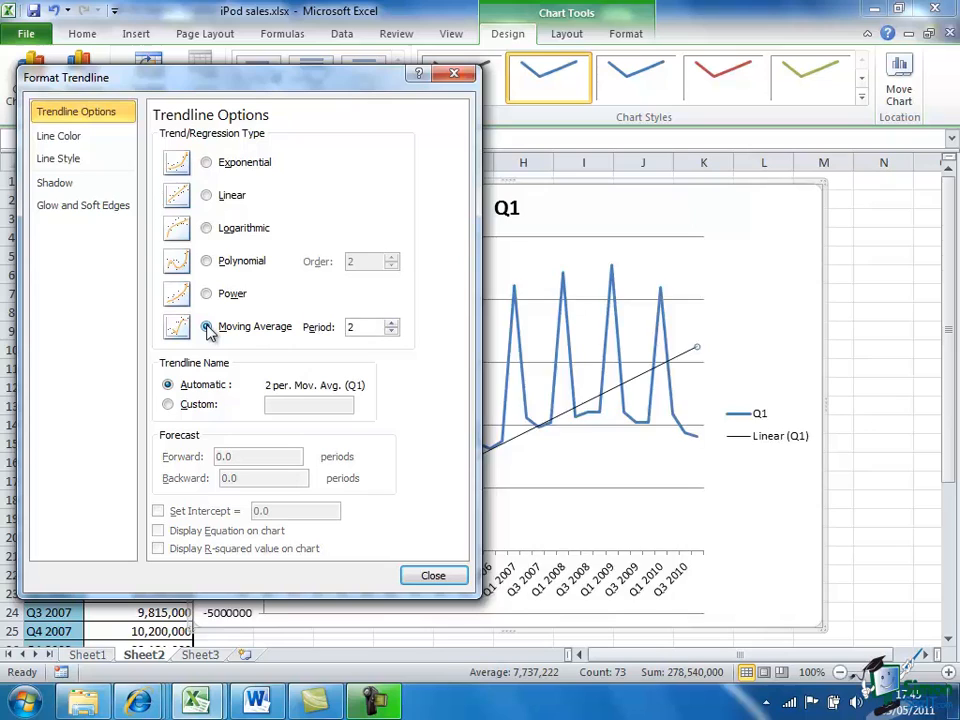
{"action": "left_click", "coordinate": [207, 327]}
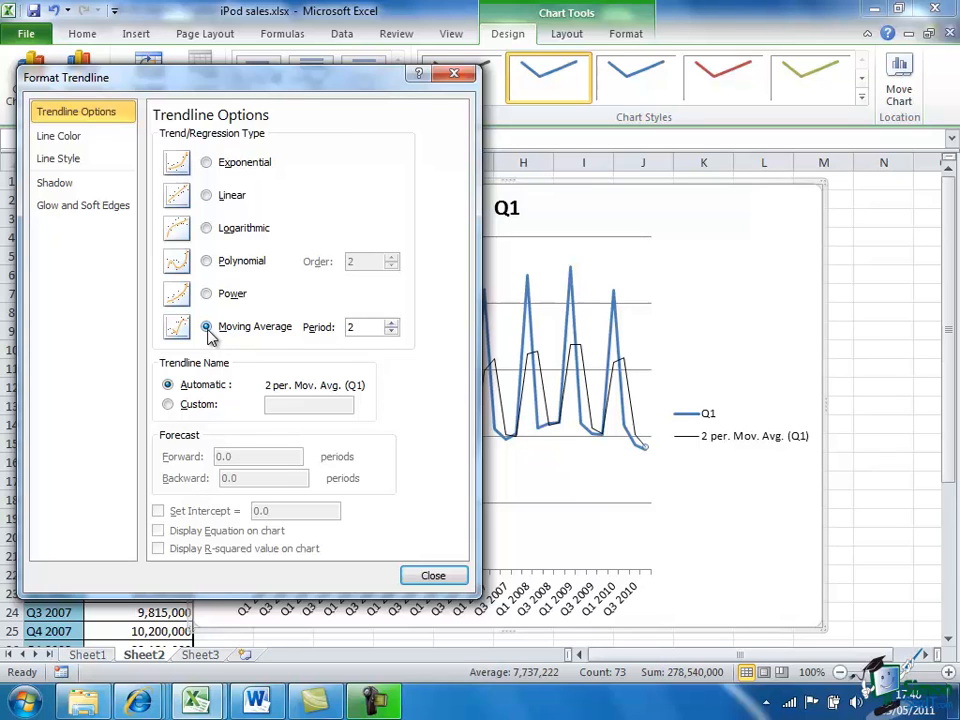
{"action": "mouse_move", "coordinate": [368, 78]}
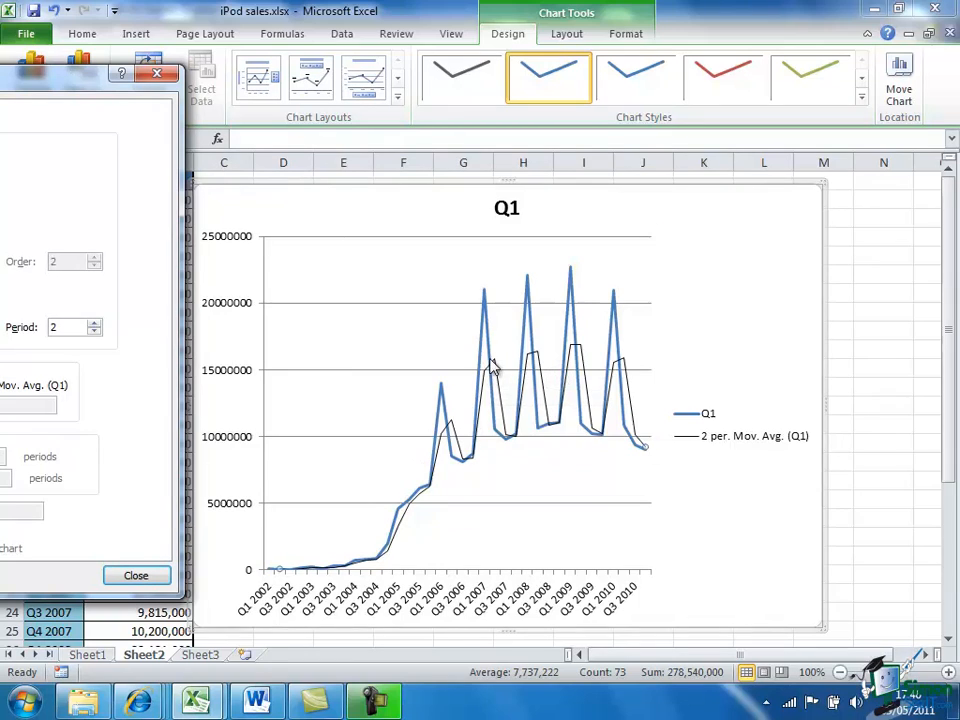
{"action": "mouse_move", "coordinate": [580, 352]}
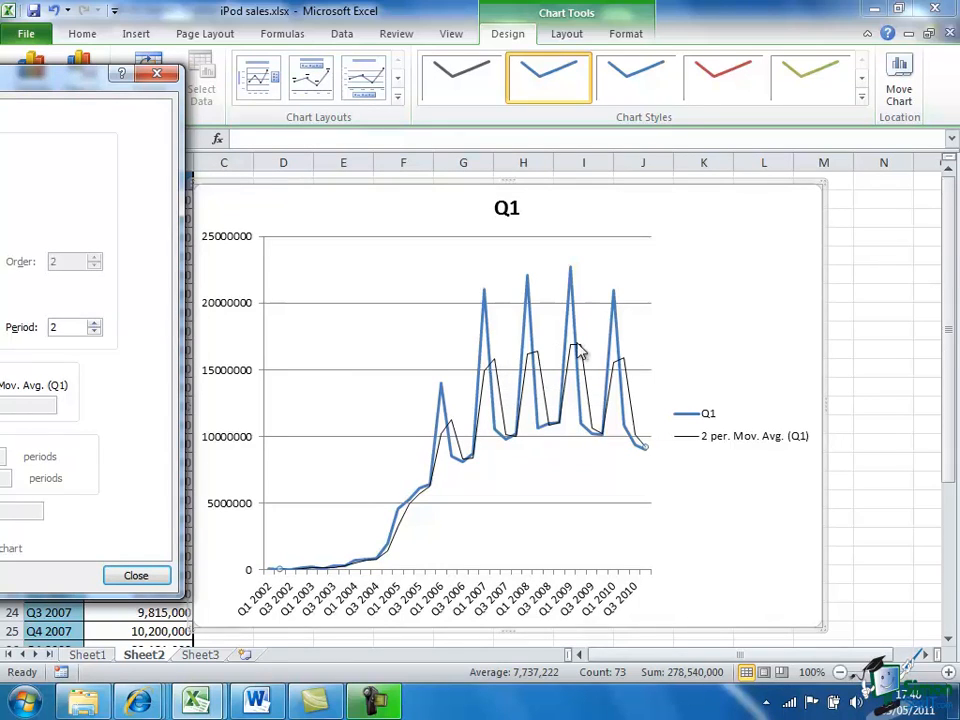
{"action": "mouse_move", "coordinate": [628, 363]}
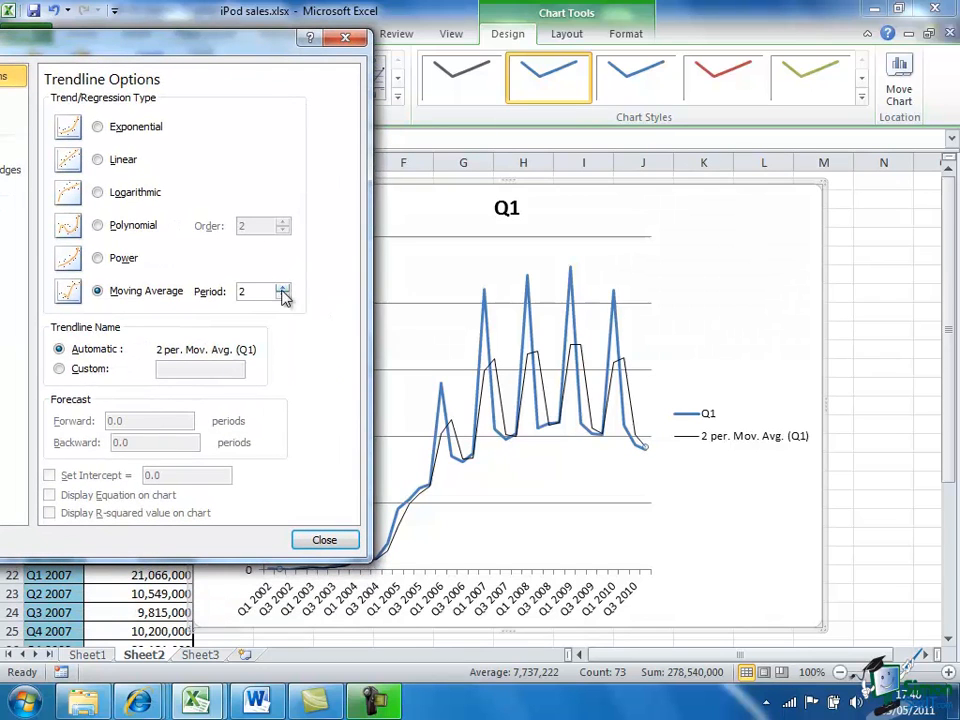
{"action": "left_click", "coordinate": [284, 287]}
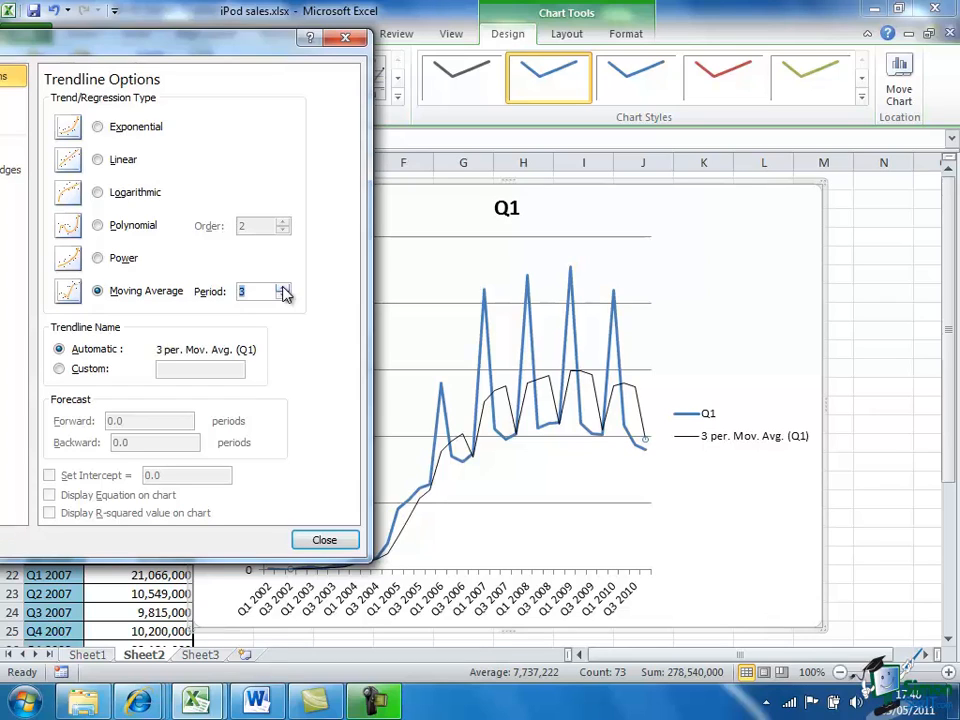
{"action": "left_click", "coordinate": [285, 287]}
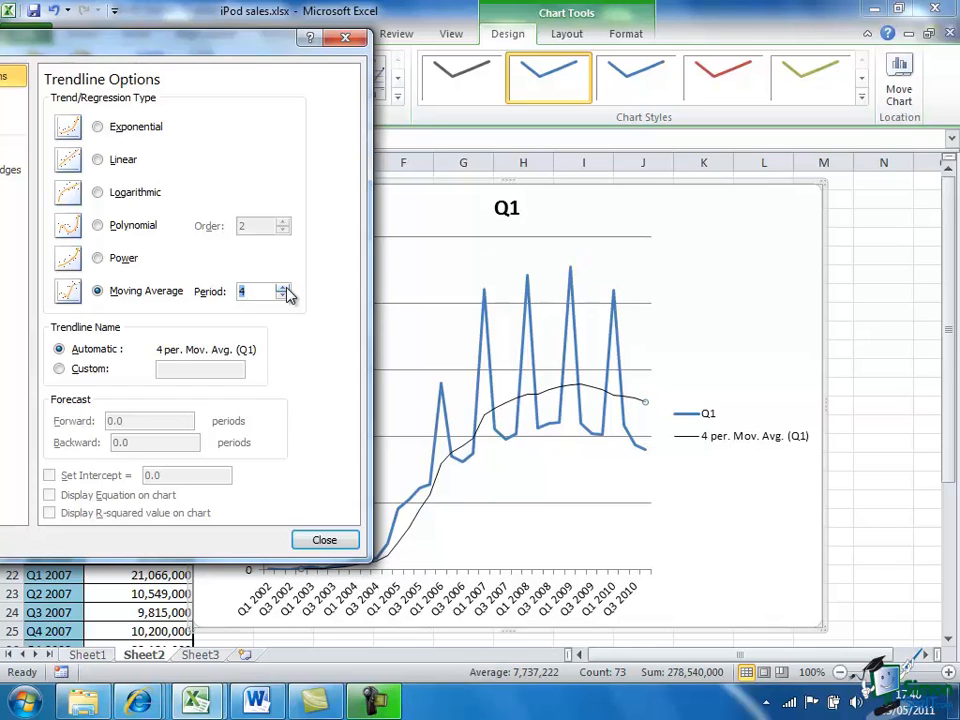
{"action": "mouse_move", "coordinate": [150, 261]}
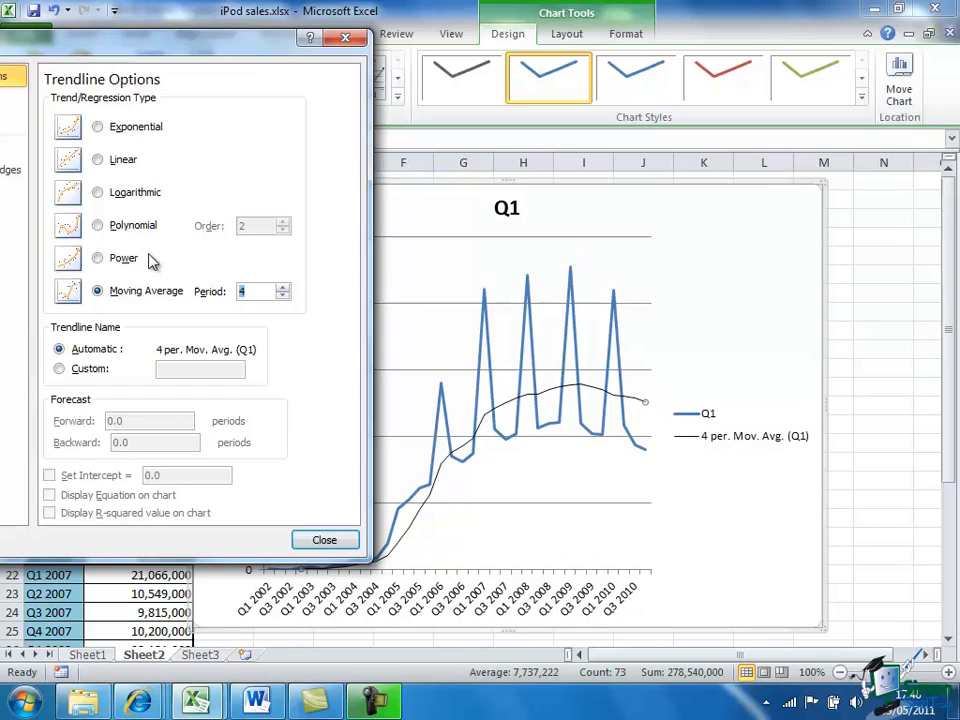
{"action": "mouse_move", "coordinate": [185, 48]}
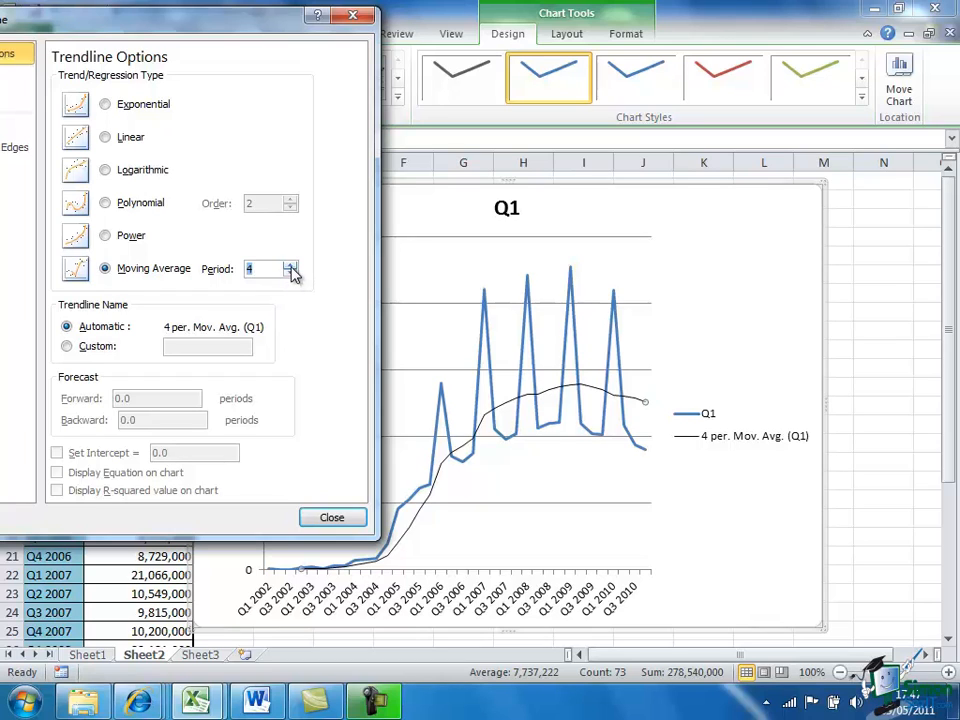
{"action": "left_click", "coordinate": [291, 264]}
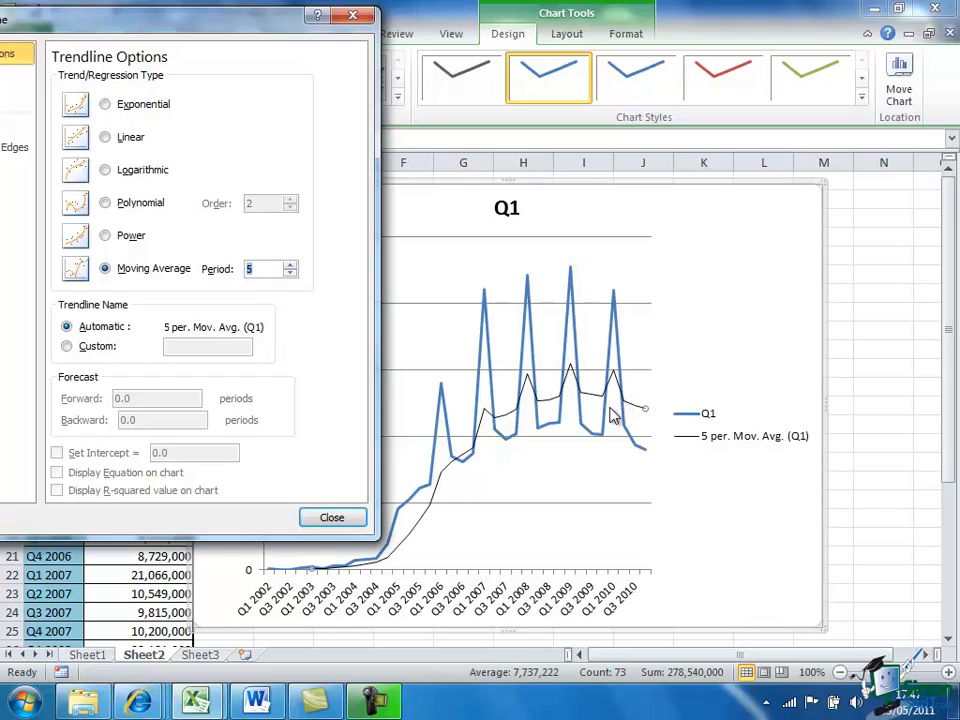
{"action": "mouse_move", "coordinate": [625, 410]}
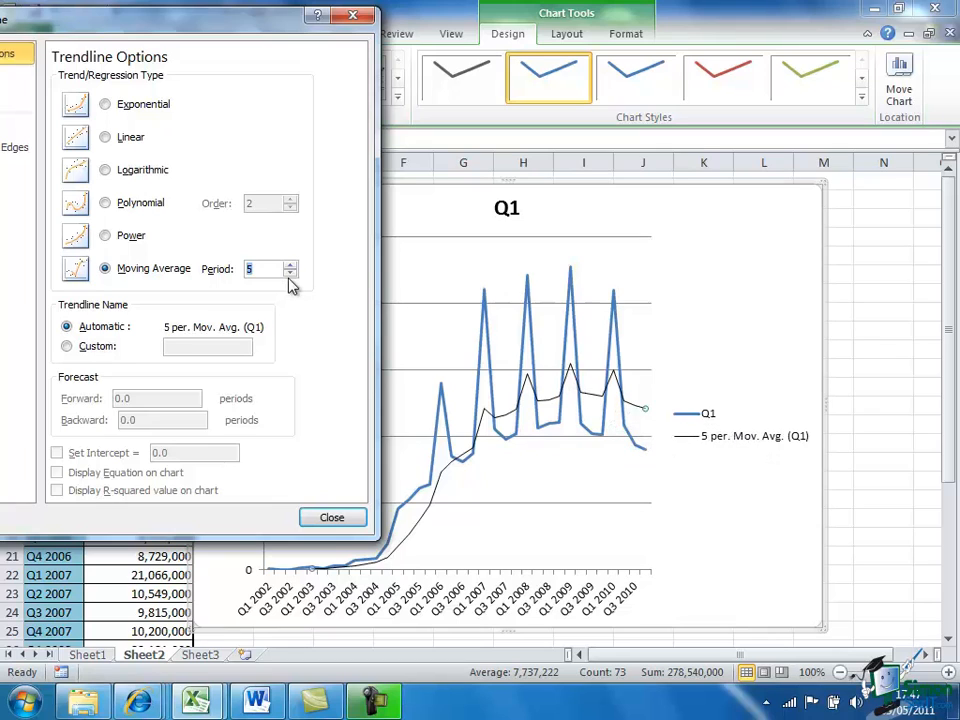
{"action": "left_click", "coordinate": [290, 273]}
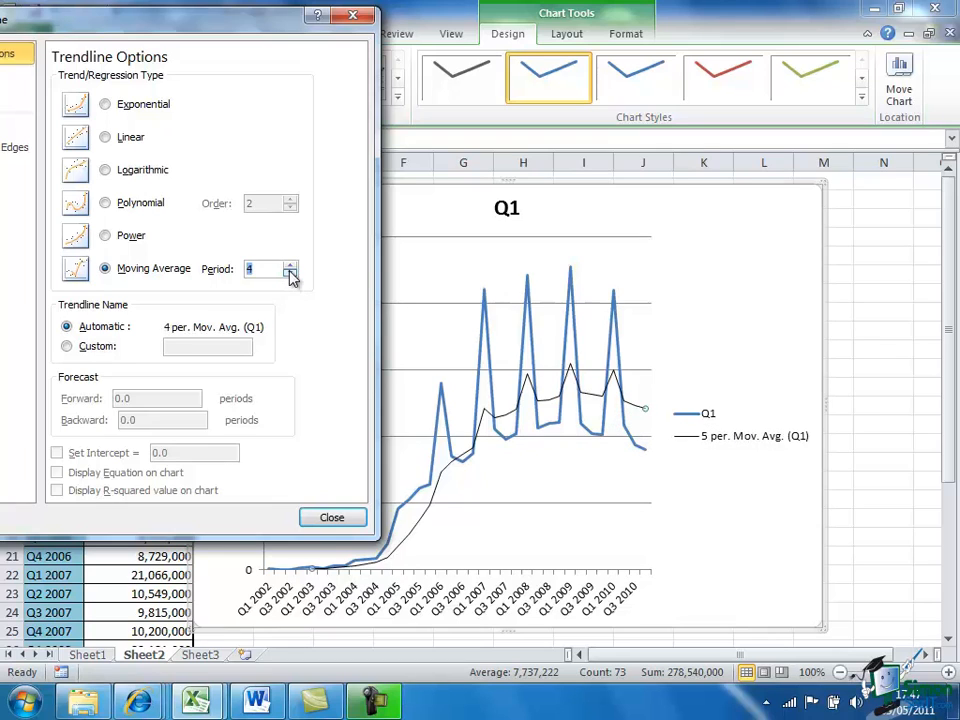
{"action": "left_click", "coordinate": [291, 272]}
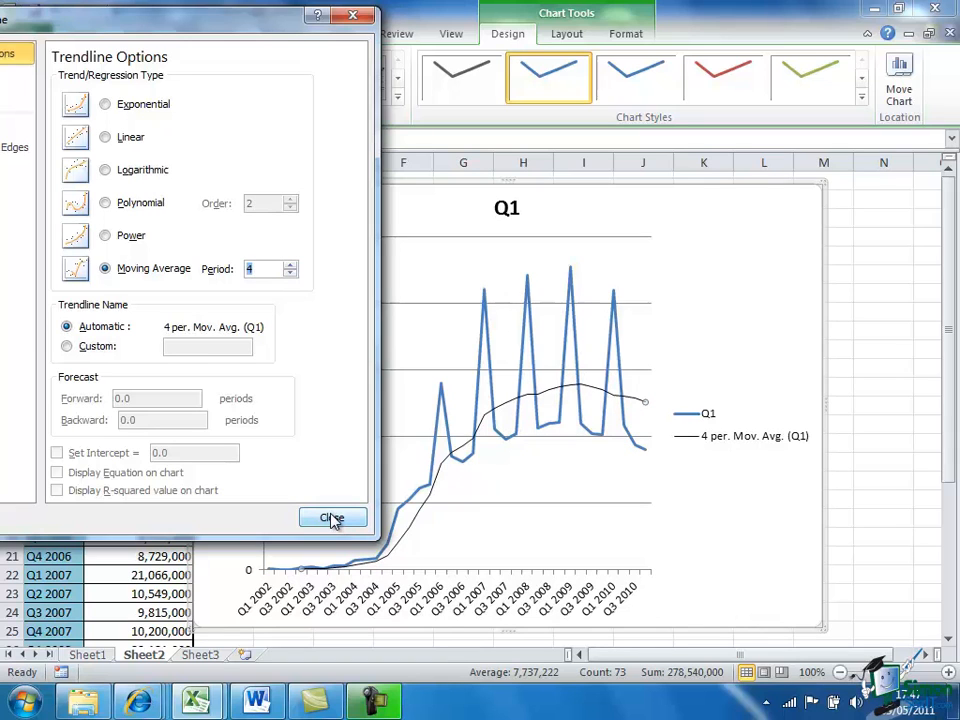
{"action": "left_click", "coordinate": [332, 518]}
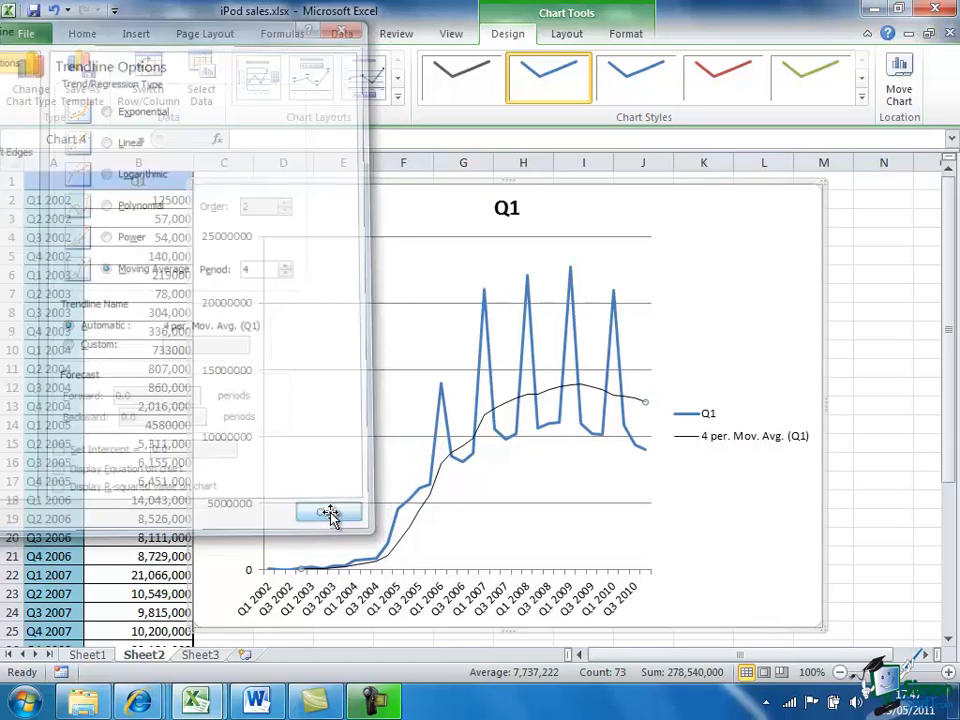
- Format the moving average trendline as a solid red line, 3 pt wide
{"action": "left_click", "coordinate": [329, 512]}
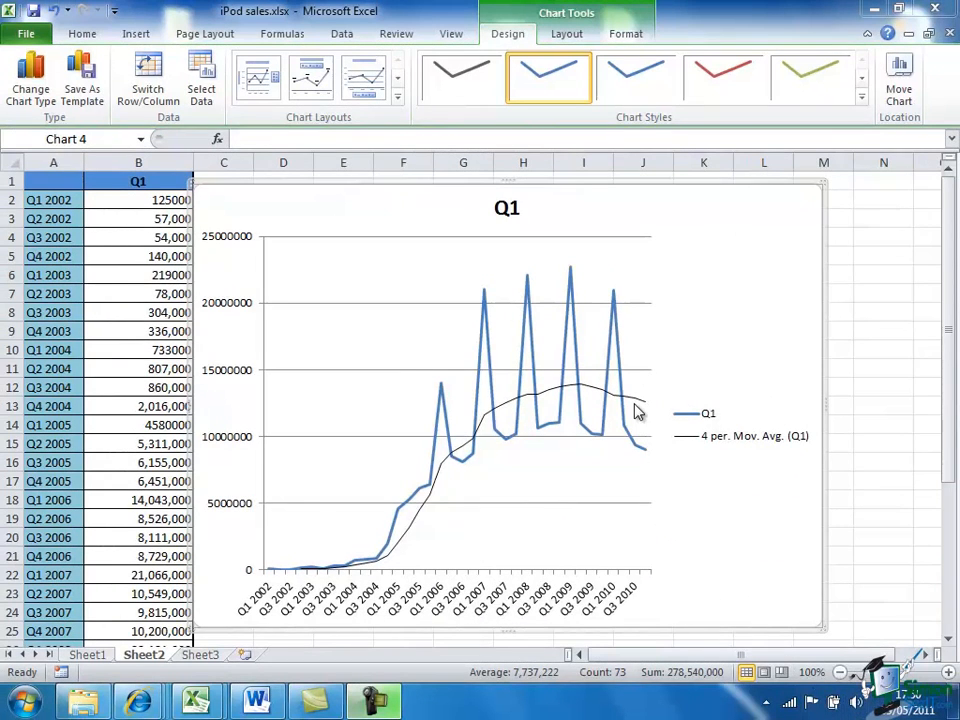
{"action": "mouse_move", "coordinate": [640, 405]}
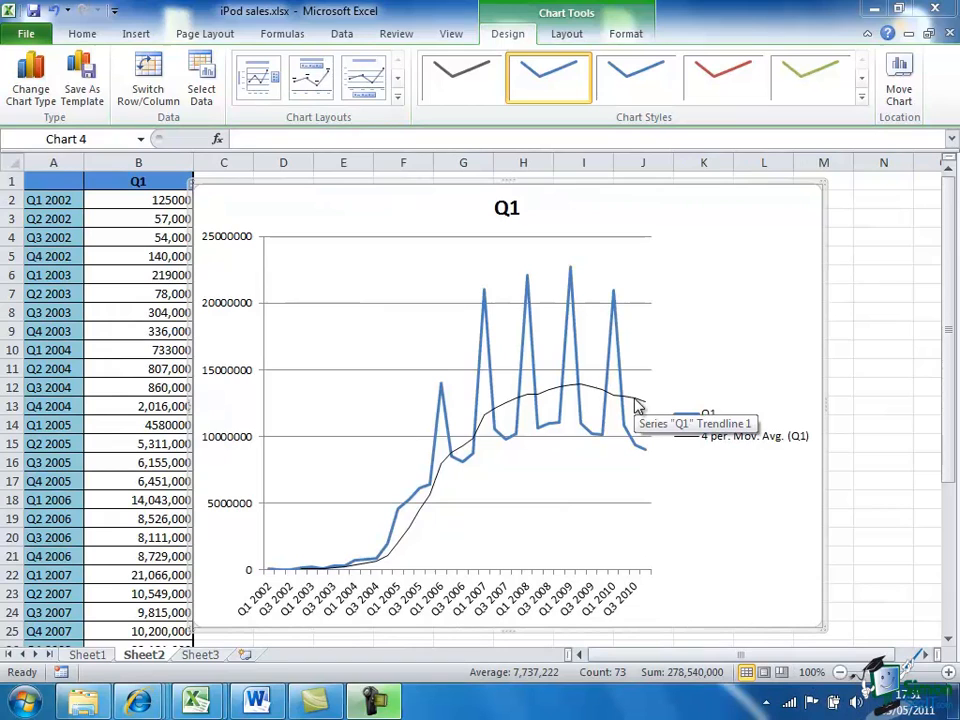
{"action": "right_click", "coordinate": [640, 407]}
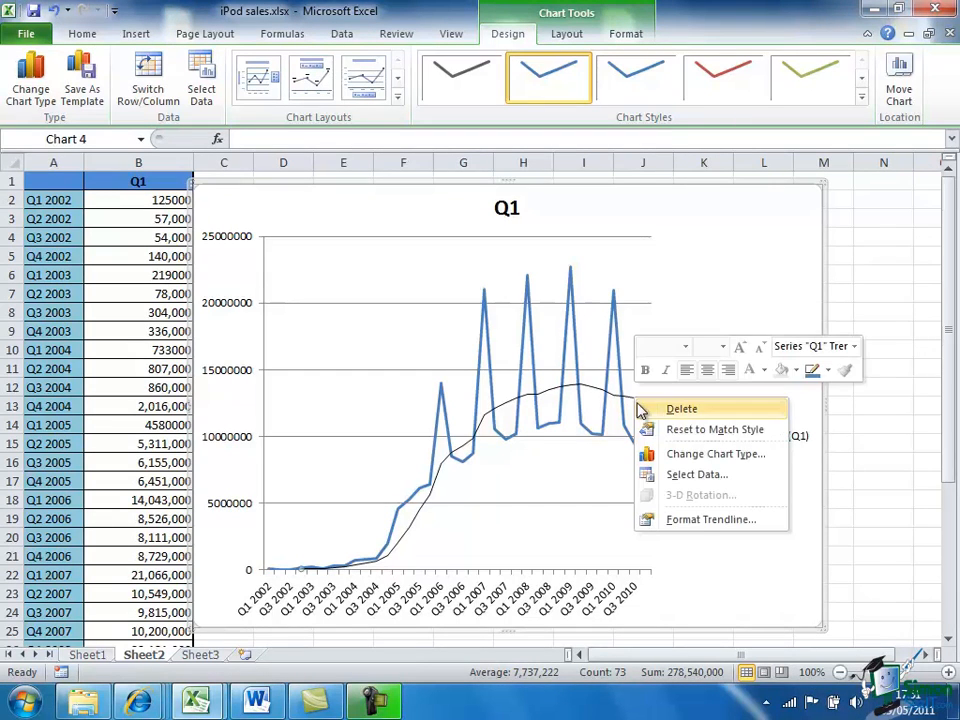
{"action": "left_click", "coordinate": [710, 519]}
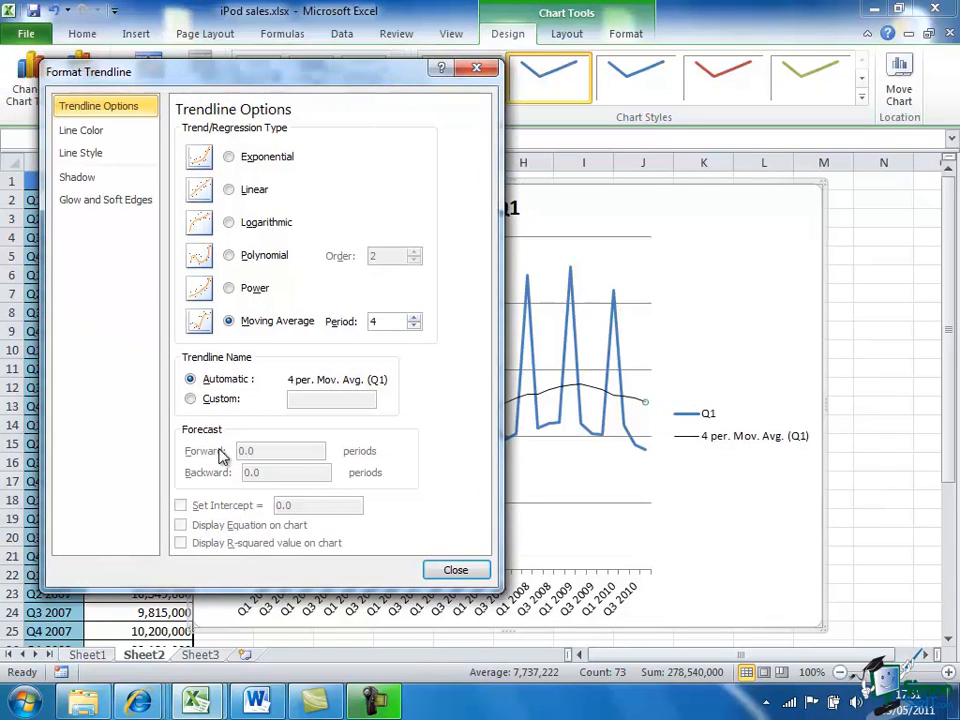
{"action": "left_click", "coordinate": [81, 130]}
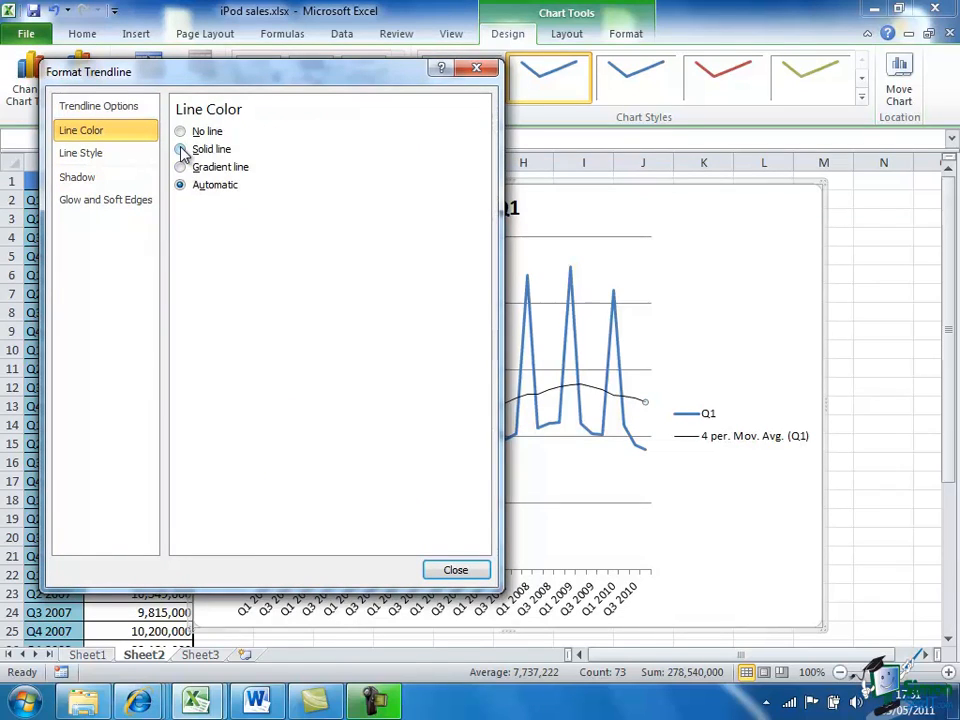
{"action": "left_click", "coordinate": [180, 149]}
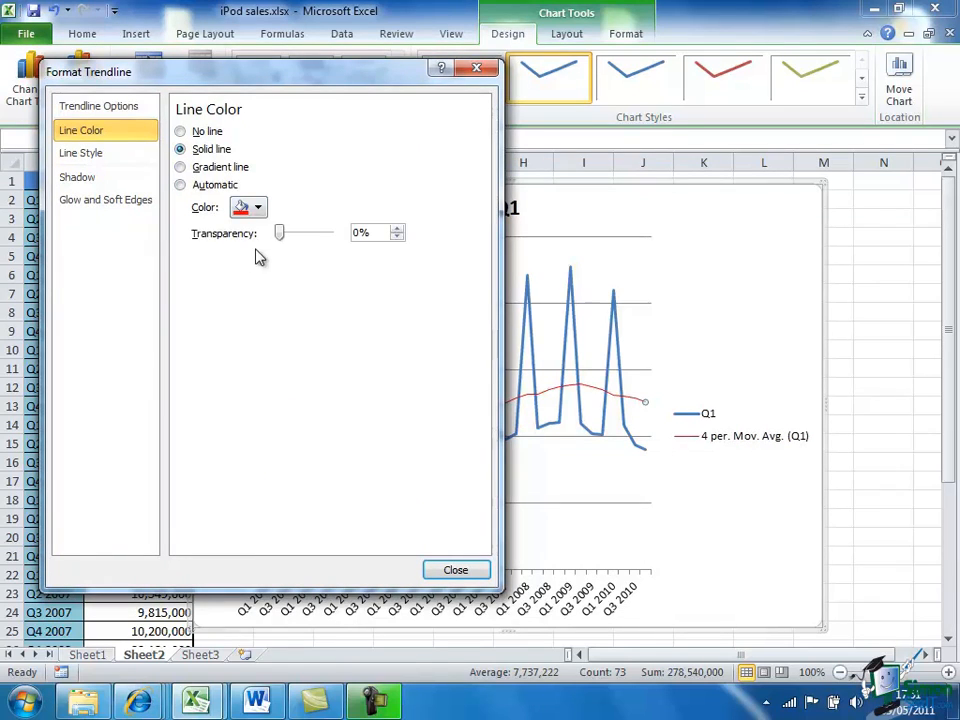
{"action": "left_click", "coordinate": [258, 207]}
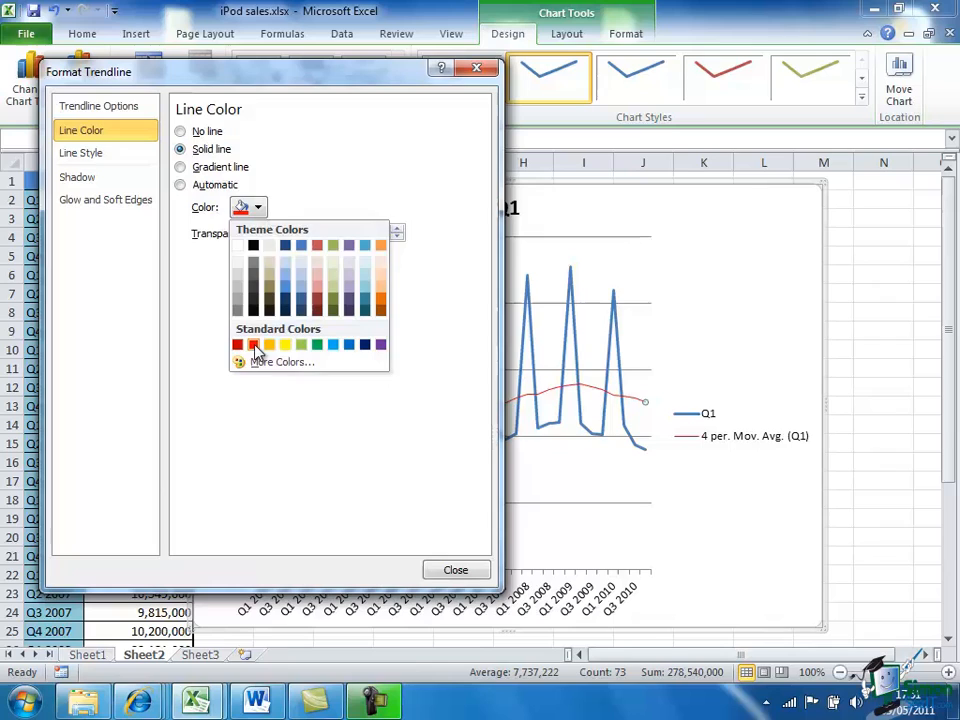
{"action": "left_click", "coordinate": [81, 152]}
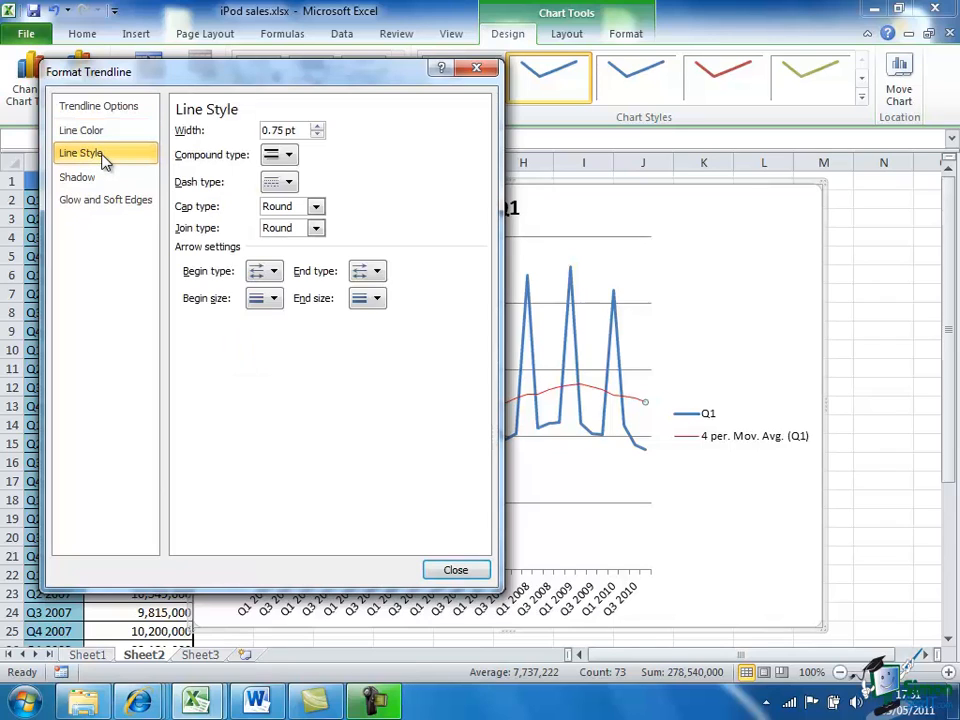
{"action": "left_click", "coordinate": [317, 126]}
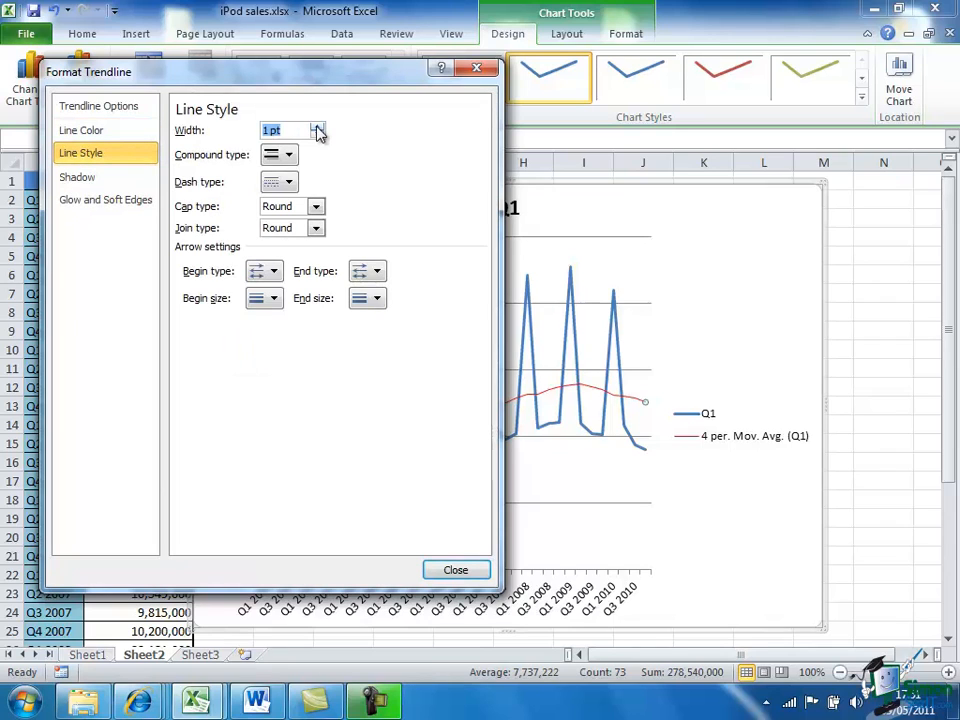
{"action": "left_click", "coordinate": [316, 126]}
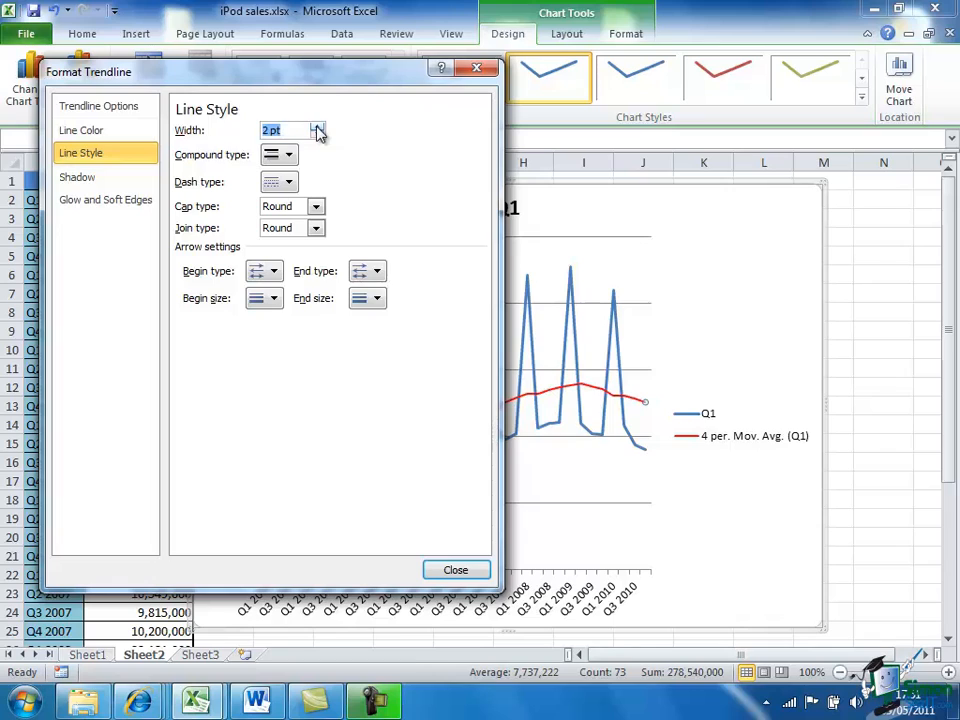
{"action": "left_click", "coordinate": [316, 126]}
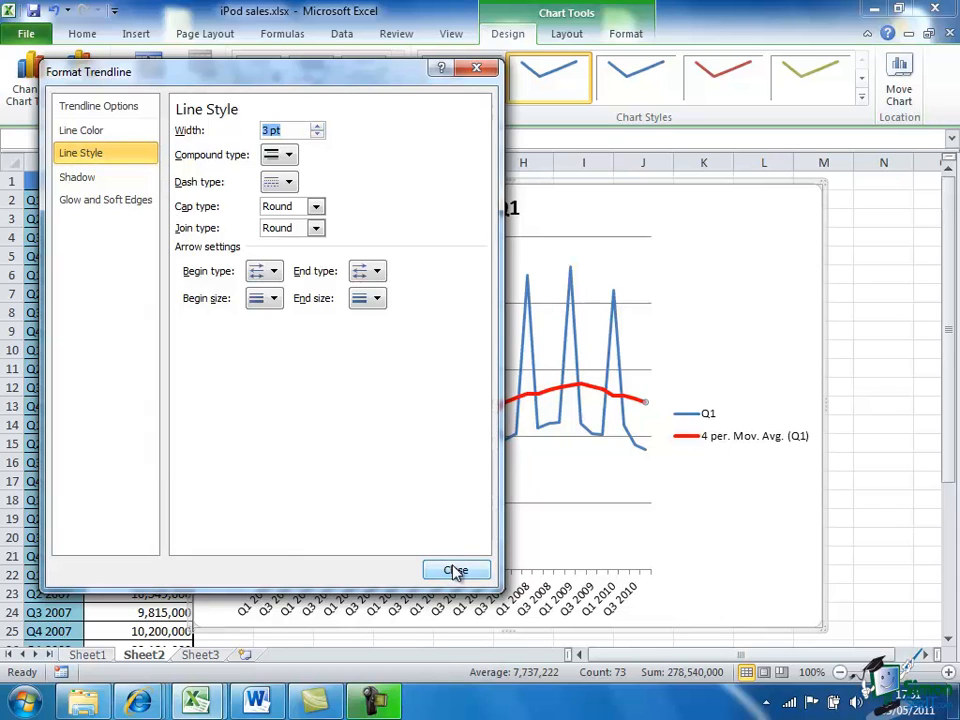
{"action": "left_click", "coordinate": [456, 570]}
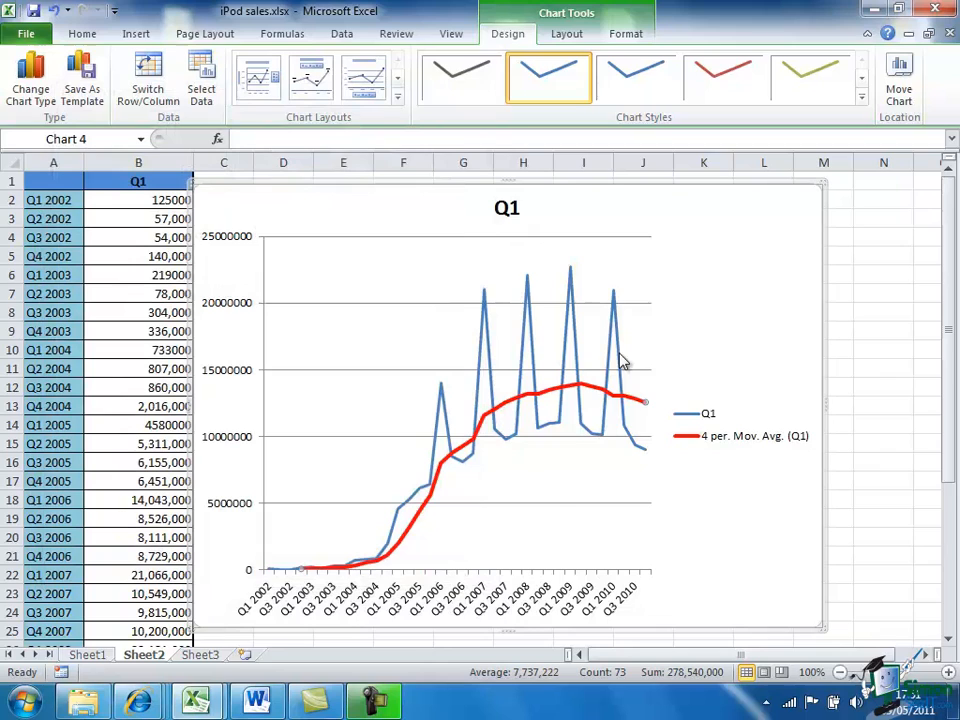
{"action": "mouse_move", "coordinate": [620, 350]}
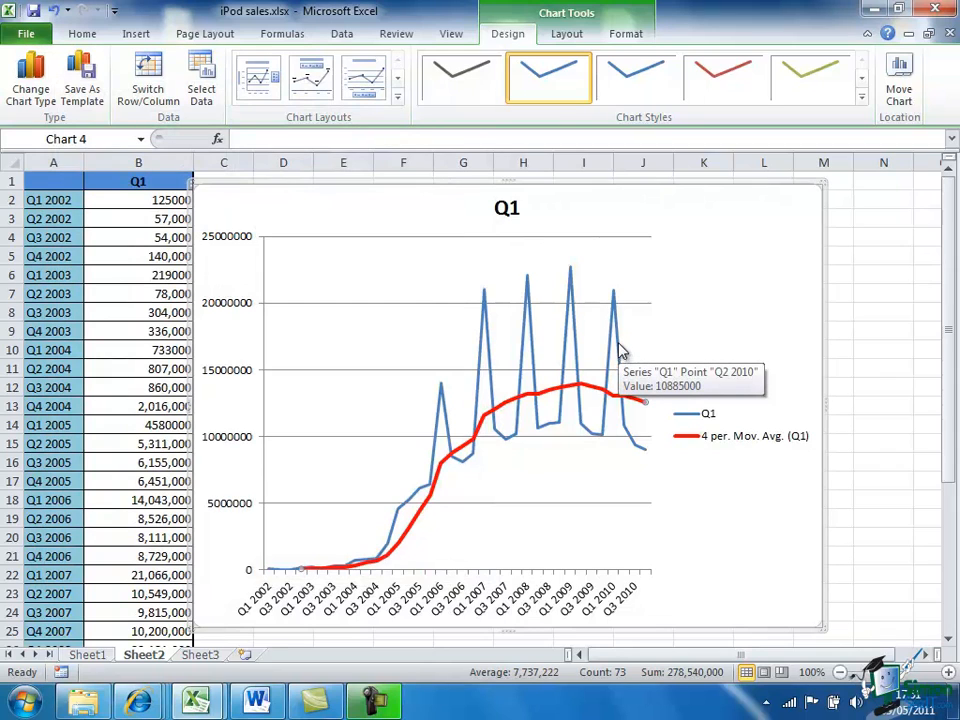
{"action": "mouse_move", "coordinate": [620, 343]}
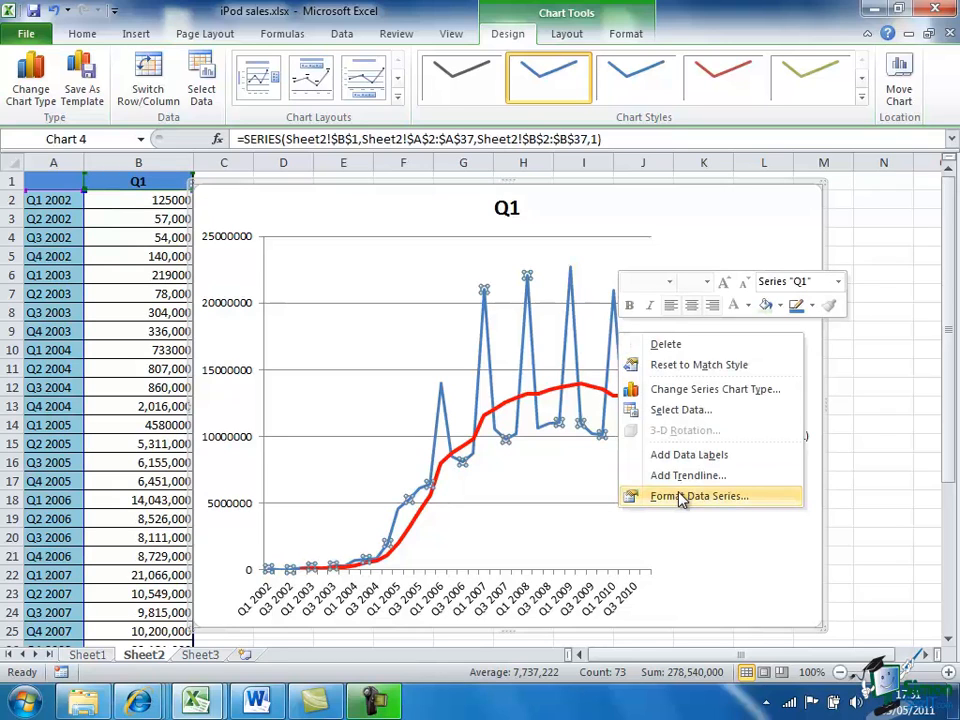
- Show the Q1 series as size-3 built-in cross markers with no connecting line
{"action": "left_click", "coordinate": [698, 496]}
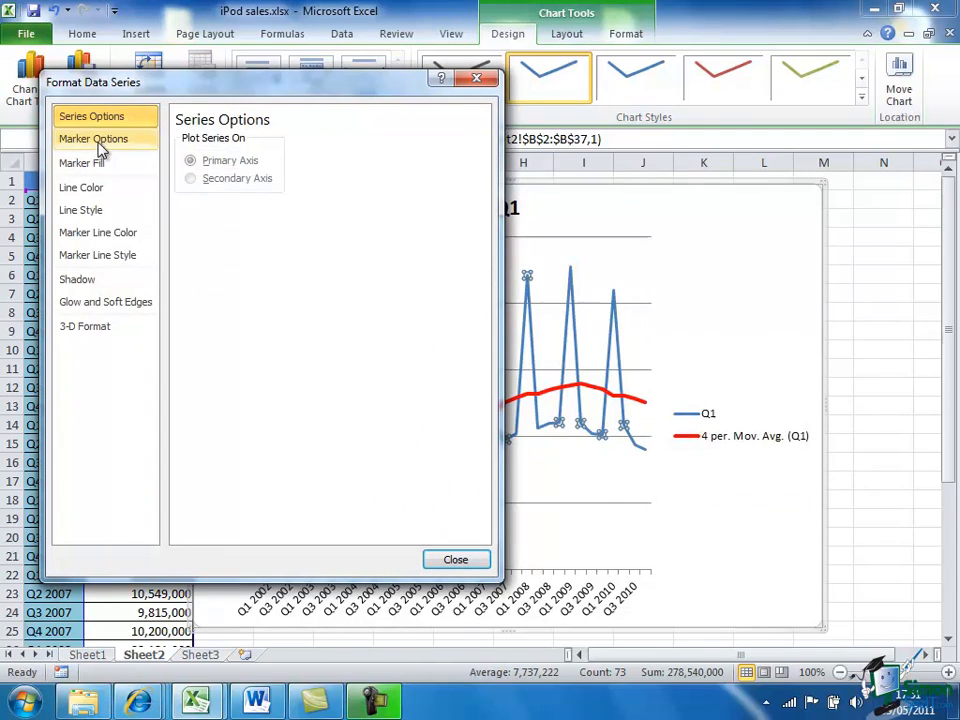
{"action": "left_click", "coordinate": [93, 138]}
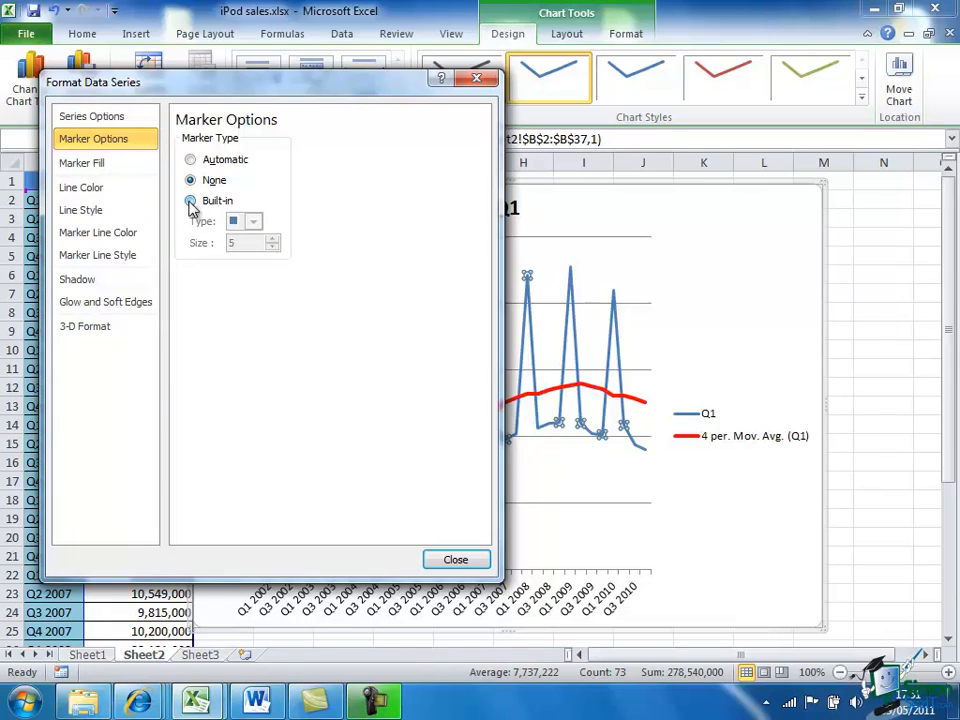
{"action": "left_click", "coordinate": [191, 200]}
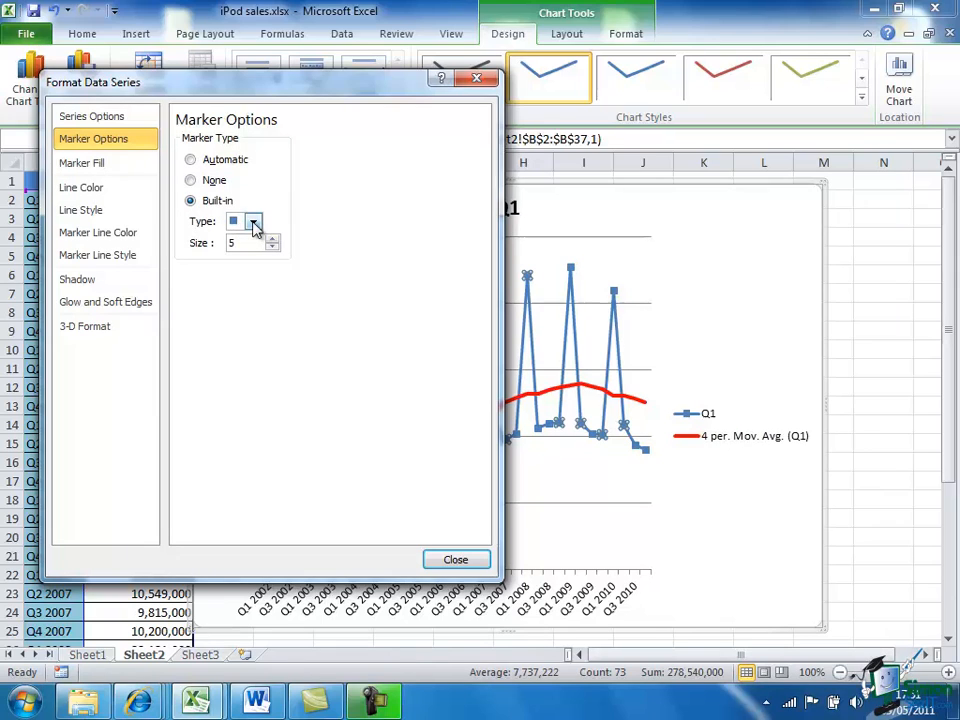
{"action": "left_click", "coordinate": [253, 221]}
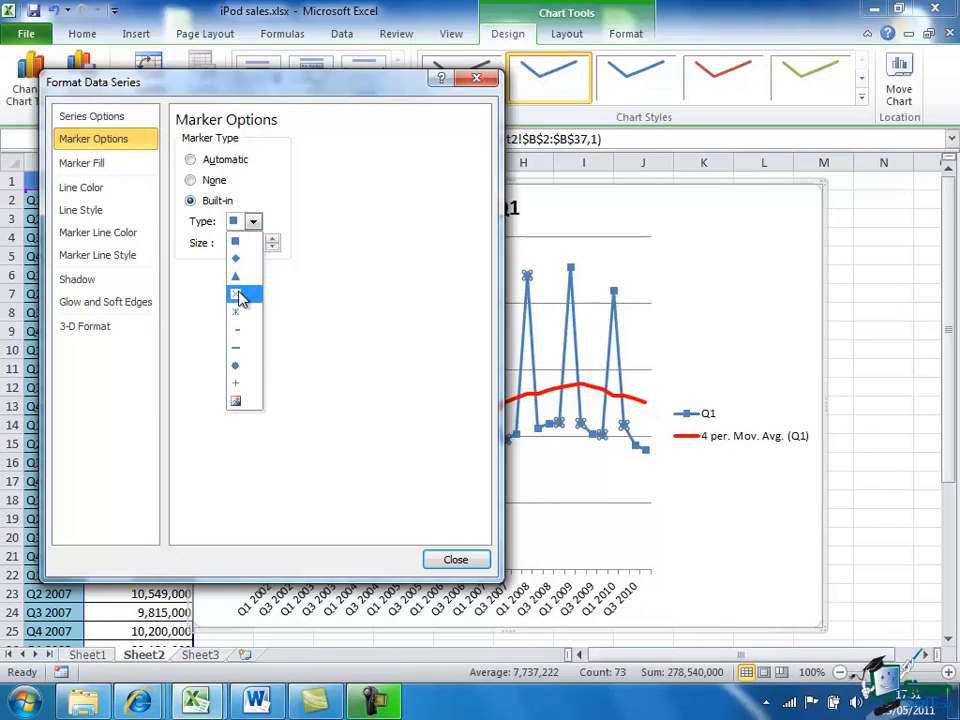
{"action": "left_click", "coordinate": [236, 293]}
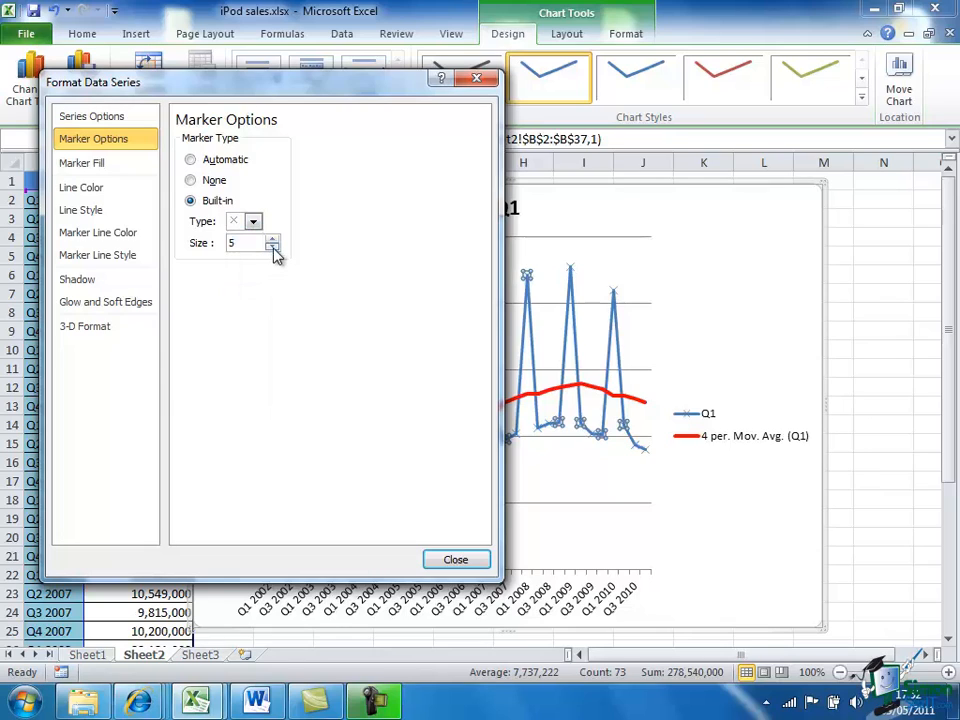
{"action": "left_click", "coordinate": [272, 247]}
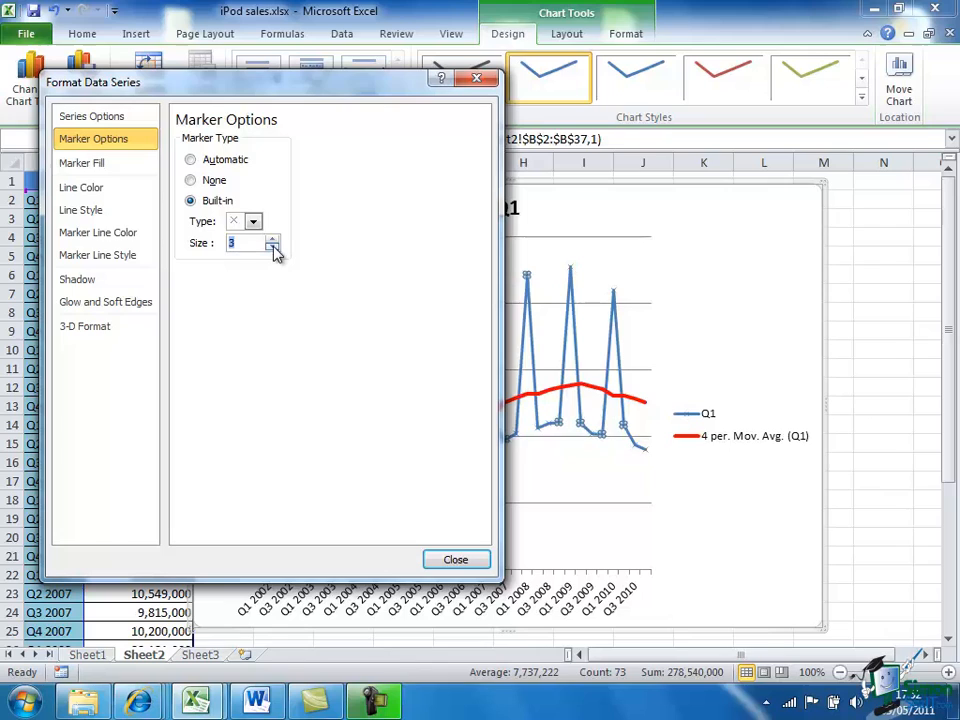
{"action": "mouse_move", "coordinate": [81, 187]}
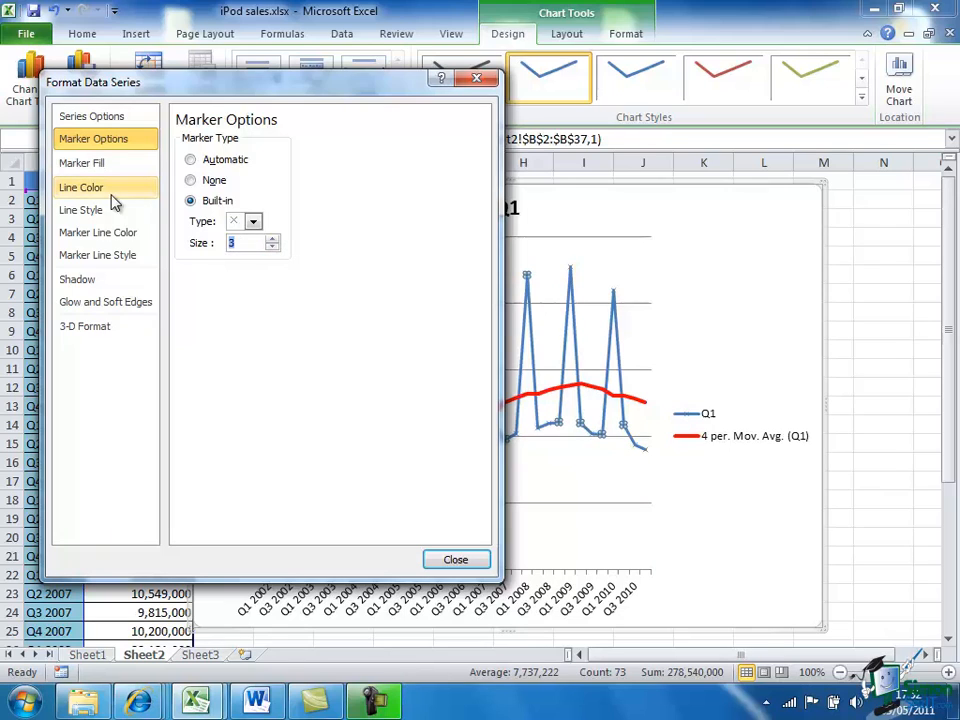
{"action": "left_click", "coordinate": [81, 187]}
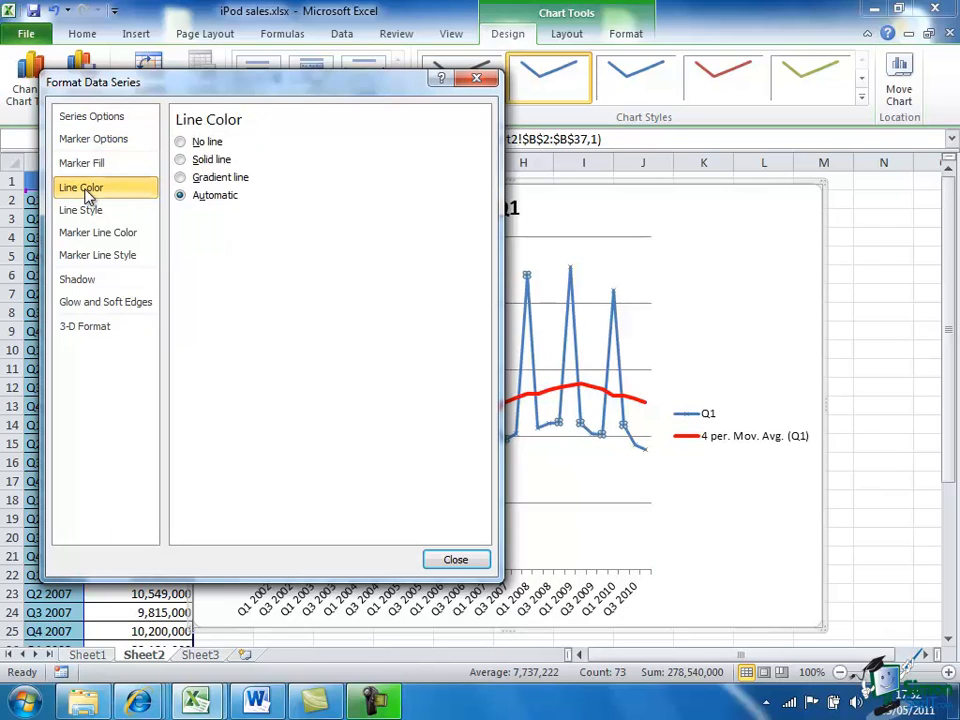
{"action": "left_click", "coordinate": [180, 142]}
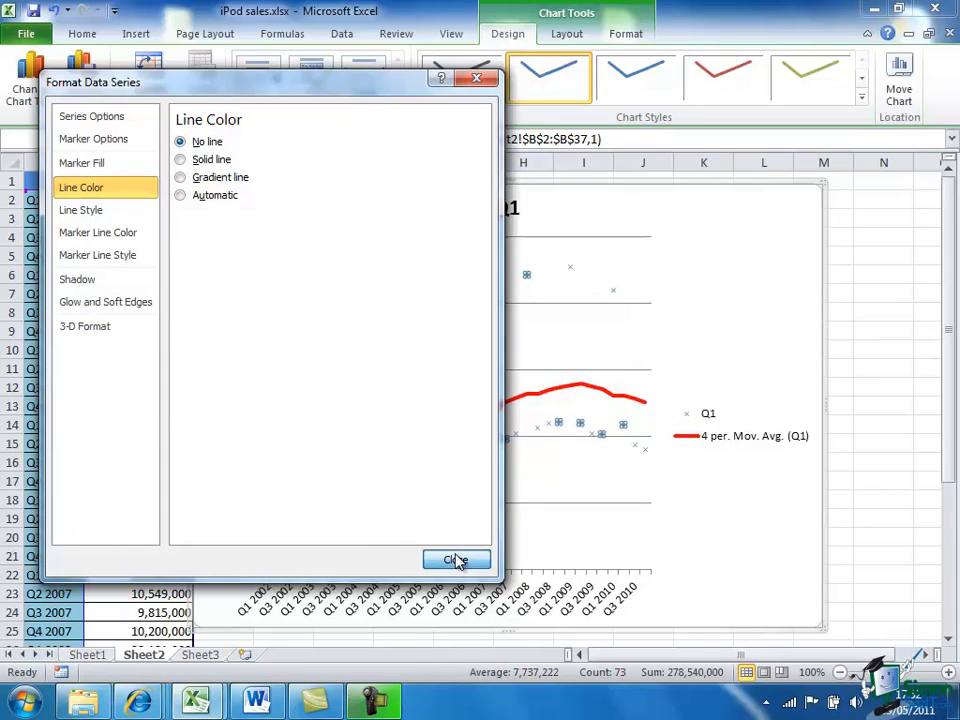
{"action": "left_click", "coordinate": [456, 559]}
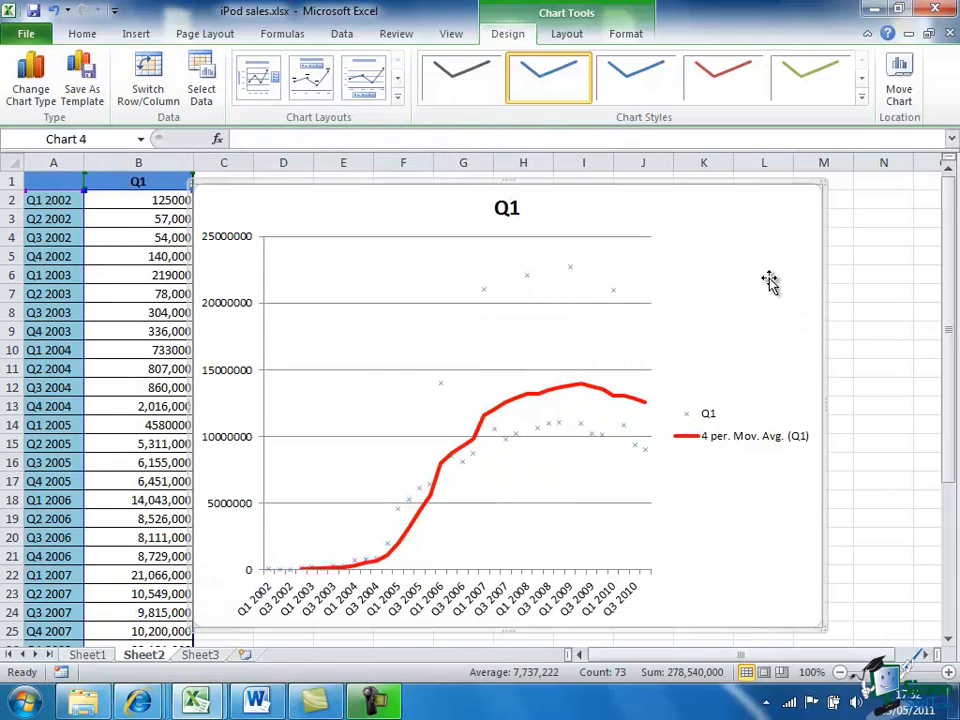
{"action": "mouse_move", "coordinate": [558, 438]}
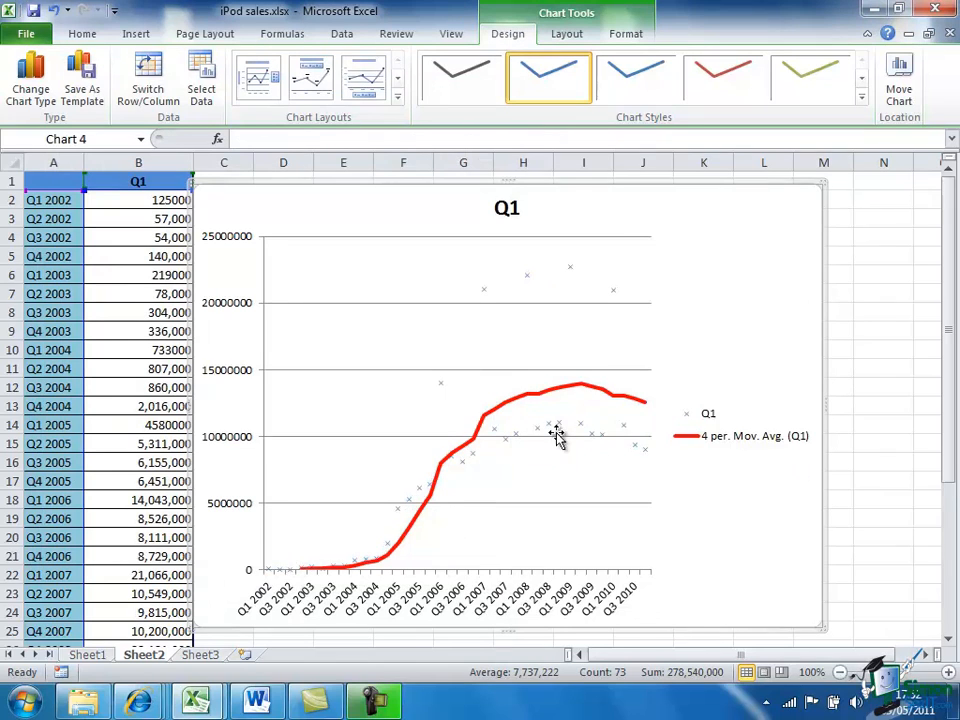
{"action": "mouse_move", "coordinate": [443, 413]}
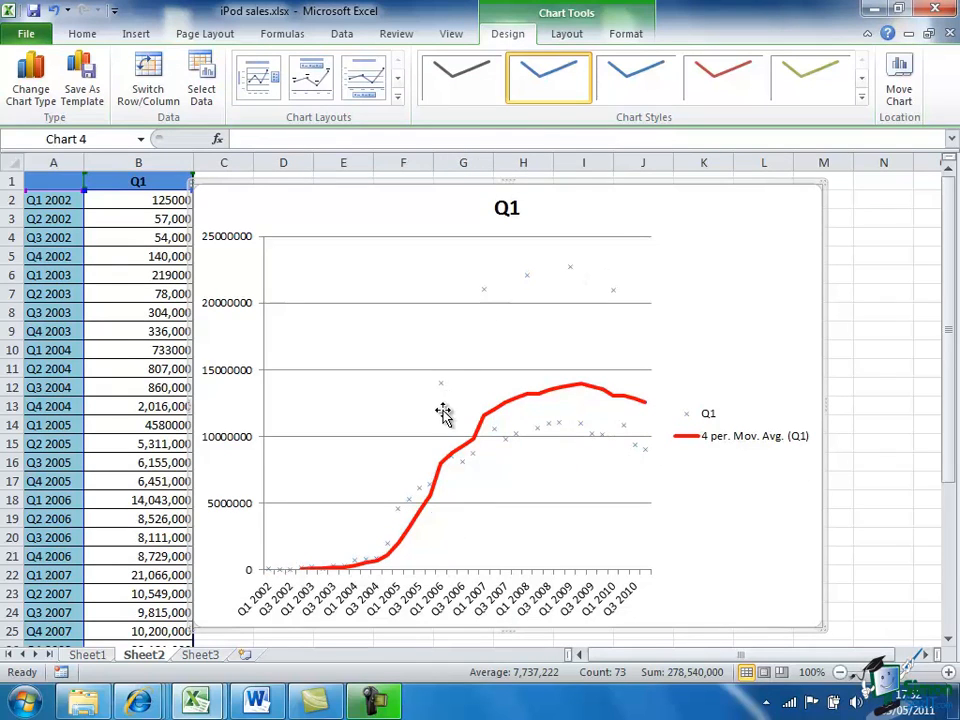
{"action": "mouse_move", "coordinate": [618, 400]}
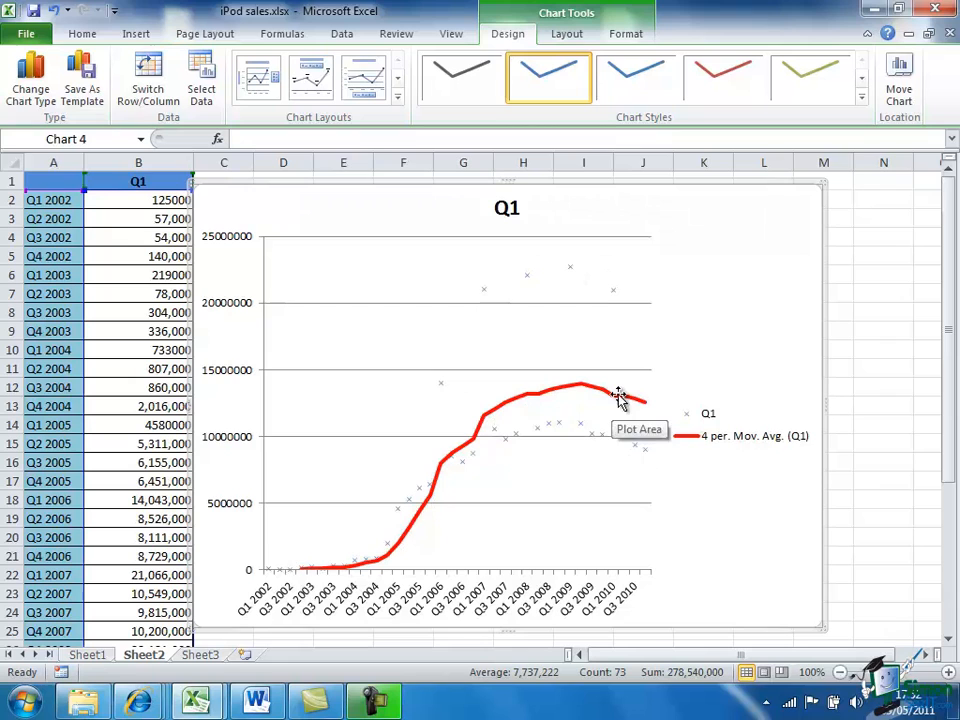
{"action": "mouse_move", "coordinate": [615, 295]}
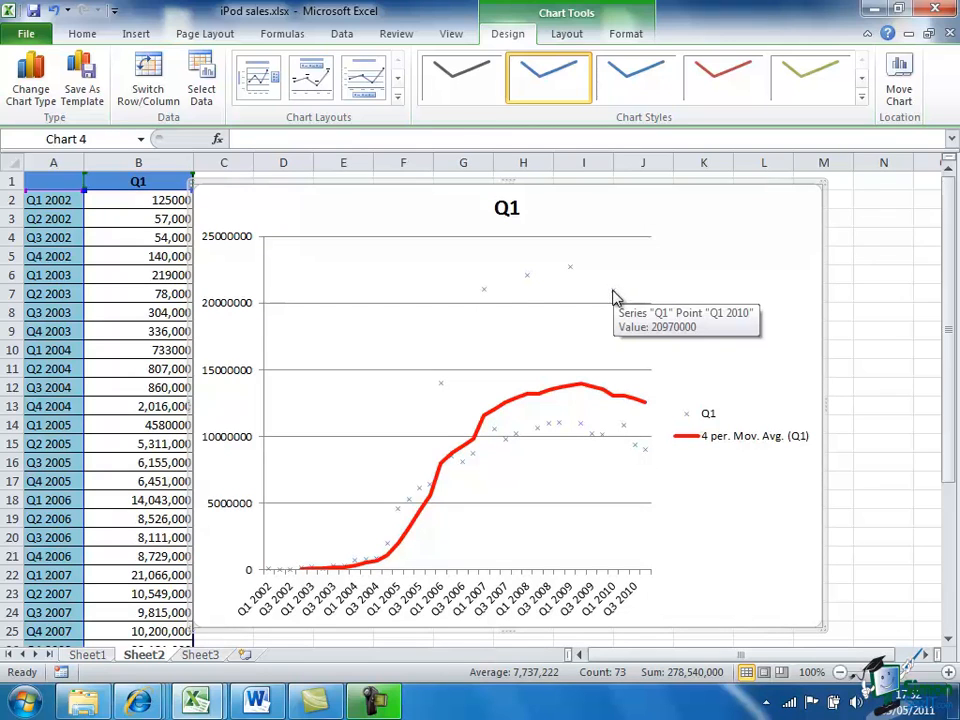
- Enlarge the Q1 series cross markers to size 5
{"action": "right_click", "coordinate": [569, 266]}
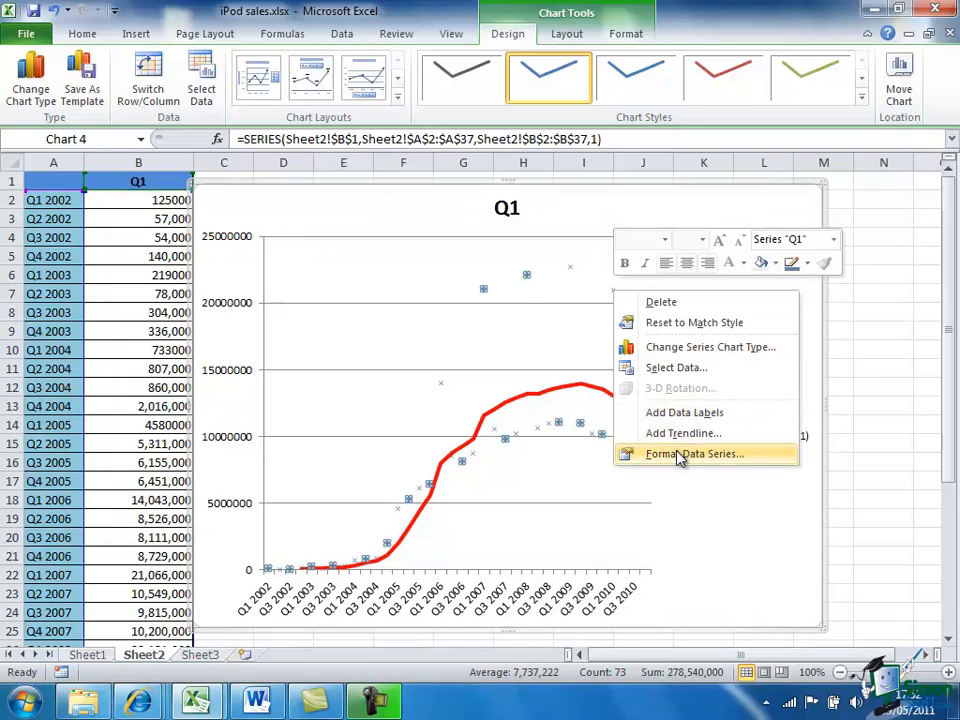
{"action": "left_click", "coordinate": [694, 453]}
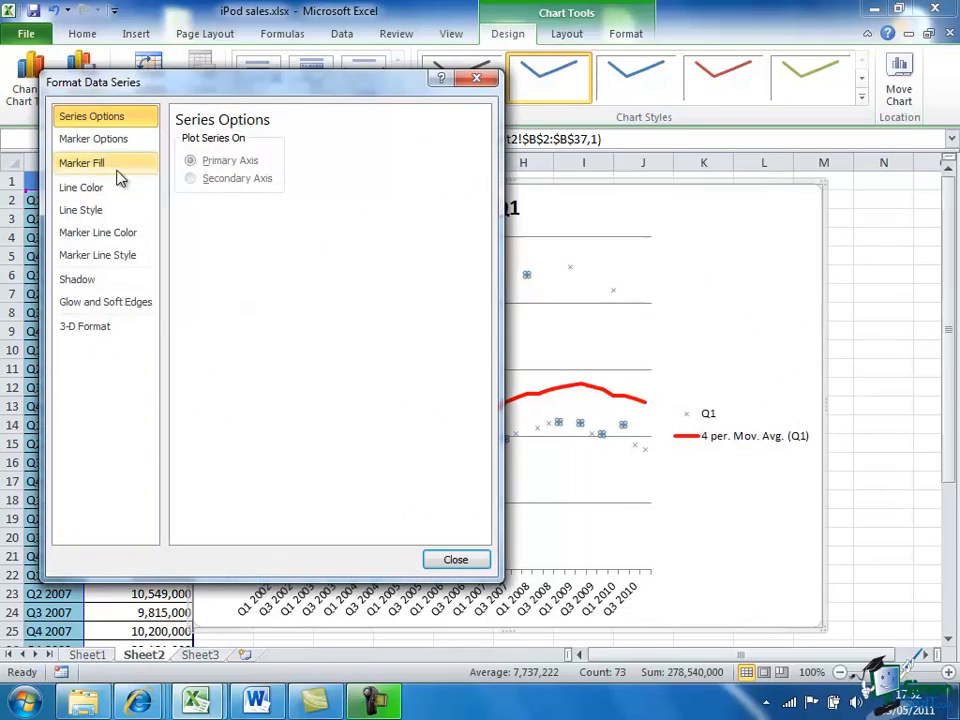
{"action": "left_click", "coordinate": [93, 138]}
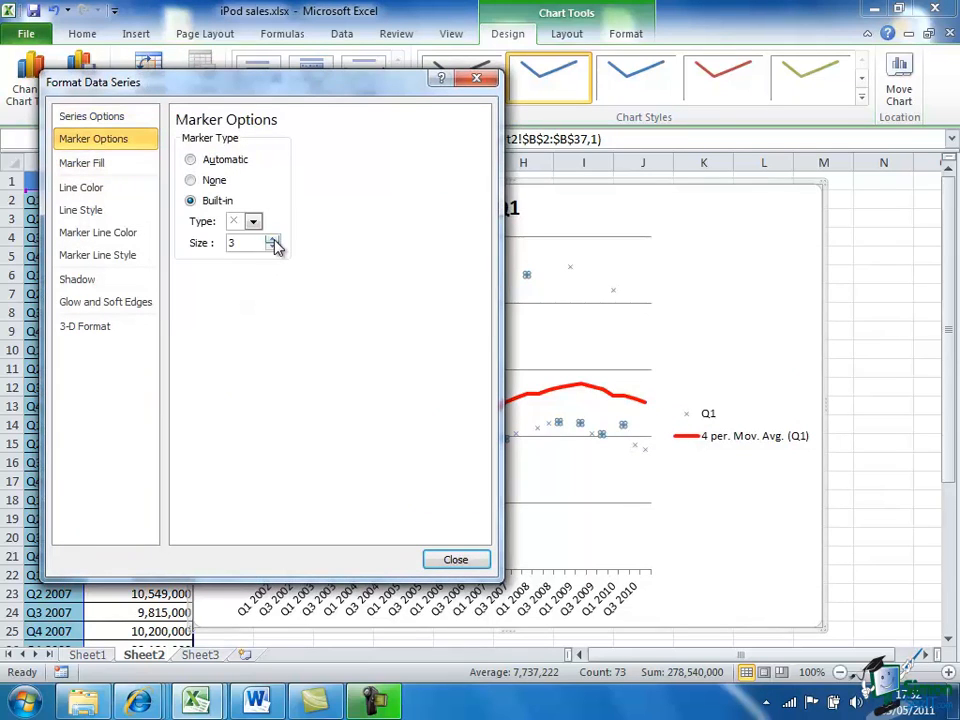
{"action": "left_click", "coordinate": [274, 239]}
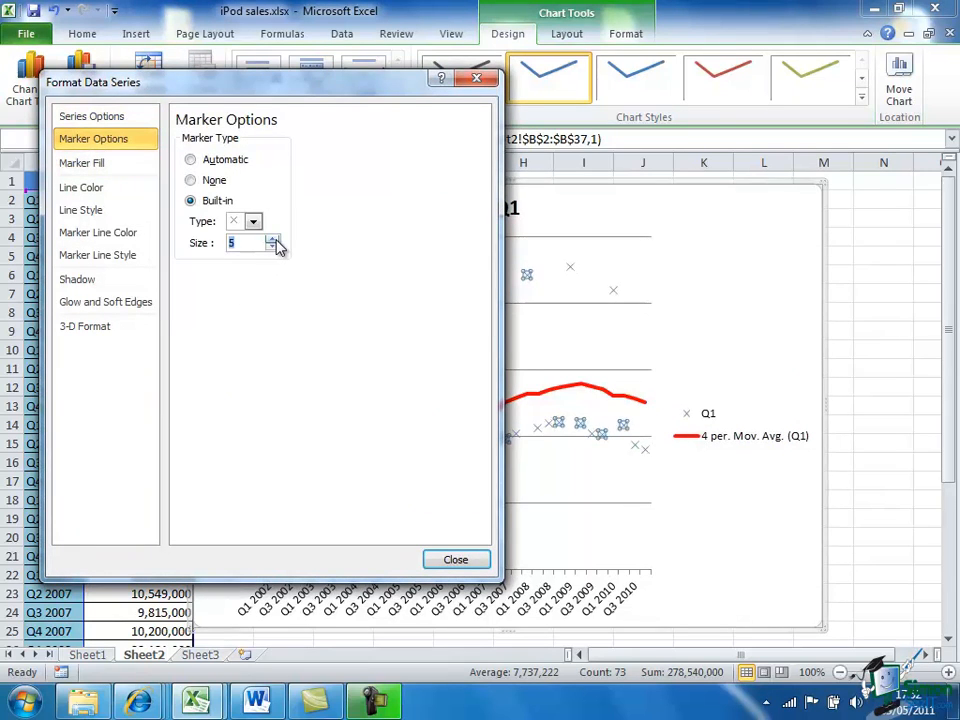
{"action": "left_click", "coordinate": [455, 559]}
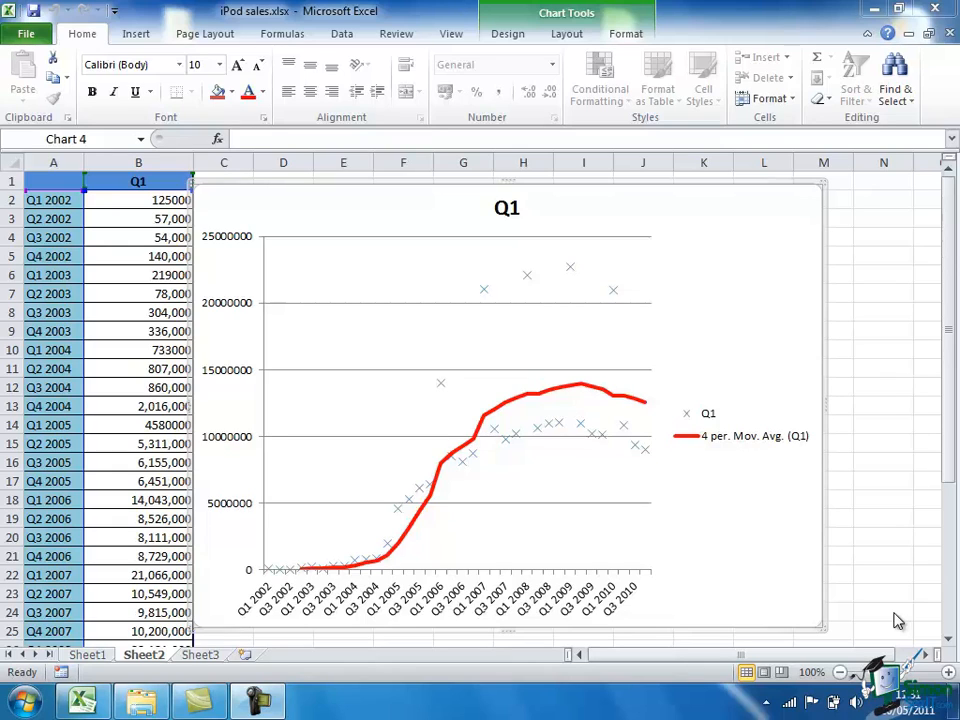
{"action": "mouse_move", "coordinate": [623, 508]}
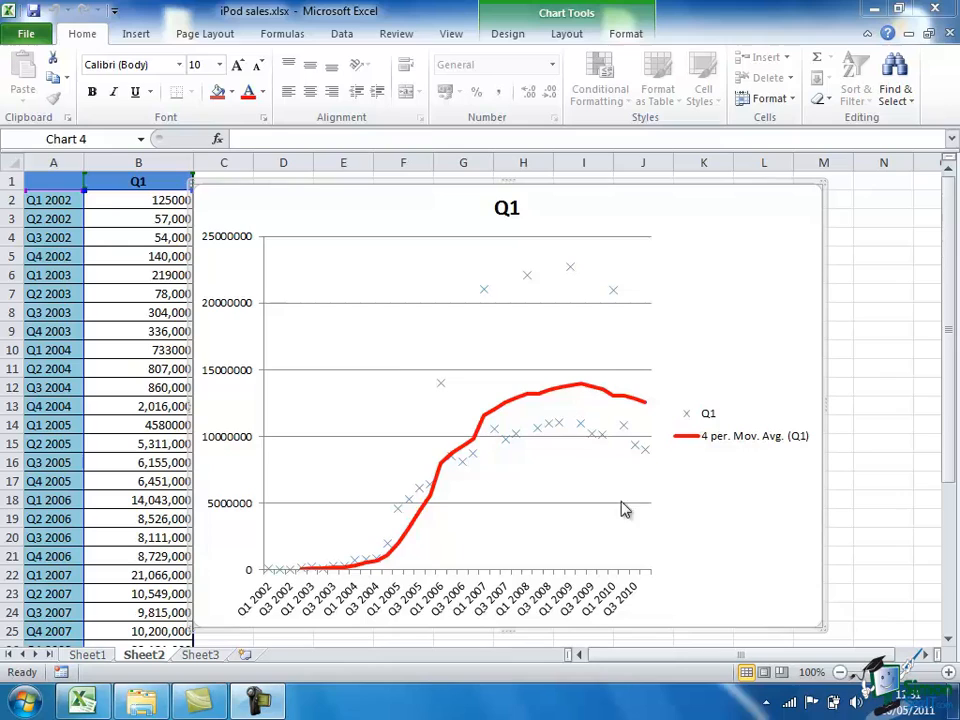
{"action": "mouse_move", "coordinate": [222, 510]}
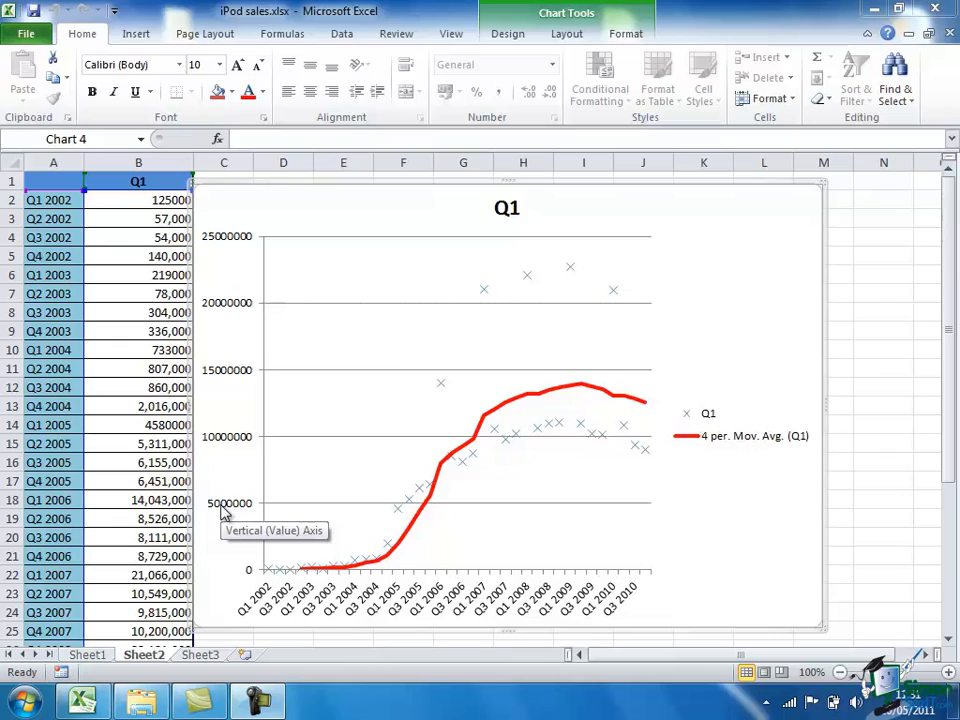
{"action": "mouse_move", "coordinate": [705, 442]}
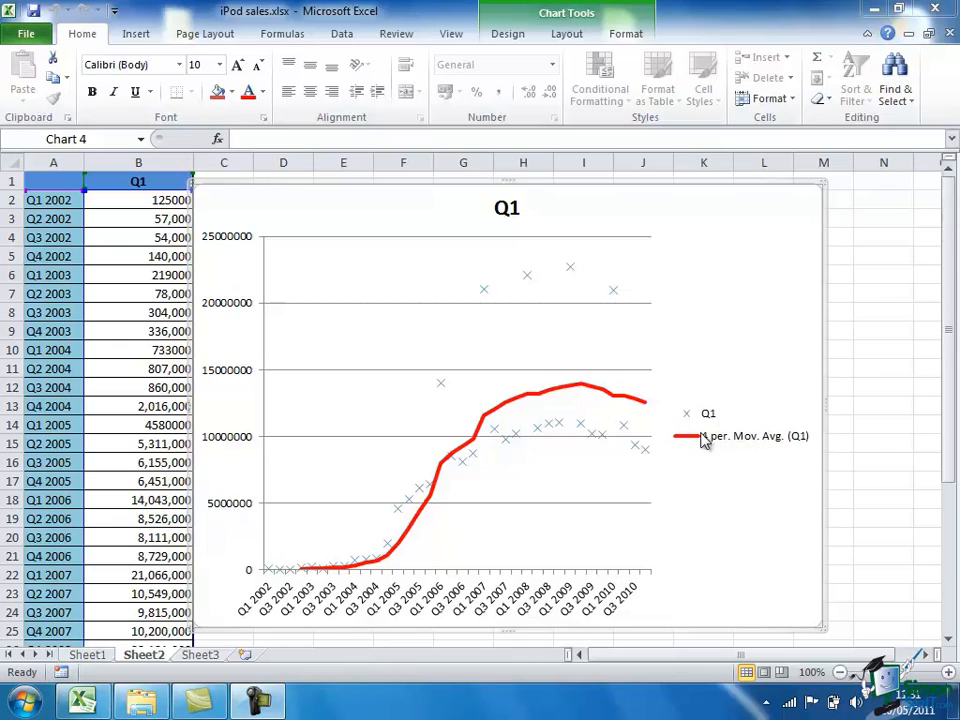
{"action": "mouse_move", "coordinate": [628, 398]}
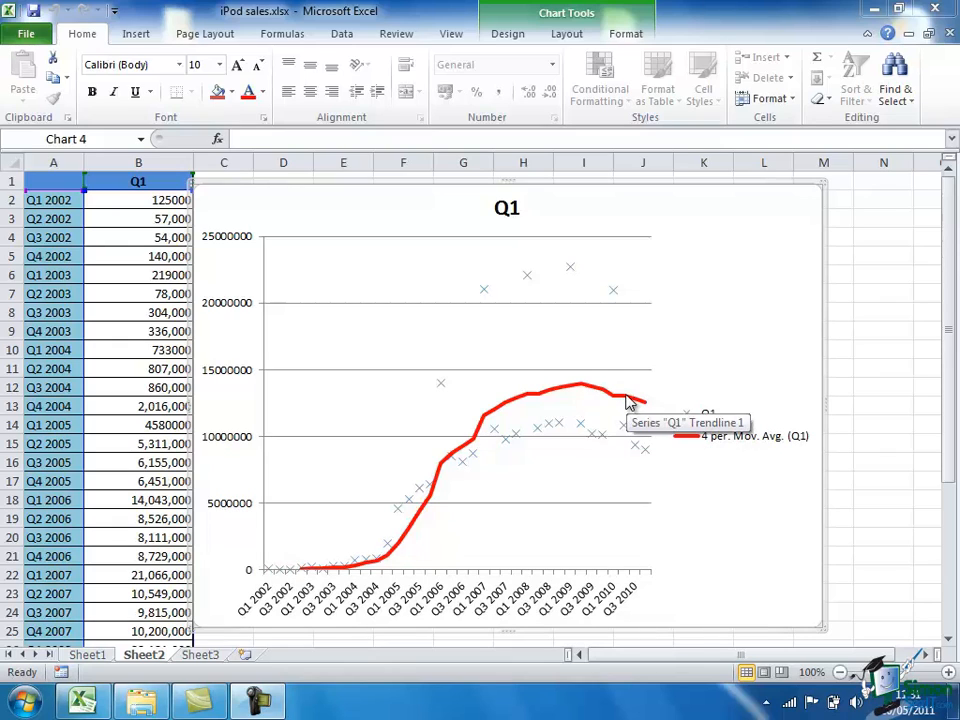
- Right-click the red moving average trendline to bring up its options
{"action": "right_click", "coordinate": [628, 404]}
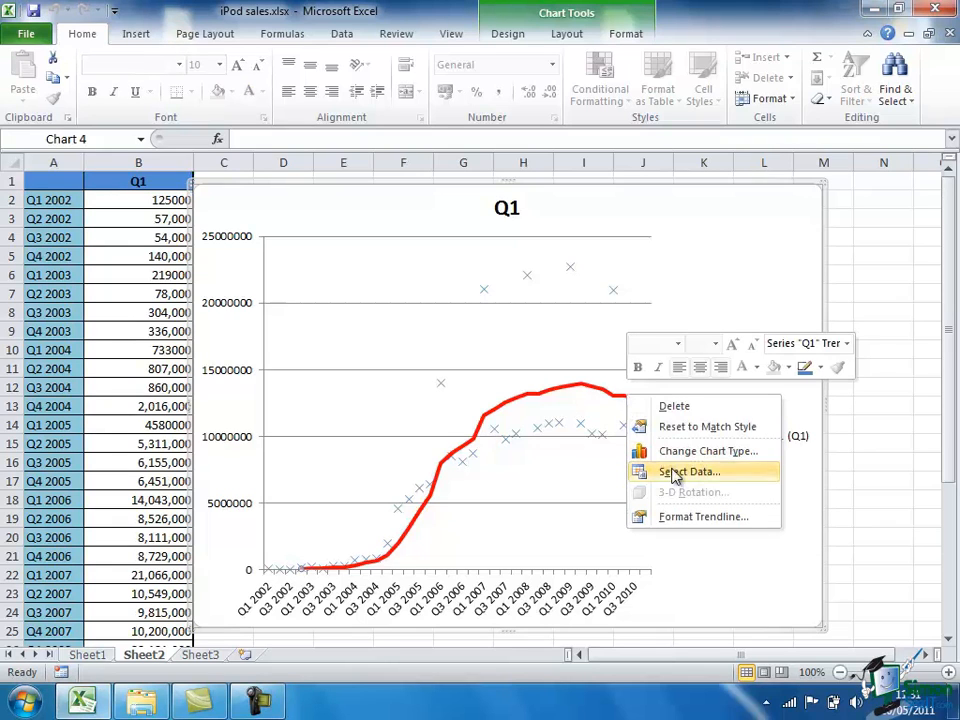
- Give the trendline the custom name '4 qtr moving average'
{"action": "left_click", "coordinate": [703, 516]}
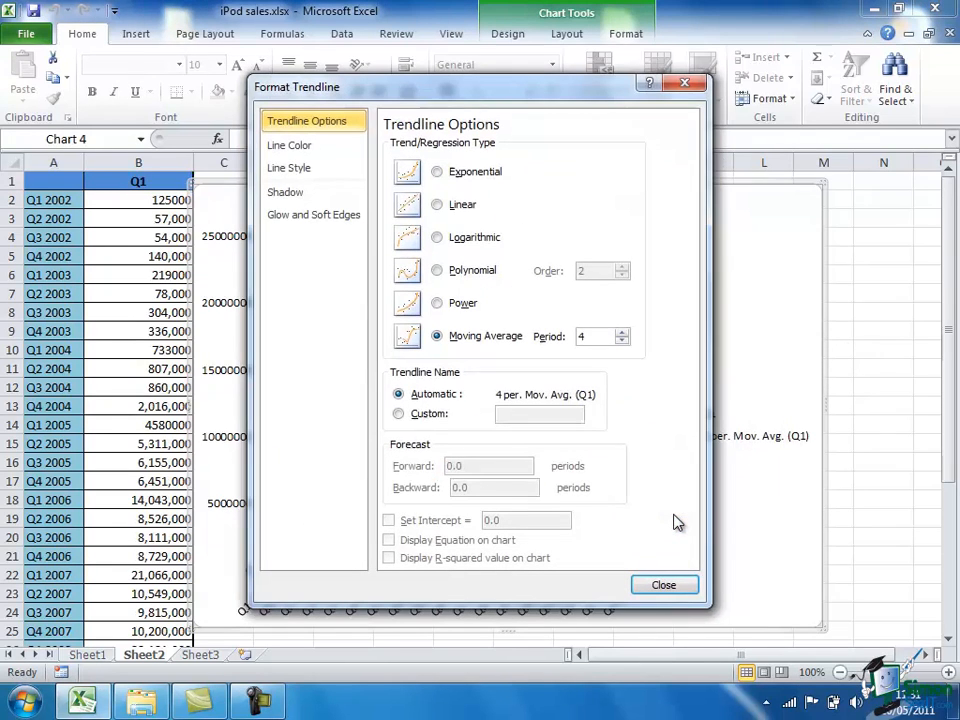
{"action": "mouse_move", "coordinate": [408, 378]}
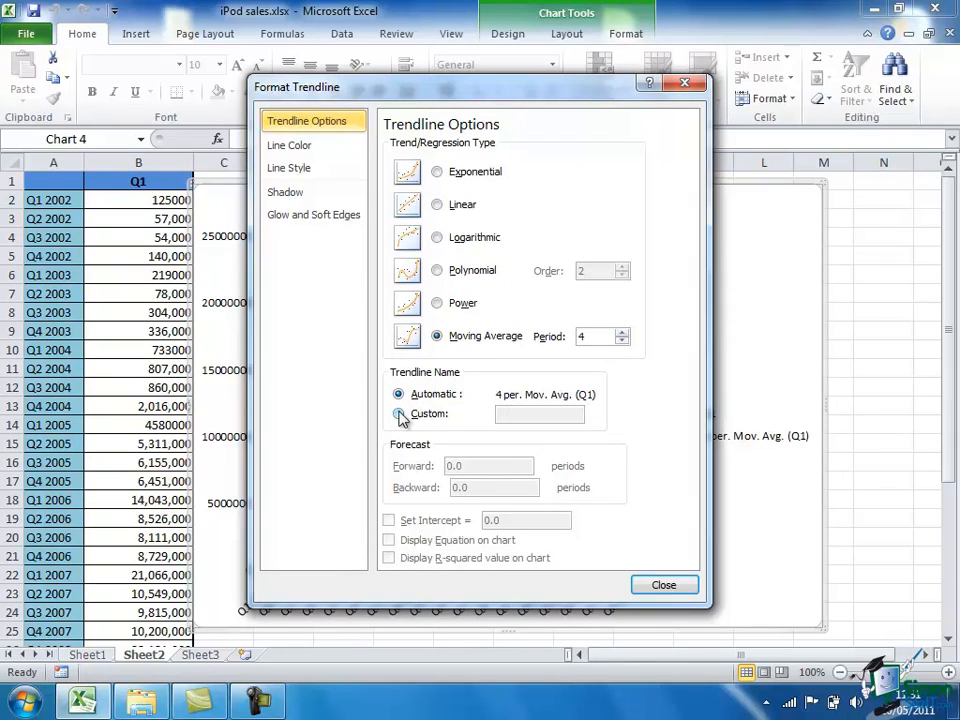
{"action": "left_click", "coordinate": [399, 413]}
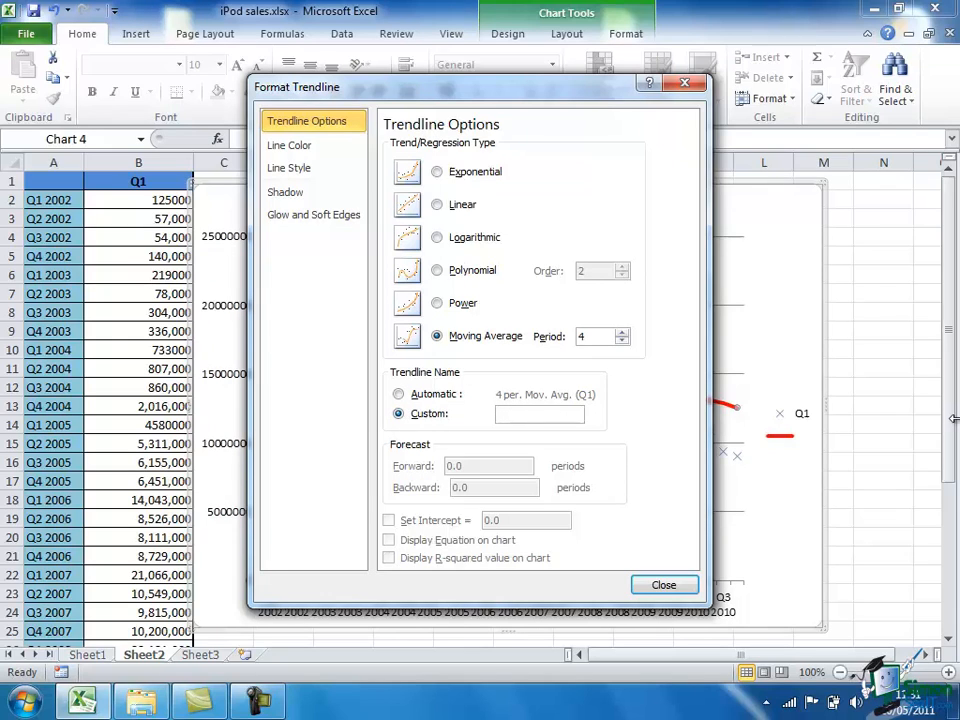
{"action": "type", "text": "4 qt"}
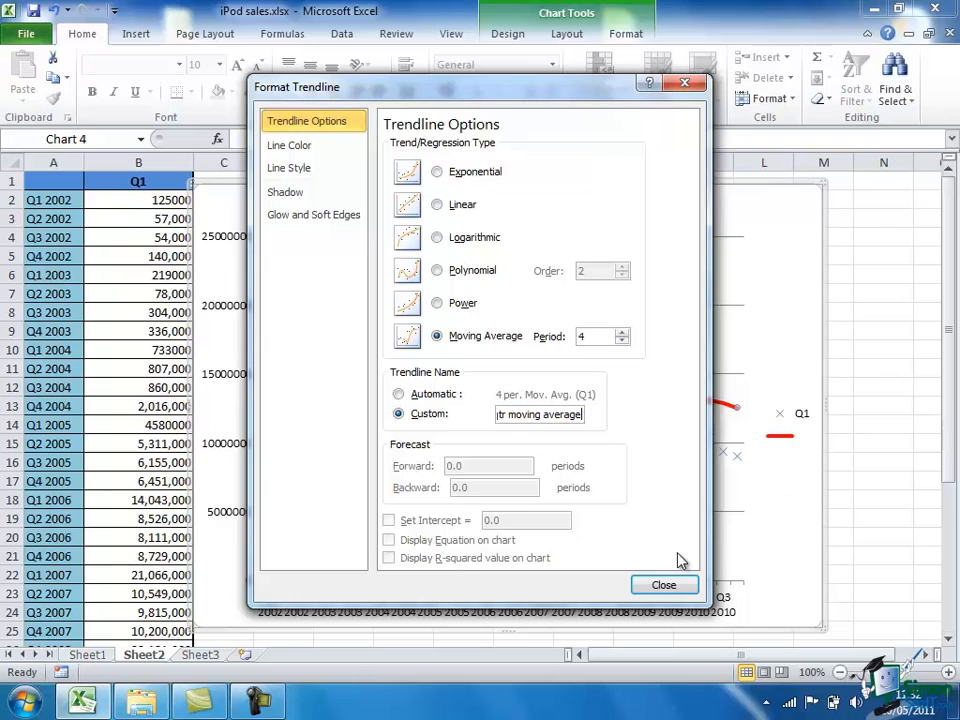
{"action": "left_click", "coordinate": [664, 585]}
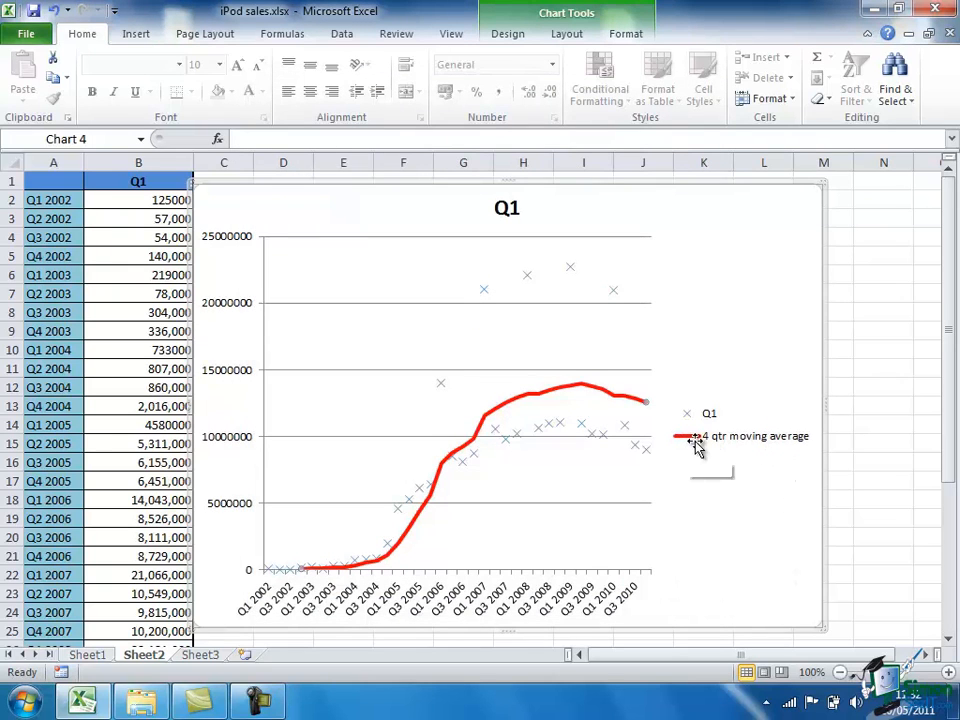
{"action": "mouse_move", "coordinate": [800, 442]}
{"action": "type", "text": "Quarterly sales"}
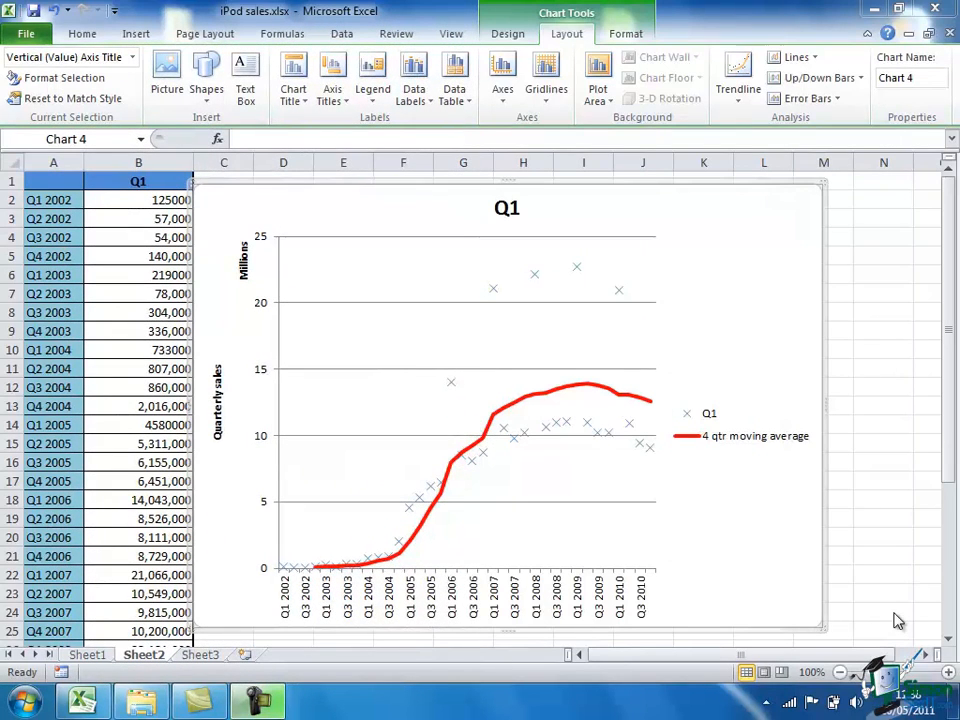
{"action": "mouse_move", "coordinate": [270, 260]}
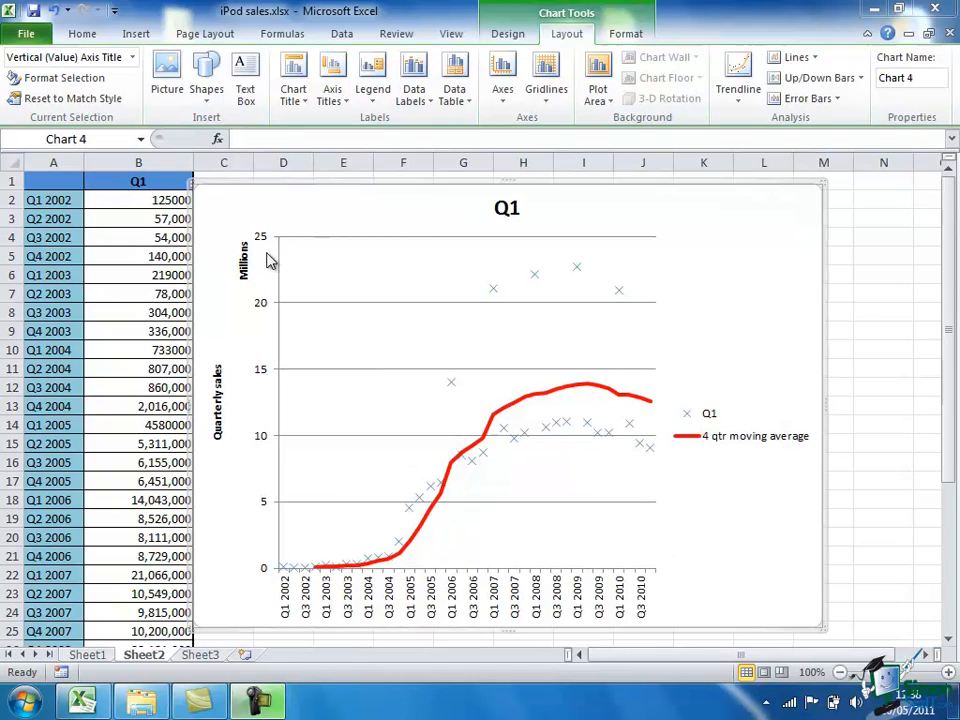
{"action": "mouse_move", "coordinate": [221, 393]}
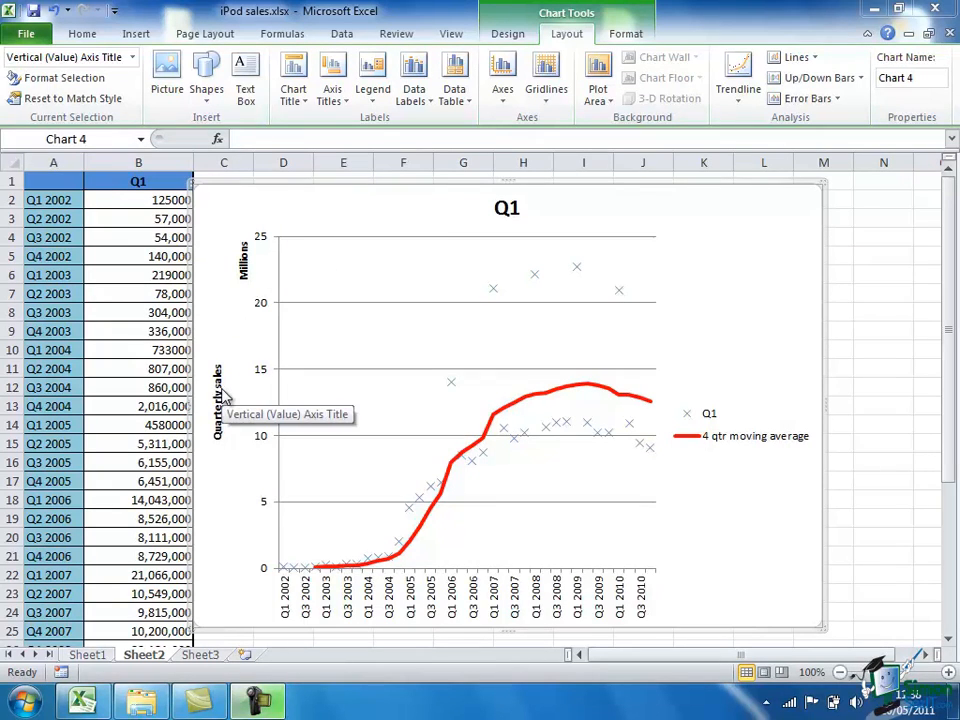
{"action": "mouse_move", "coordinate": [548, 504]}
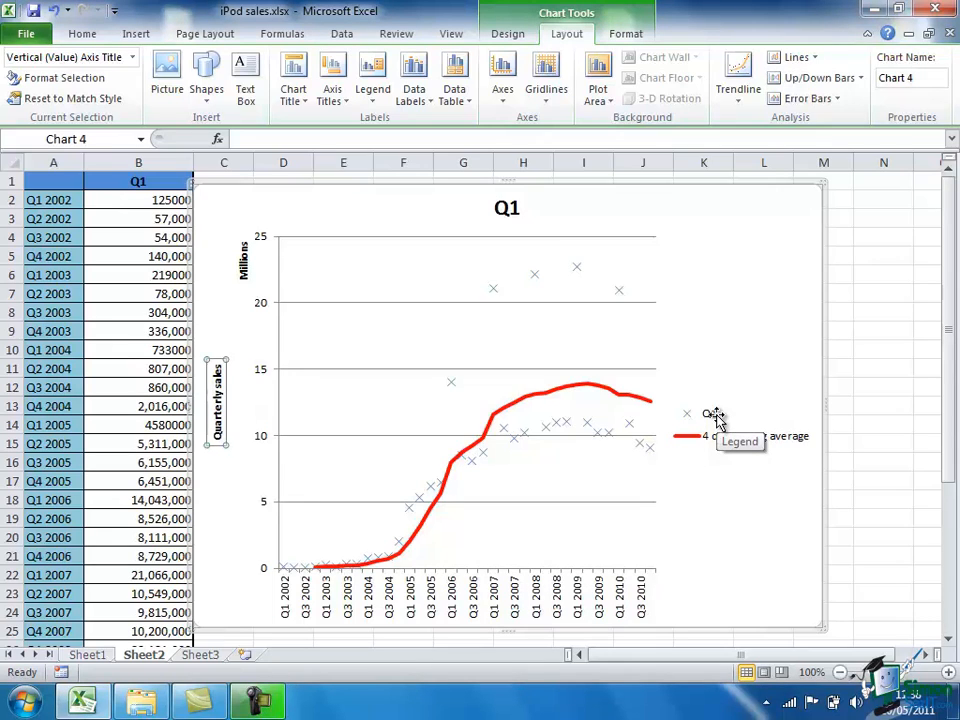
- Select the chart legend listing Q1 and the 4 qtr moving average
{"action": "left_click", "coordinate": [740, 435]}
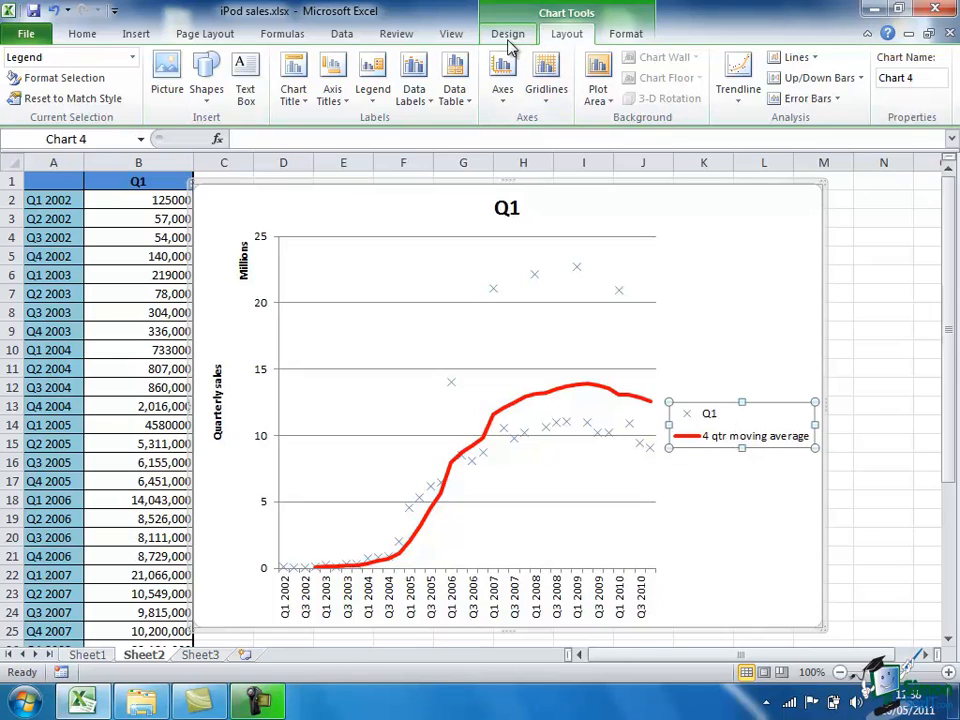
- Rename the Q1 data series to 'Quarterly sales' through Select Data
{"action": "left_click", "coordinate": [508, 33]}
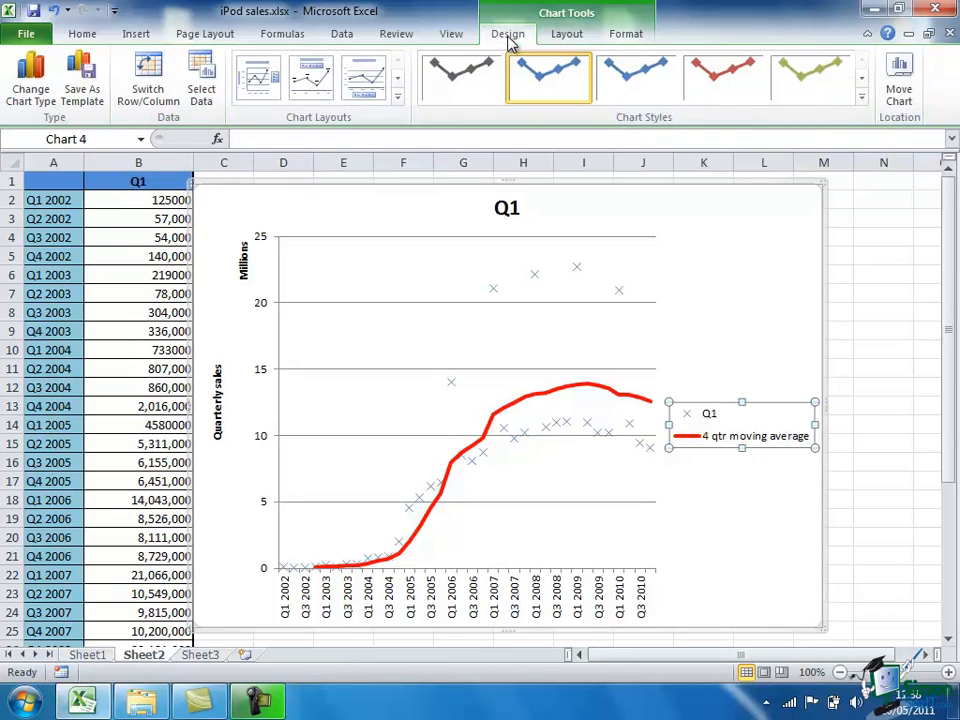
{"action": "mouse_move", "coordinate": [201, 75]}
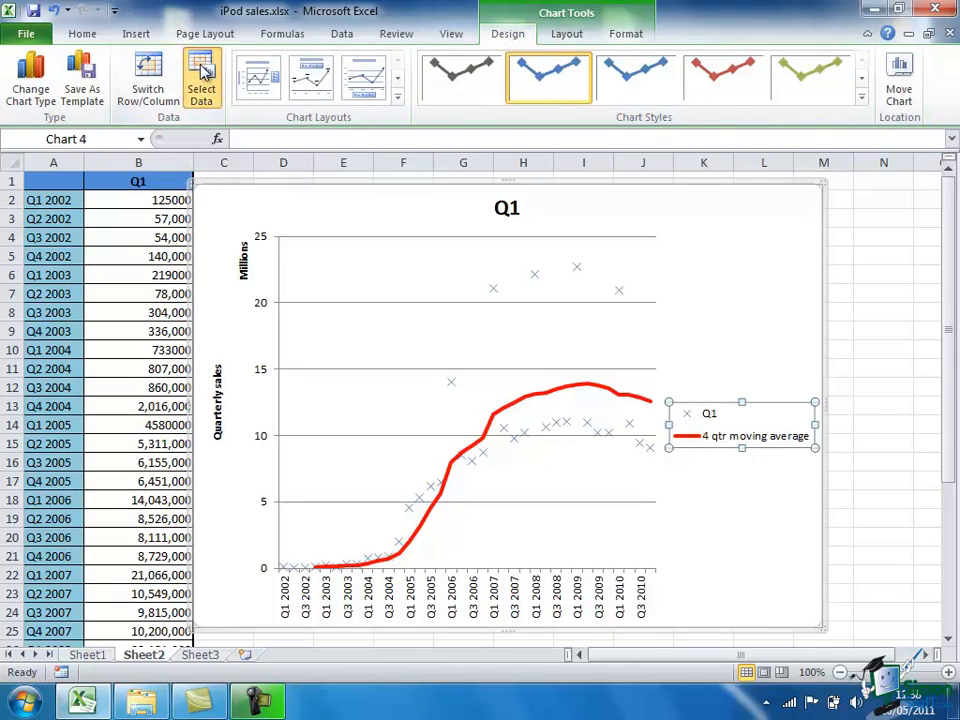
{"action": "left_click", "coordinate": [201, 75]}
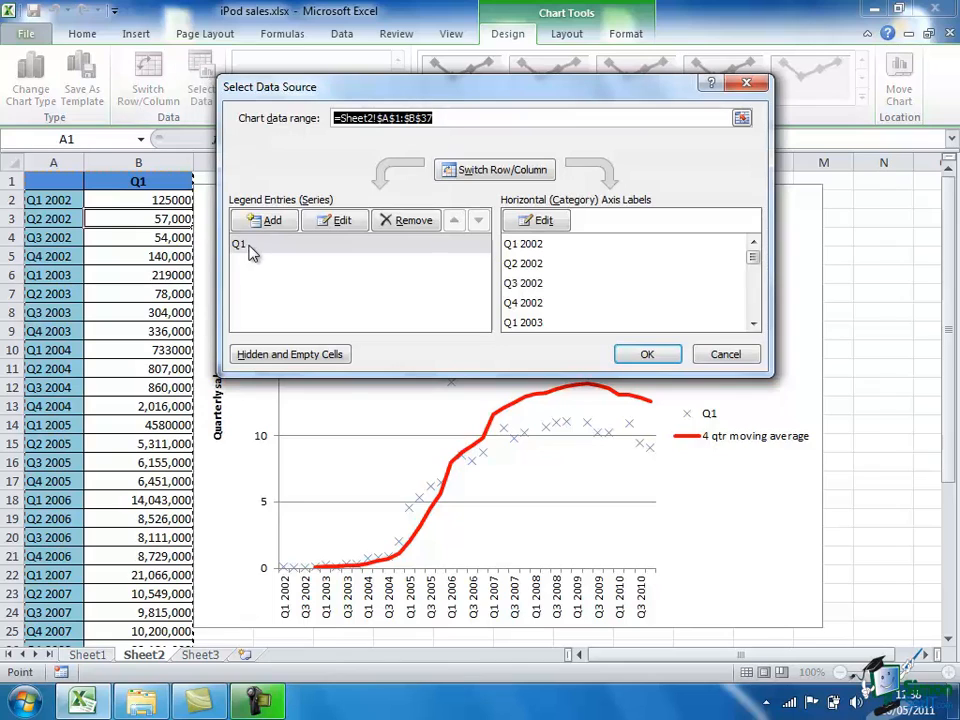
{"action": "left_click", "coordinate": [240, 244]}
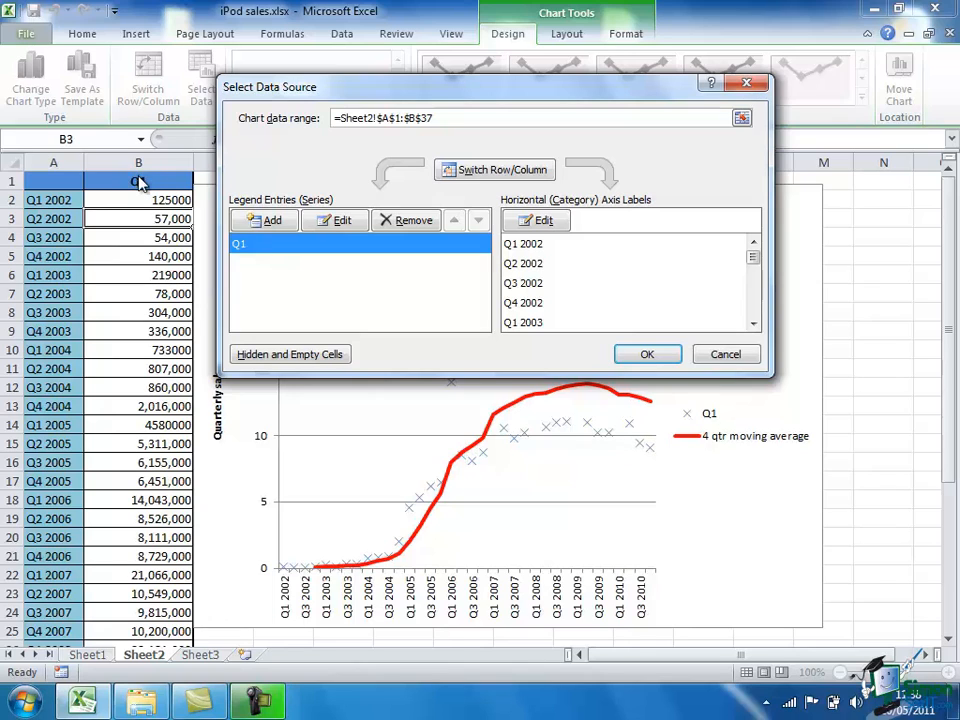
{"action": "left_click", "coordinate": [333, 220]}
{"action": "type", "text": "Q"}
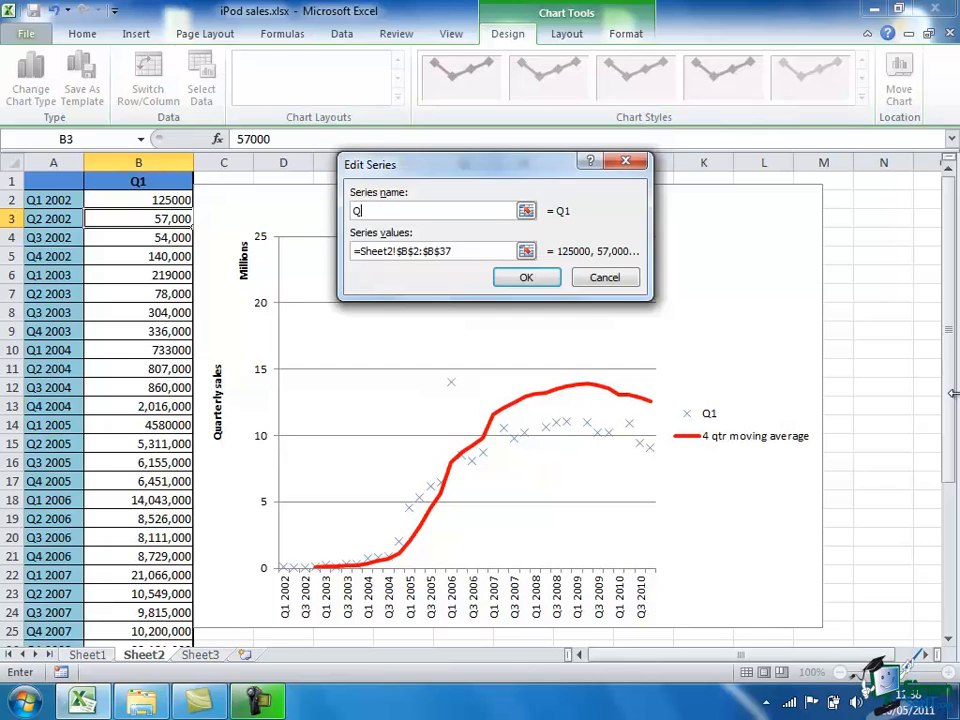
{"action": "type", "text": "uart"}
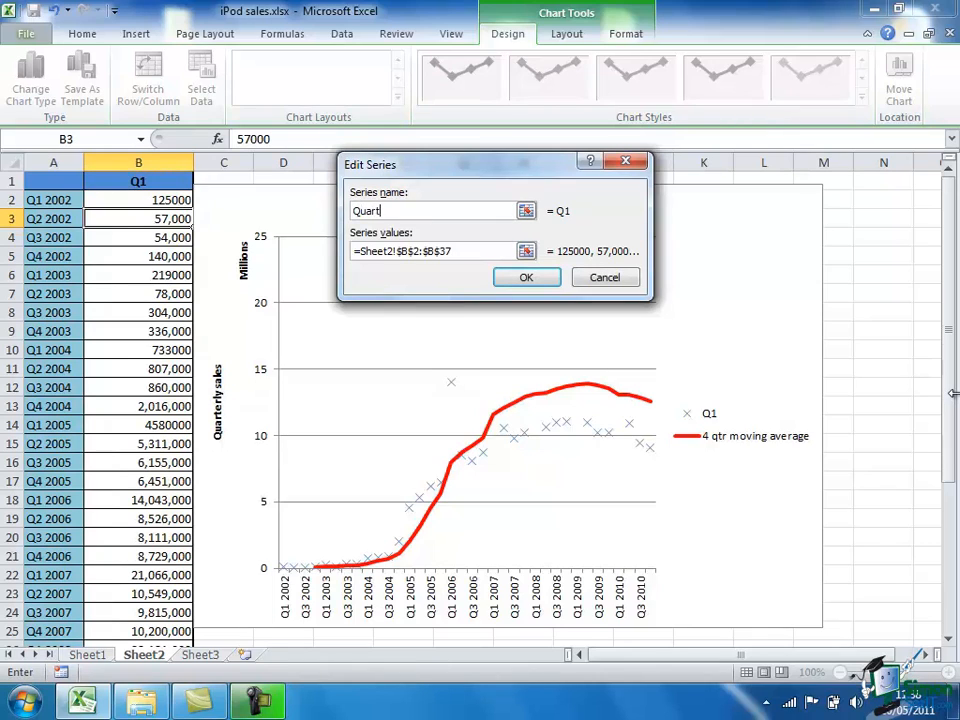
{"action": "type", "text": "erly"}
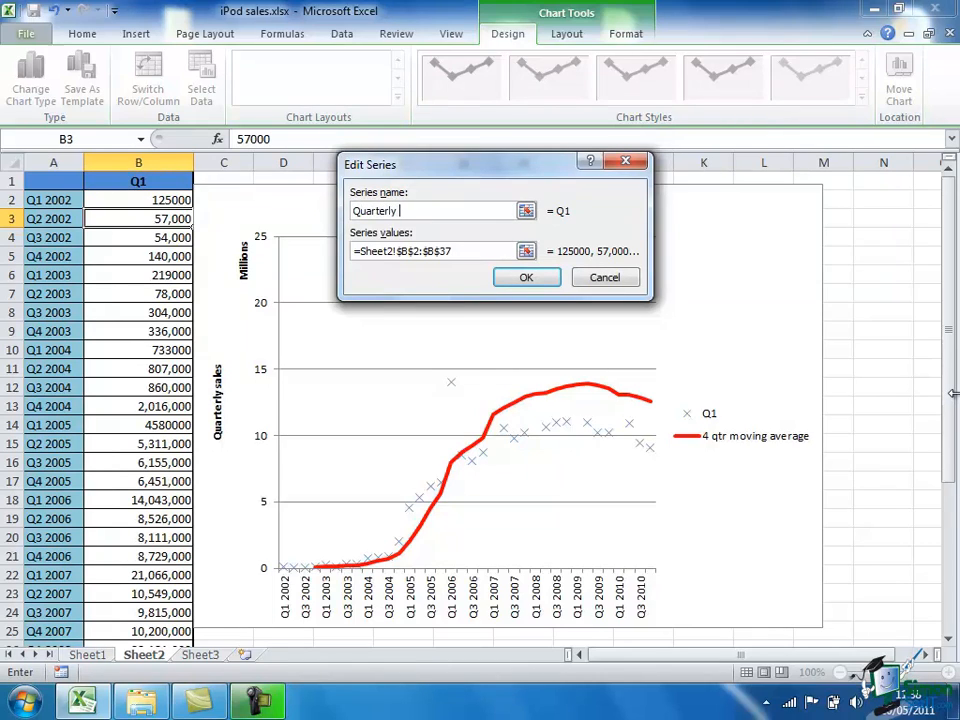
{"action": "type", "text": "sales"}
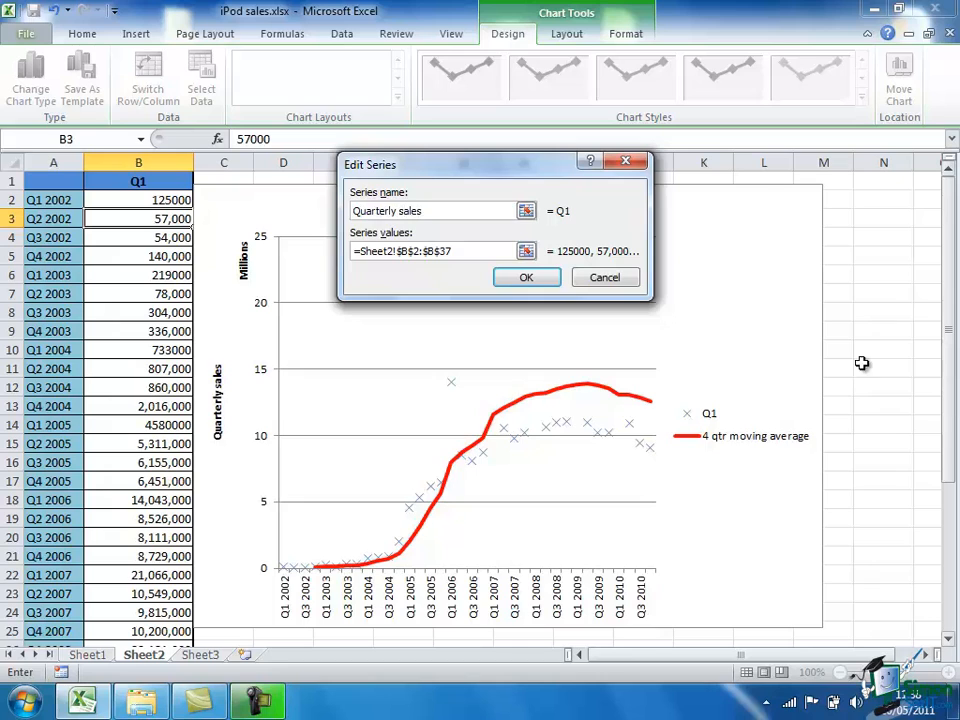
{"action": "left_click", "coordinate": [526, 277]}
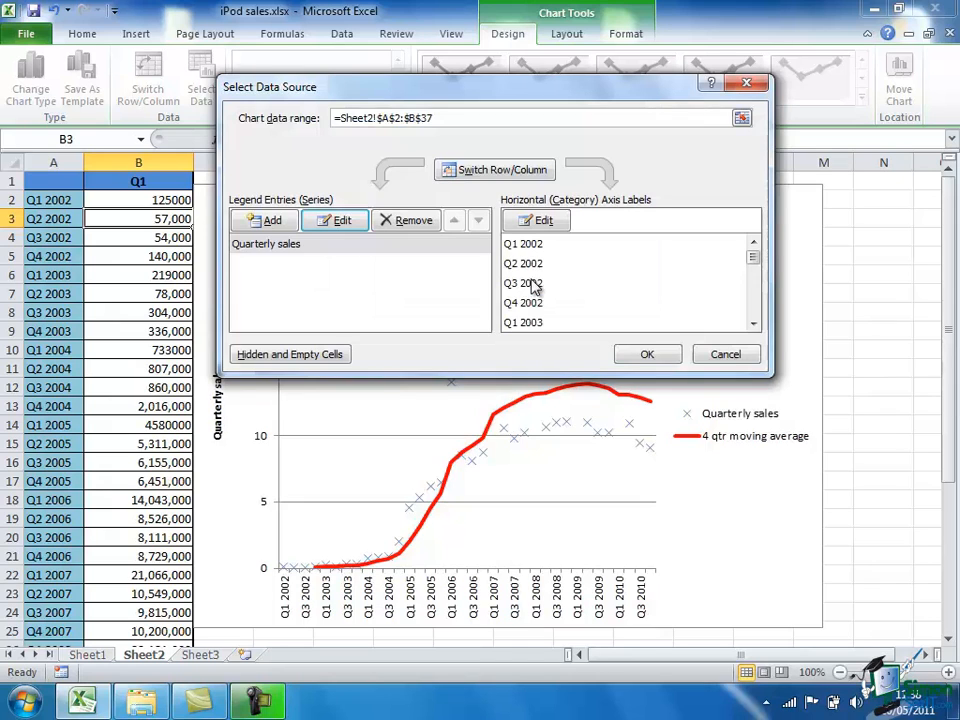
{"action": "left_click", "coordinate": [647, 354]}
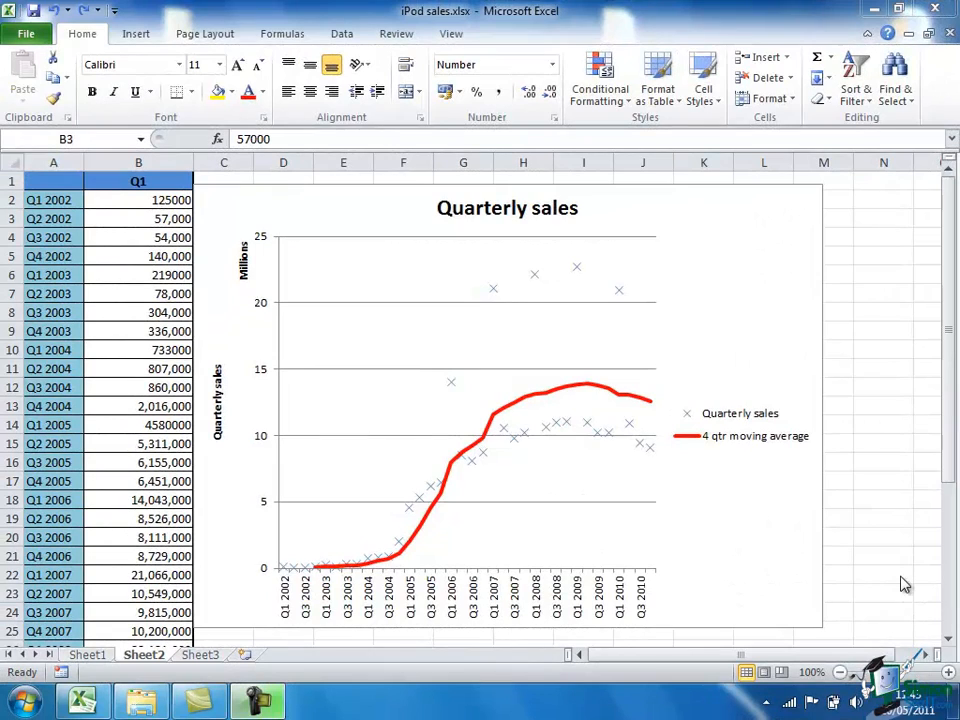
{"action": "mouse_move", "coordinate": [693, 495]}
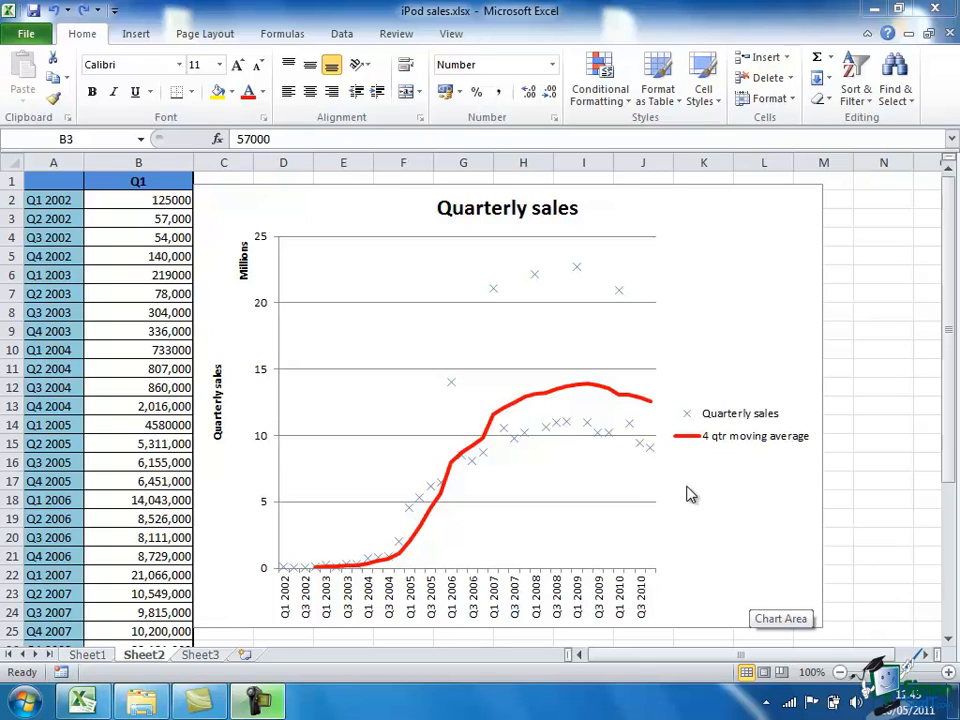
{"action": "mouse_move", "coordinate": [657, 442]}
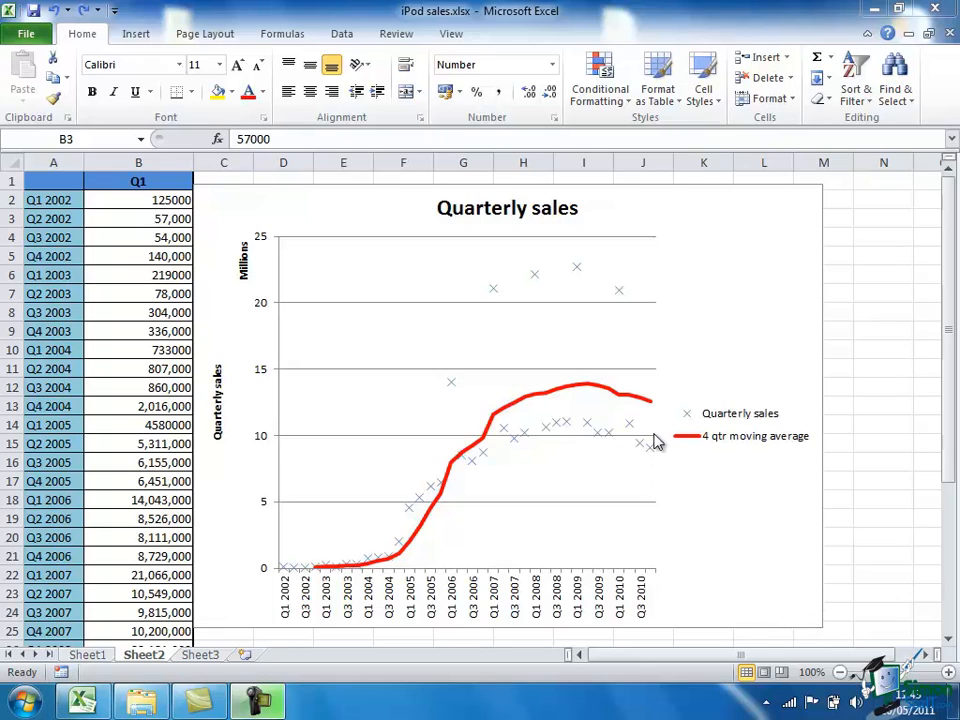
{"action": "mouse_move", "coordinate": [620, 320]}
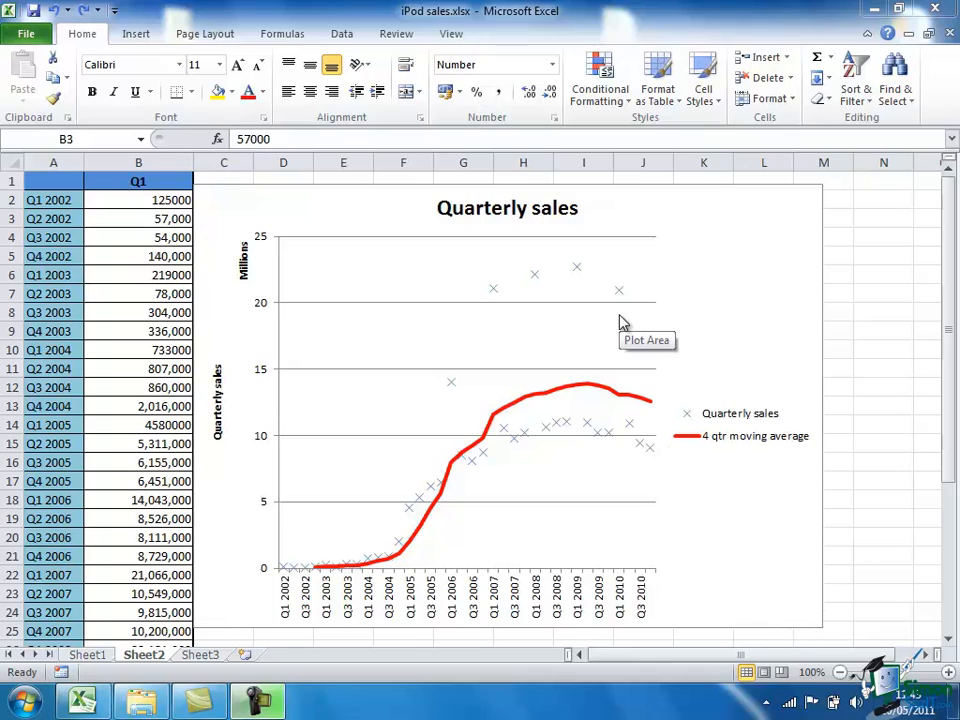
{"action": "mouse_move", "coordinate": [585, 217]}
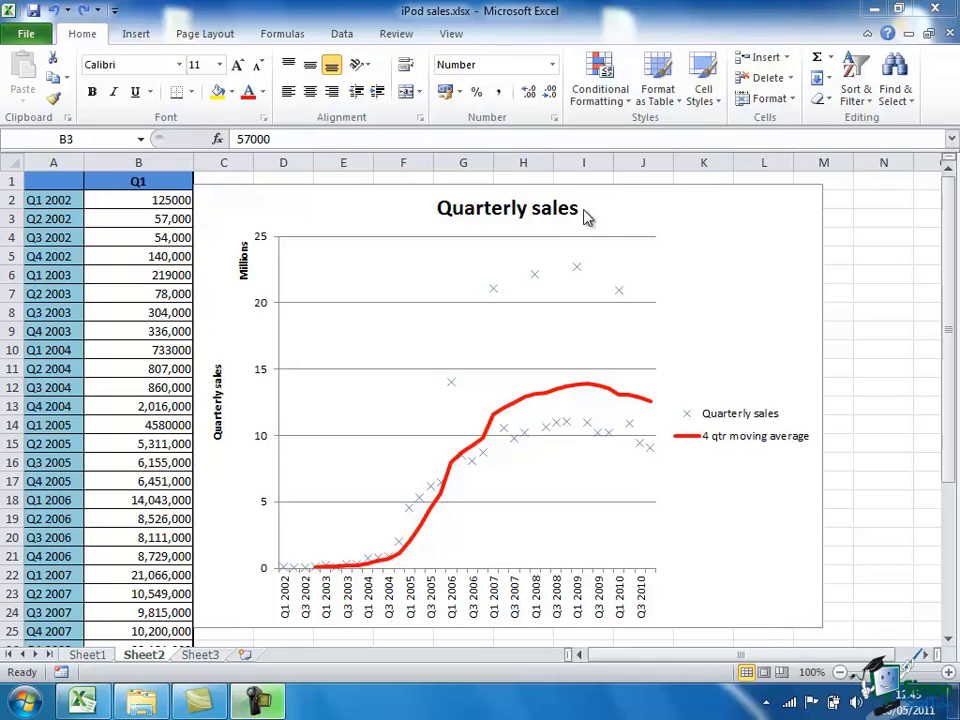
{"action": "mouse_move", "coordinate": [583, 213]}
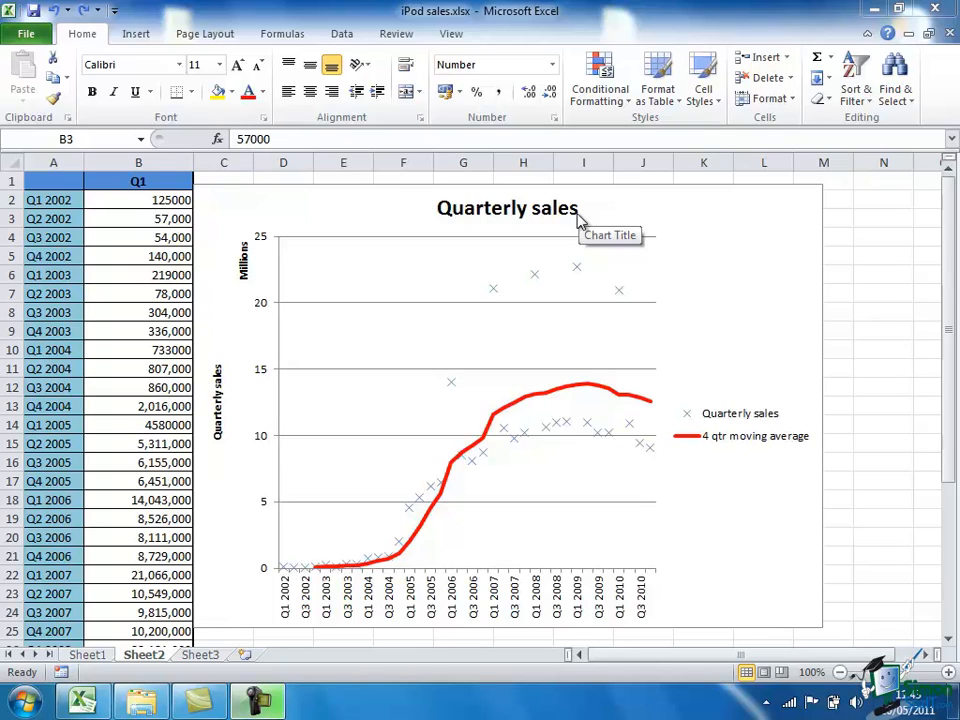
{"action": "mouse_move", "coordinate": [538, 222]}
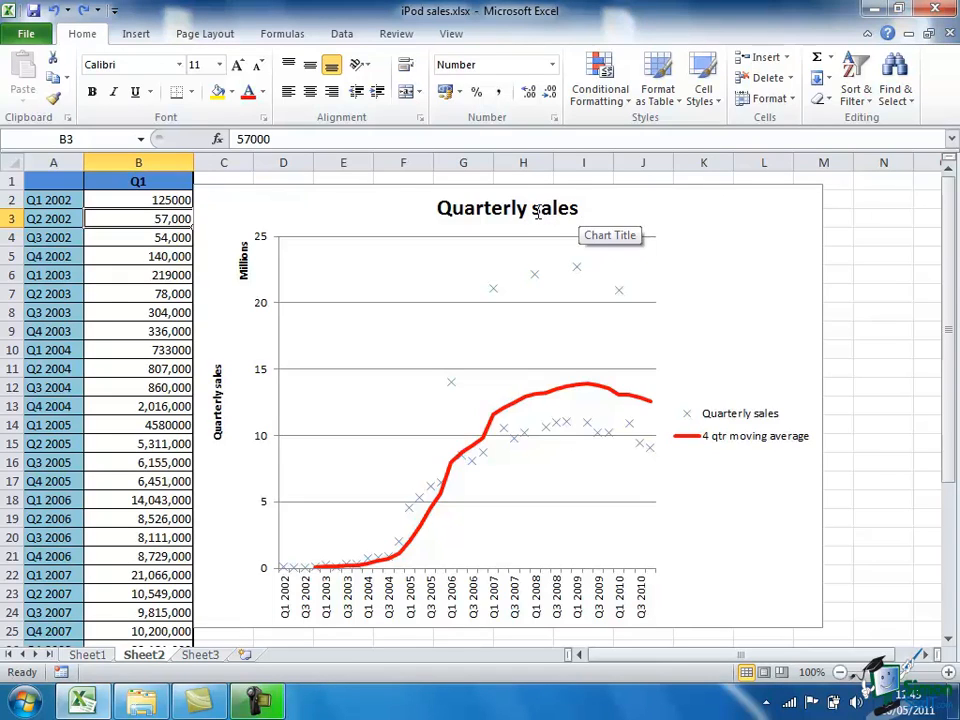
- Extend the chart title so it reads 'Quarterly sales of iPods from 2002-2010'
{"action": "left_click", "coordinate": [507, 208]}
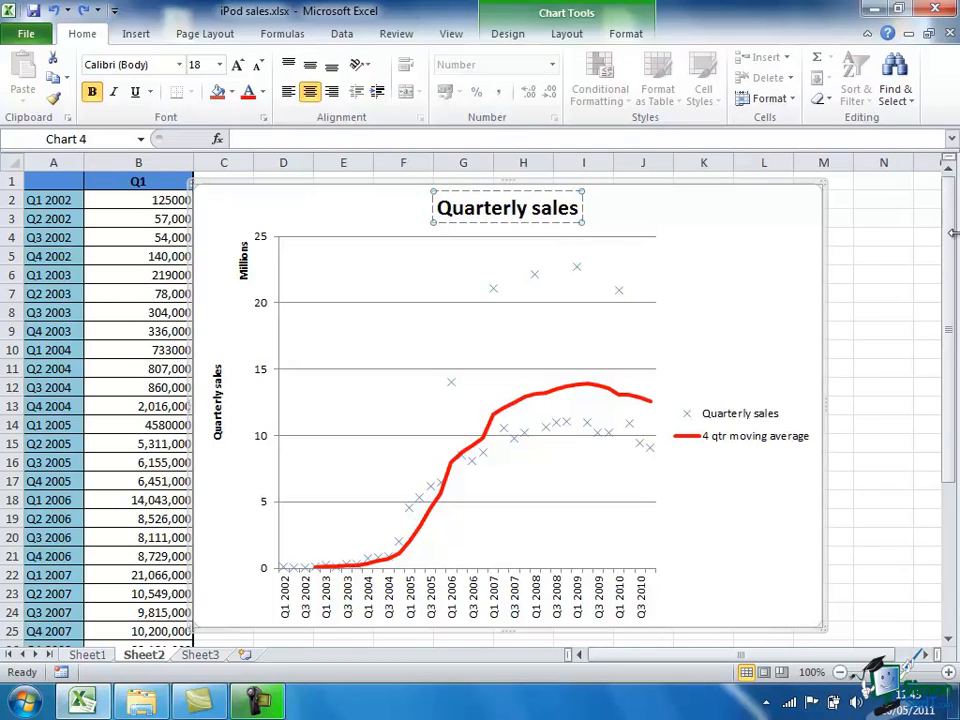
{"action": "type", "text": "of iPod"}
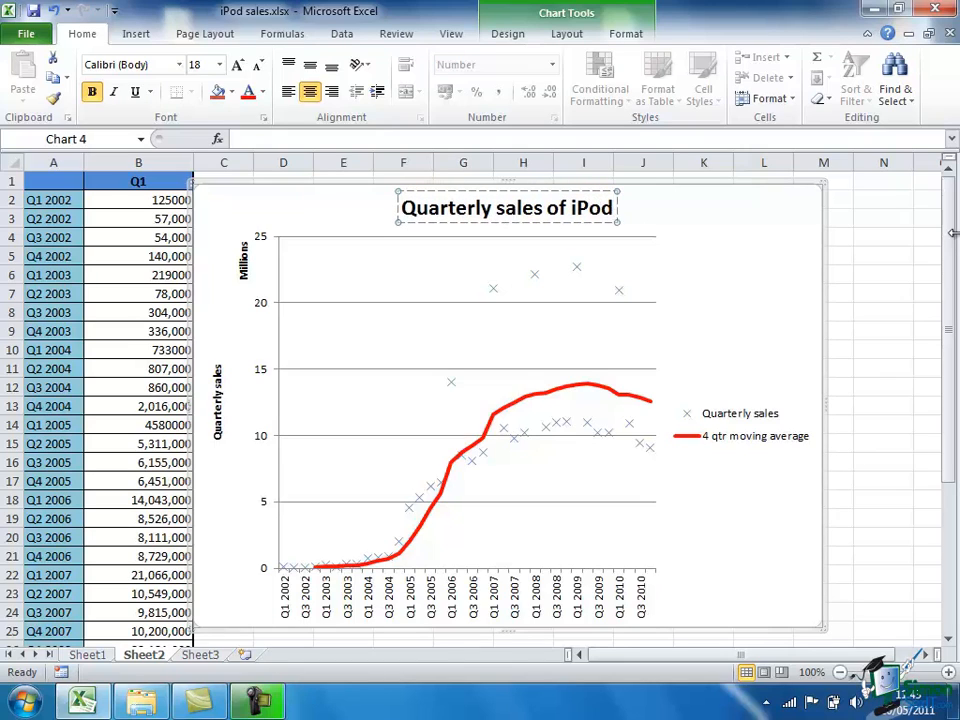
{"action": "type", "text": "s from 2"}
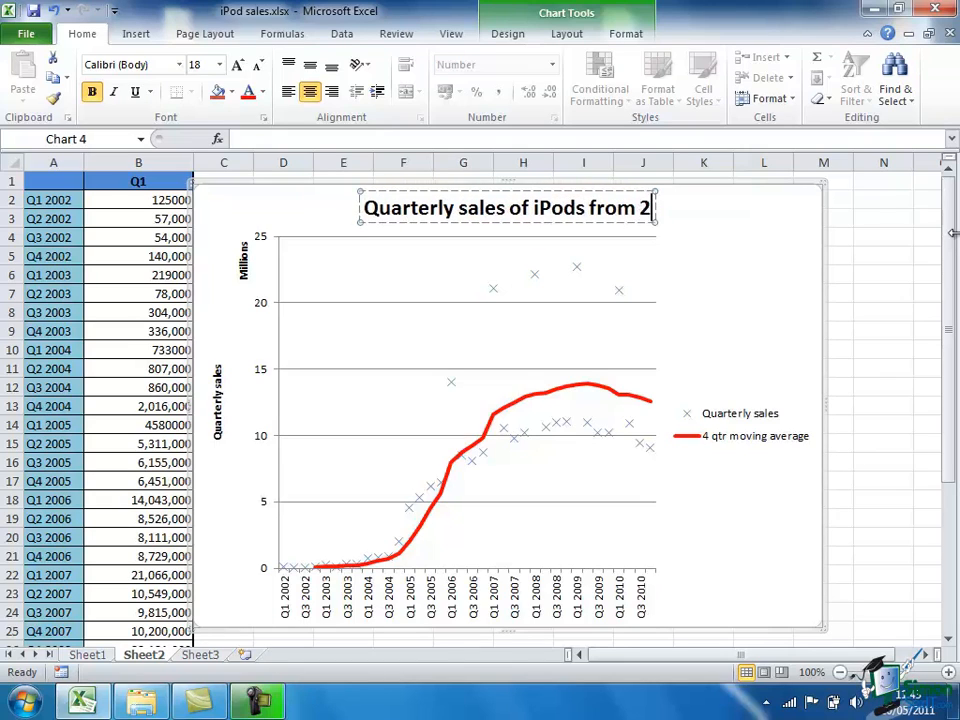
{"action": "type", "text": "002-2010"}
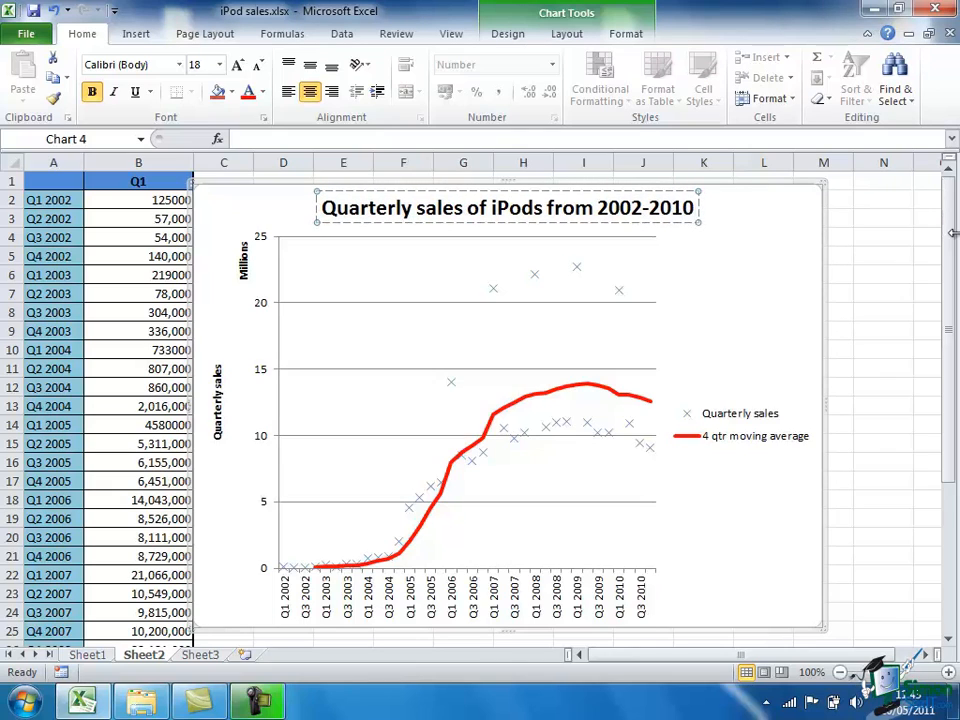
{"action": "mouse_move", "coordinate": [714, 333]}
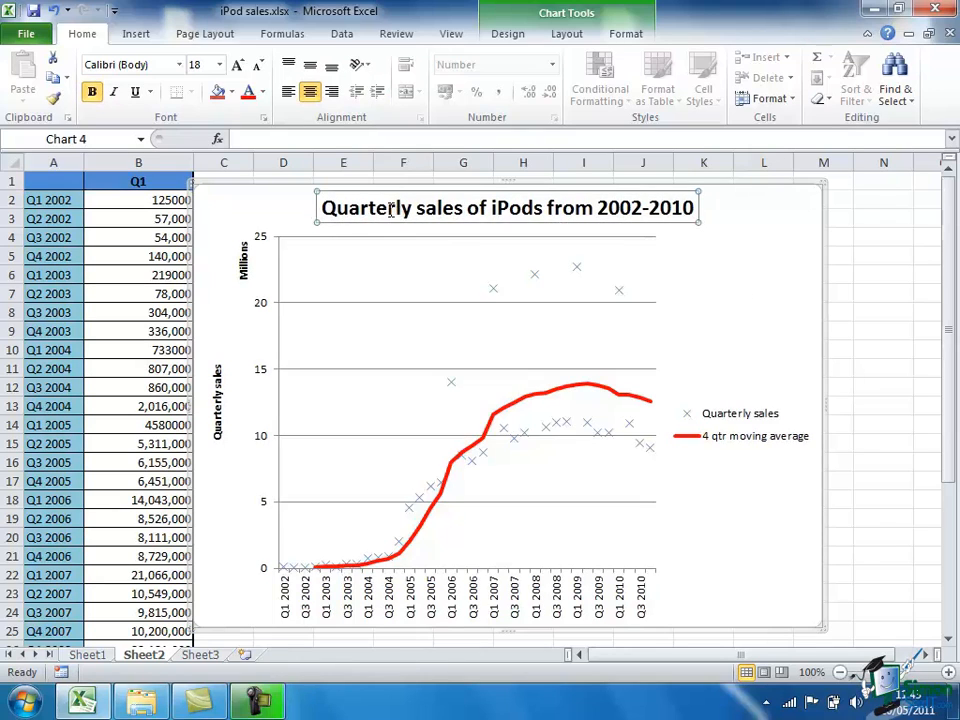
{"action": "mouse_move", "coordinate": [705, 247]}
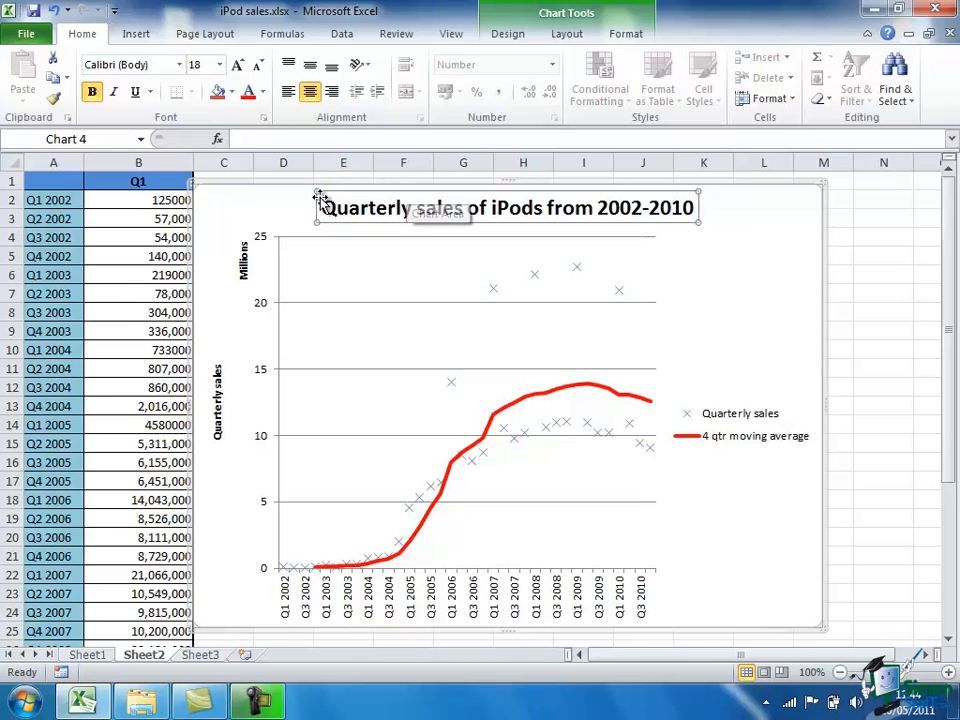
{"action": "mouse_move", "coordinate": [703, 215]}
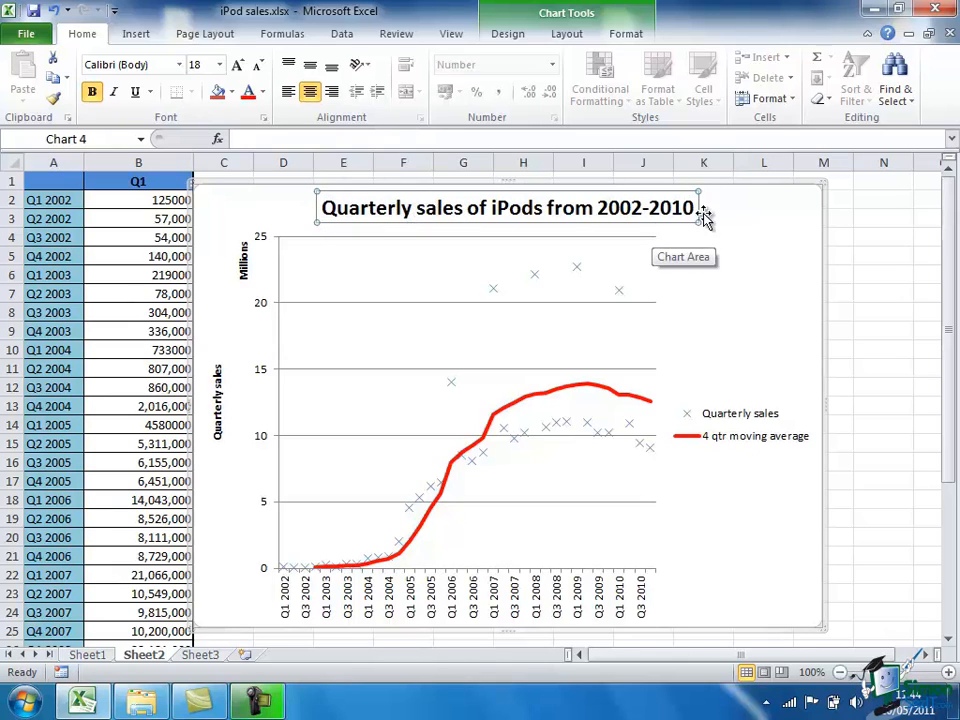
{"action": "mouse_move", "coordinate": [685, 230]}
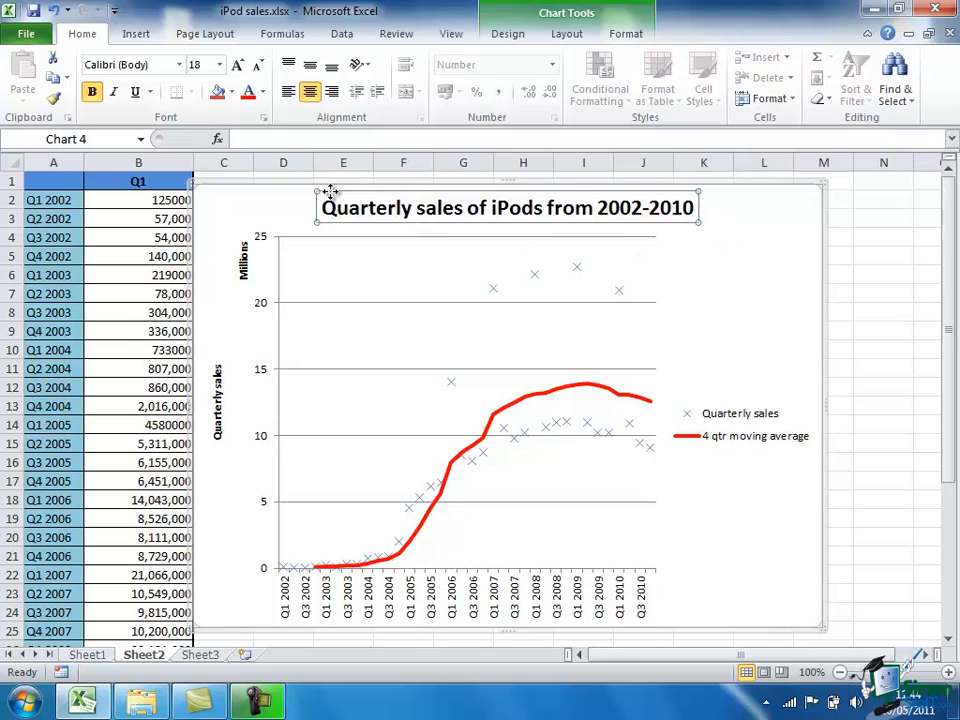
{"action": "mouse_move", "coordinate": [700, 222]}
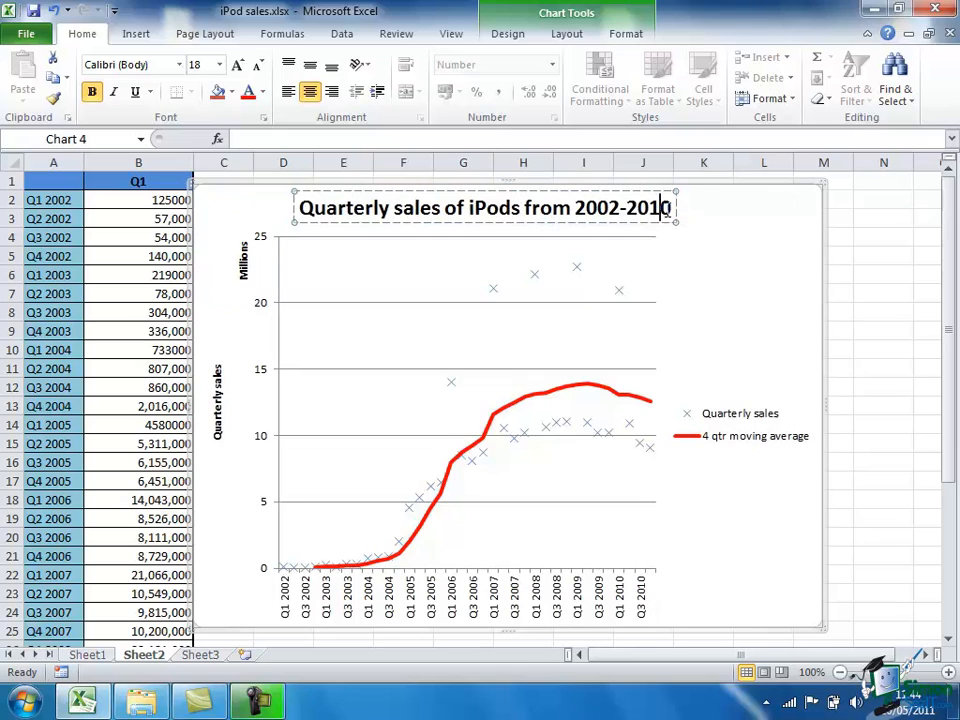
{"action": "mouse_move", "coordinate": [852, 238]}
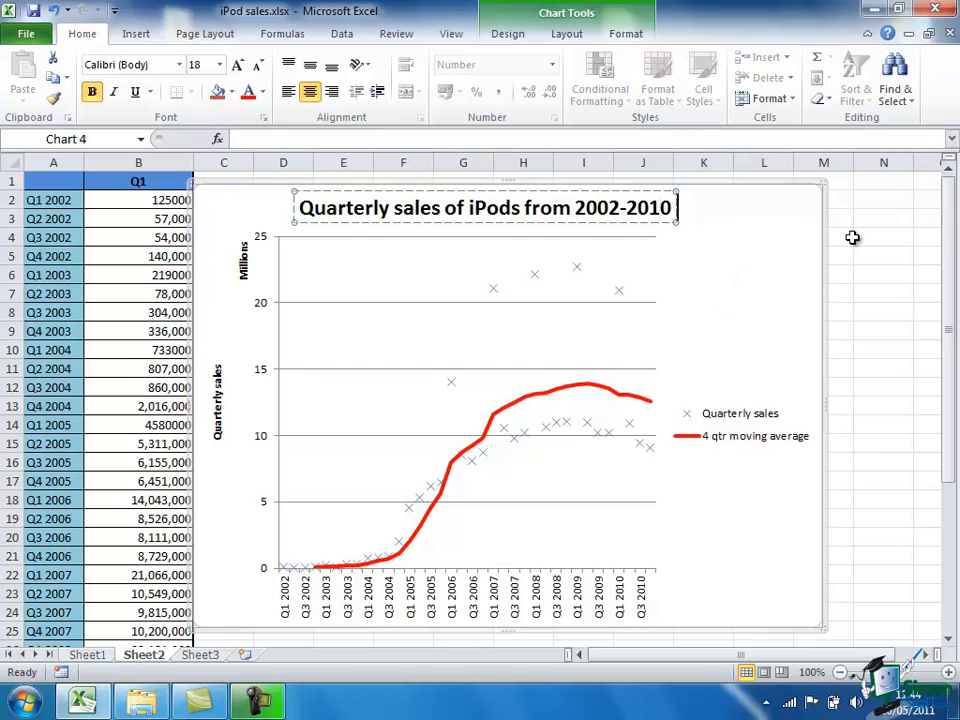
- Add the subtitle line 'showing 4 quarter moving averages' and shrink its font size twice
{"action": "type", "text": "showing 4"}
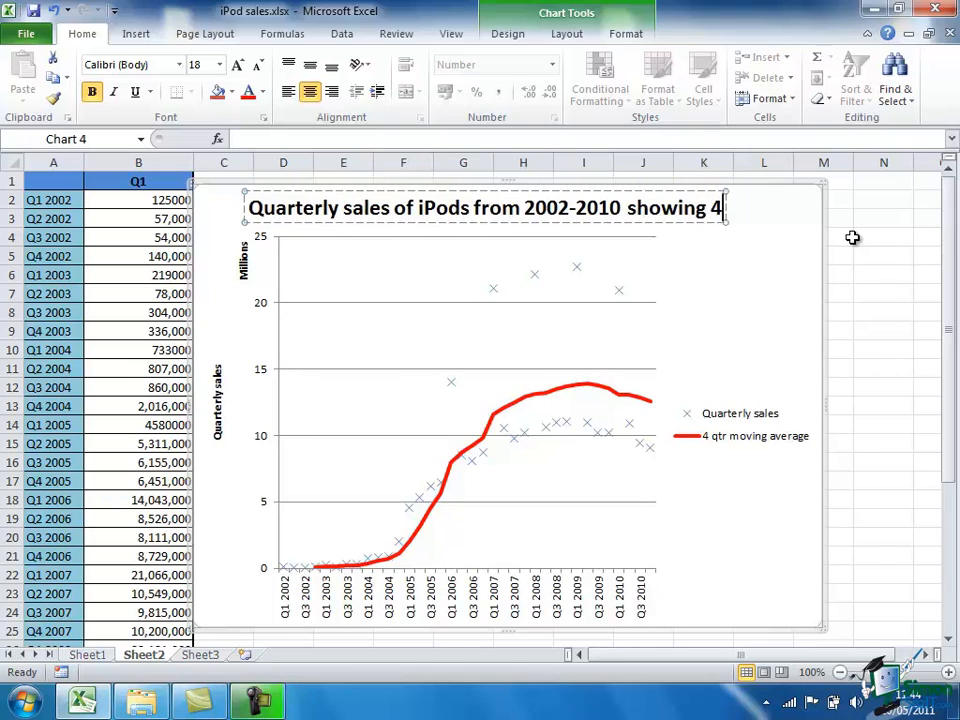
{"action": "type", "text": "quarter"}
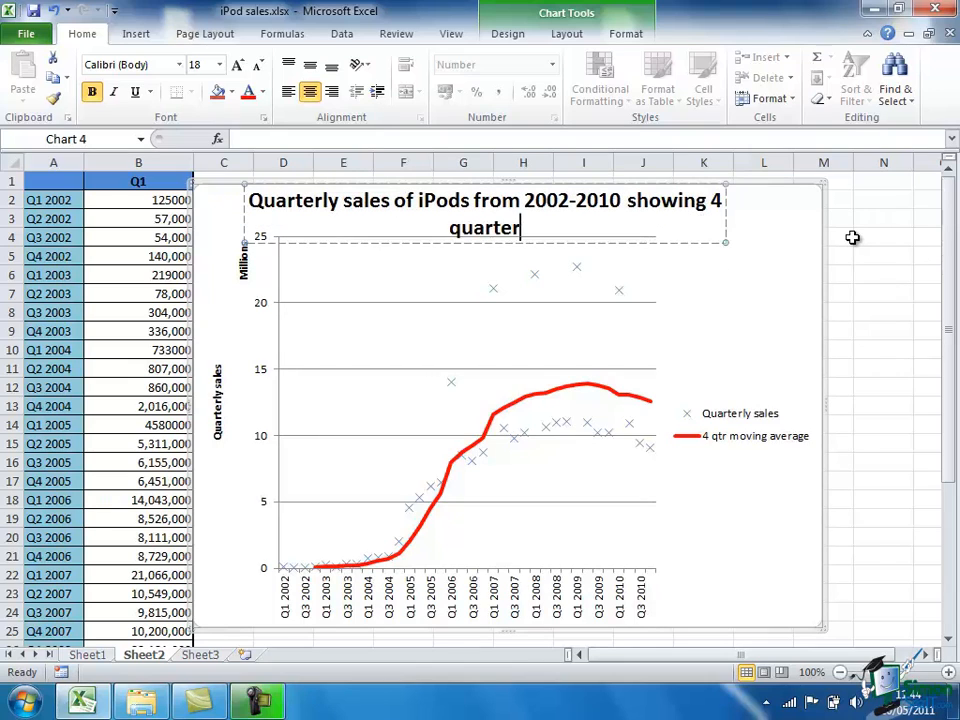
{"action": "type", "text": "movi"}
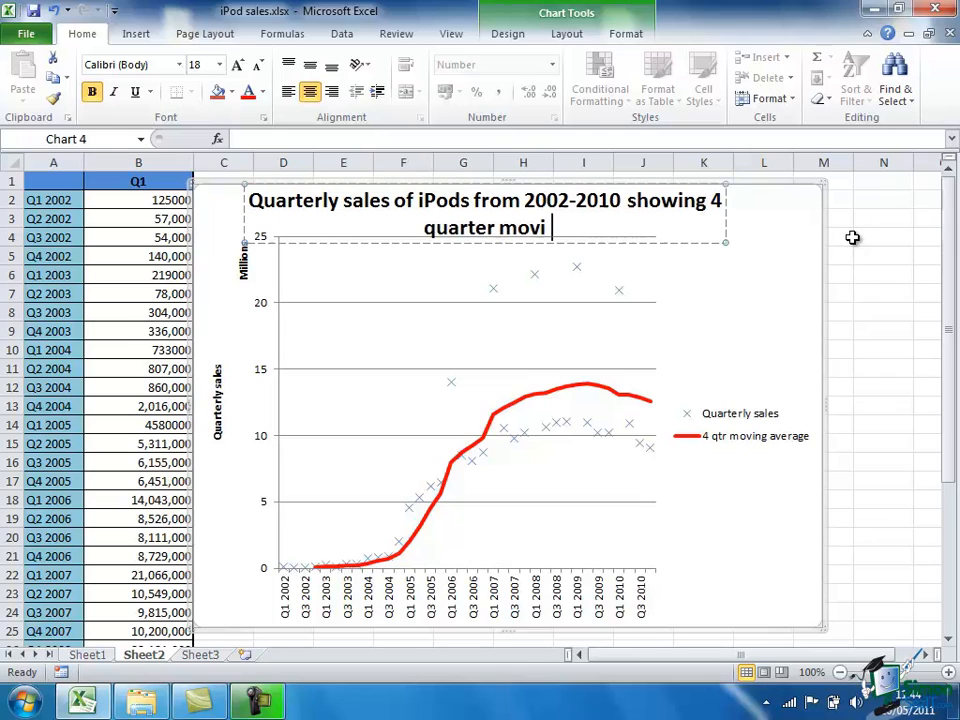
{"action": "type", "text": "ng averages"}
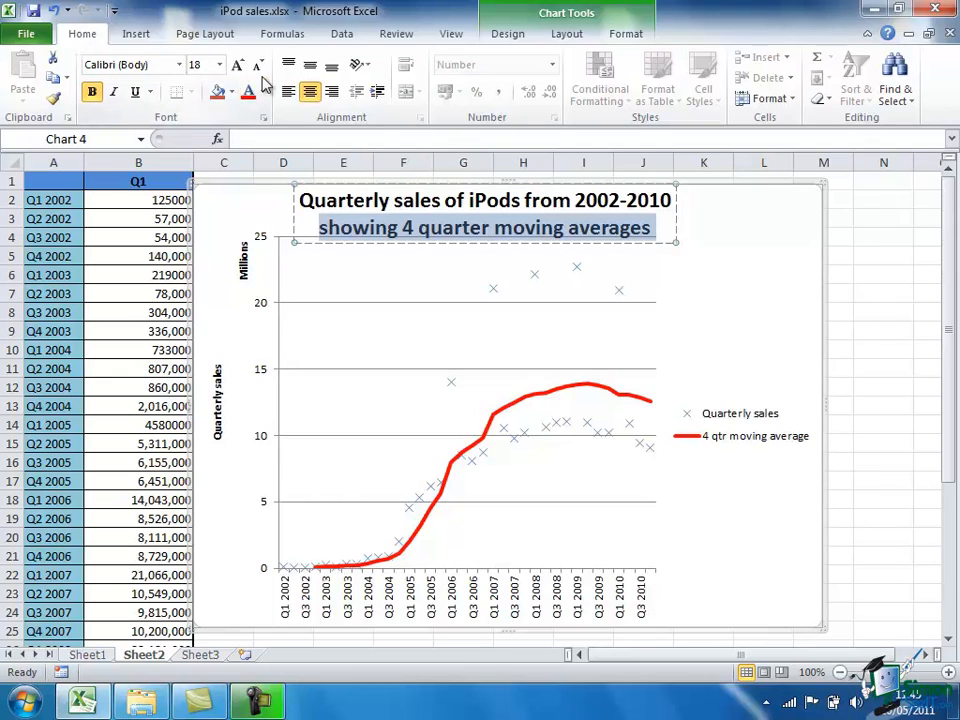
{"action": "left_click", "coordinate": [258, 64]}
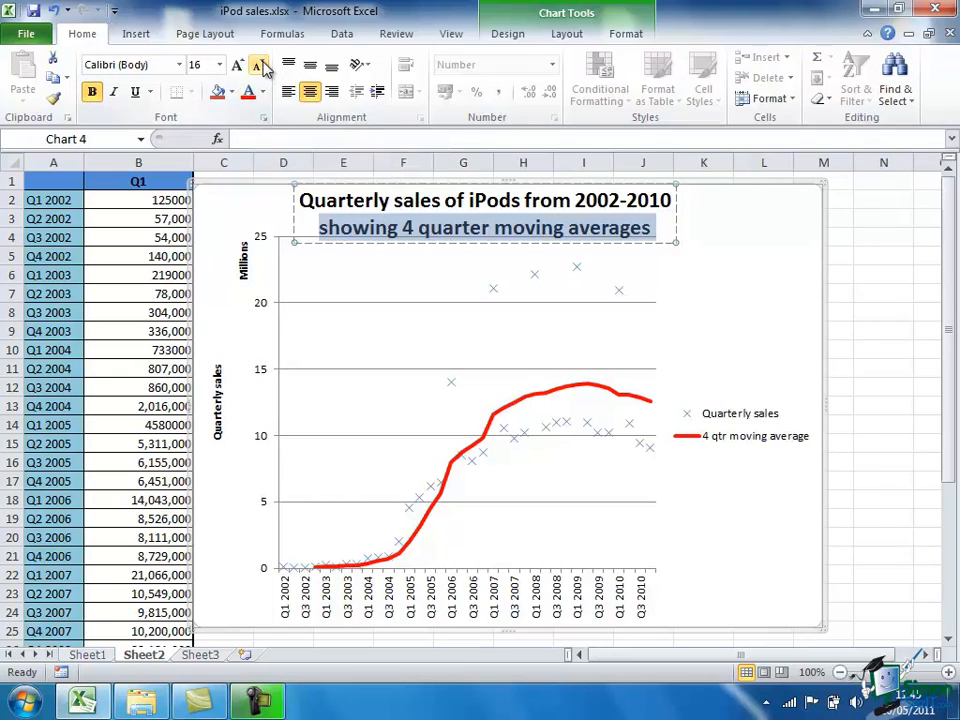
{"action": "left_click", "coordinate": [257, 64]}
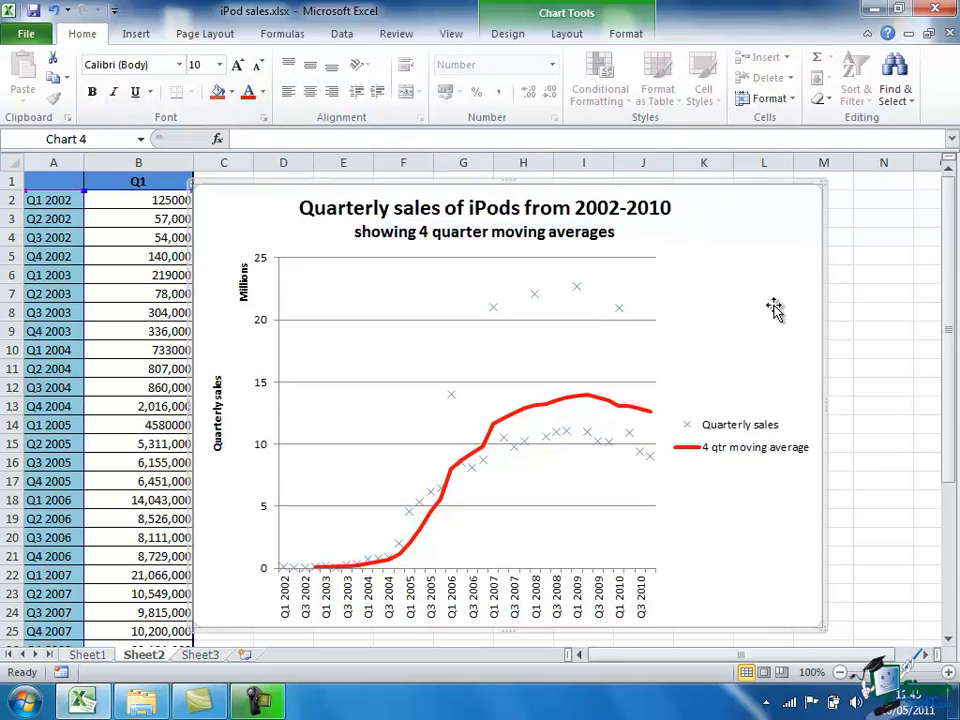
{"action": "mouse_move", "coordinate": [749, 317]}
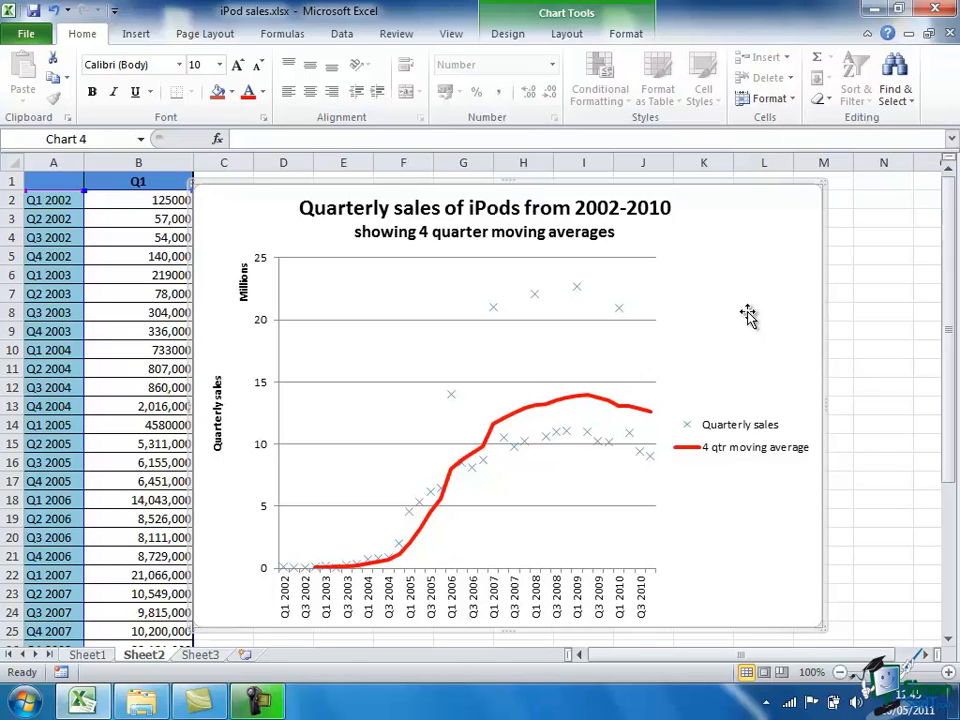
{"action": "mouse_move", "coordinate": [640, 240]}
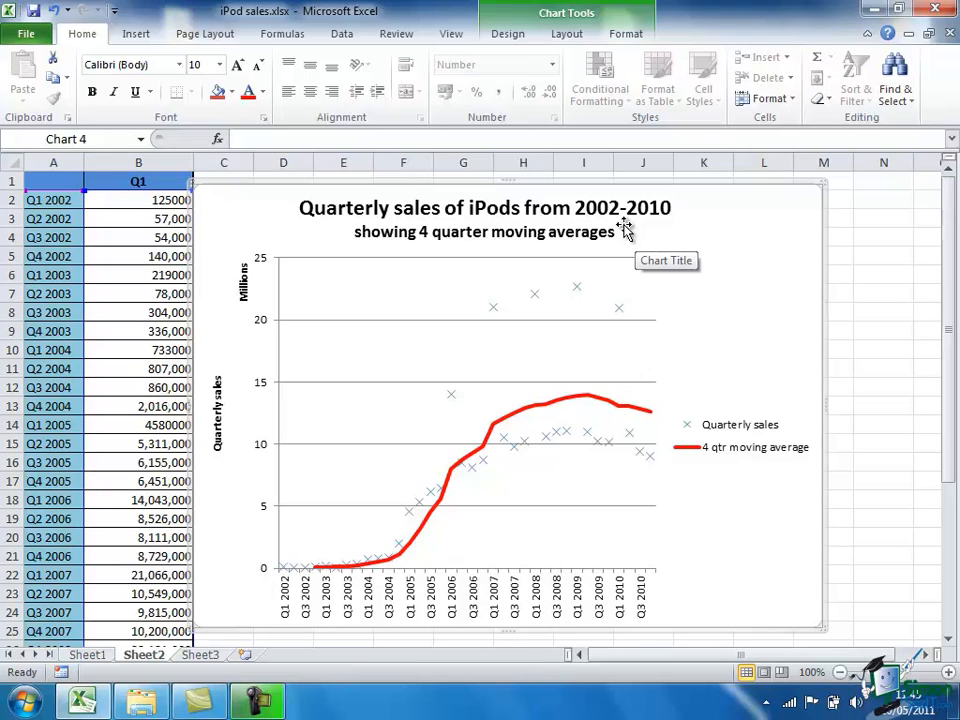
{"action": "mouse_move", "coordinate": [585, 221]}
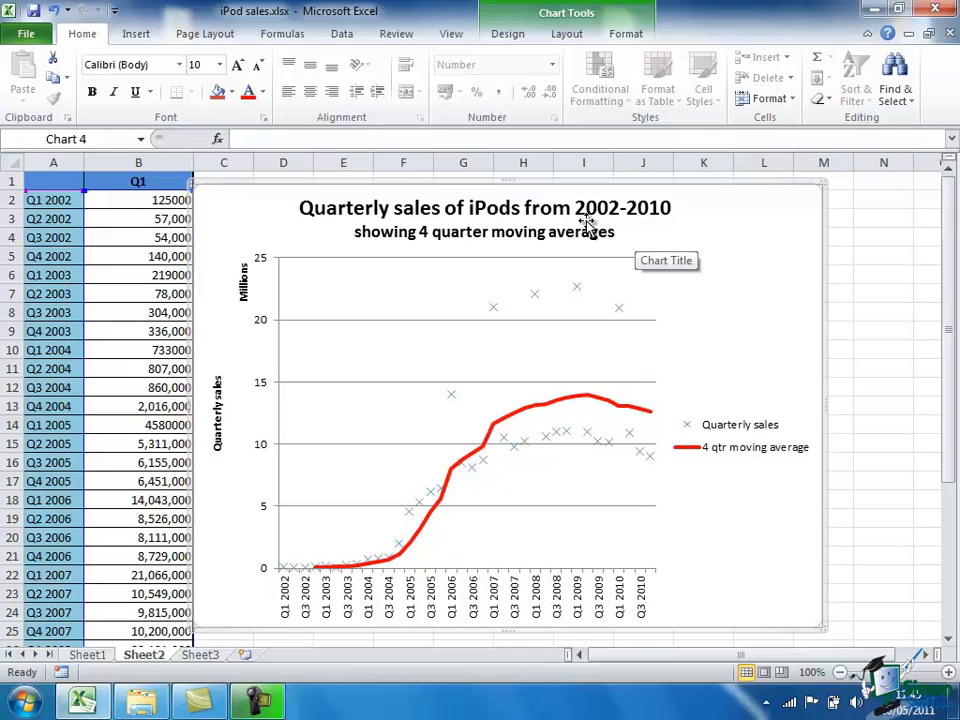
{"action": "mouse_move", "coordinate": [290, 210]}
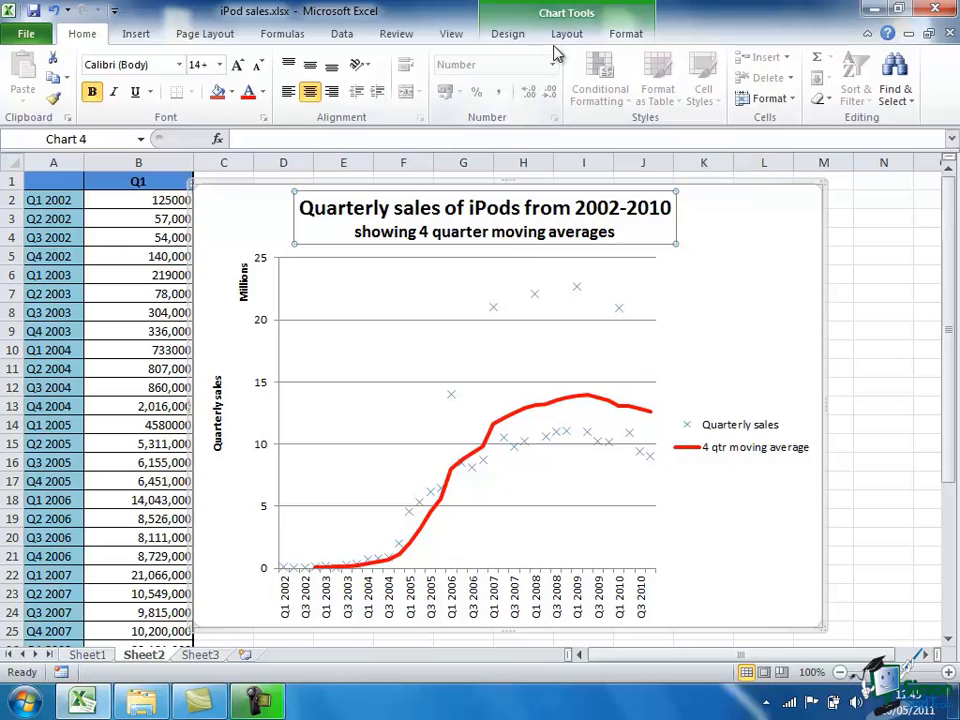
- Remove the chart title and draw an empty text box across the chart's top
{"action": "left_click", "coordinate": [507, 33]}
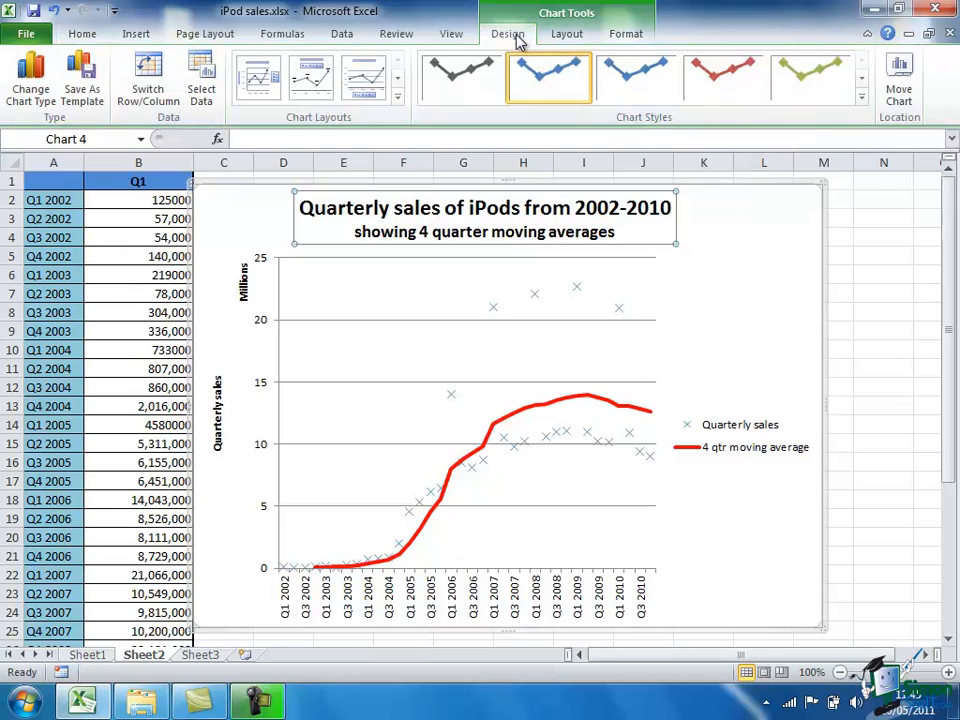
{"action": "mouse_move", "coordinate": [390, 130]}
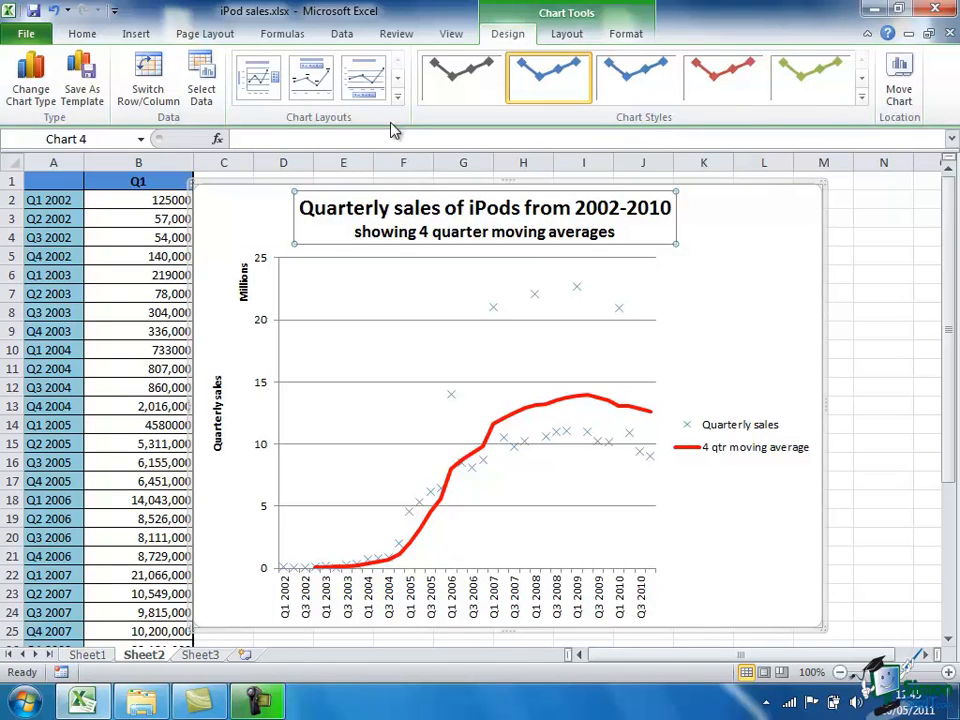
{"action": "mouse_move", "coordinate": [332, 118]}
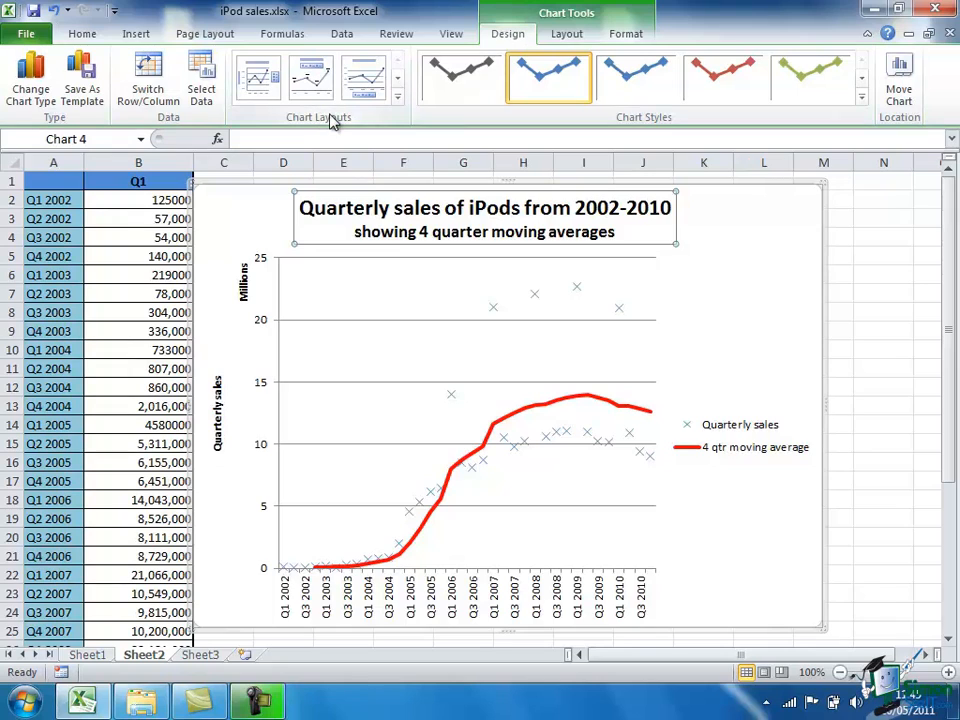
{"action": "mouse_move", "coordinate": [658, 335]}
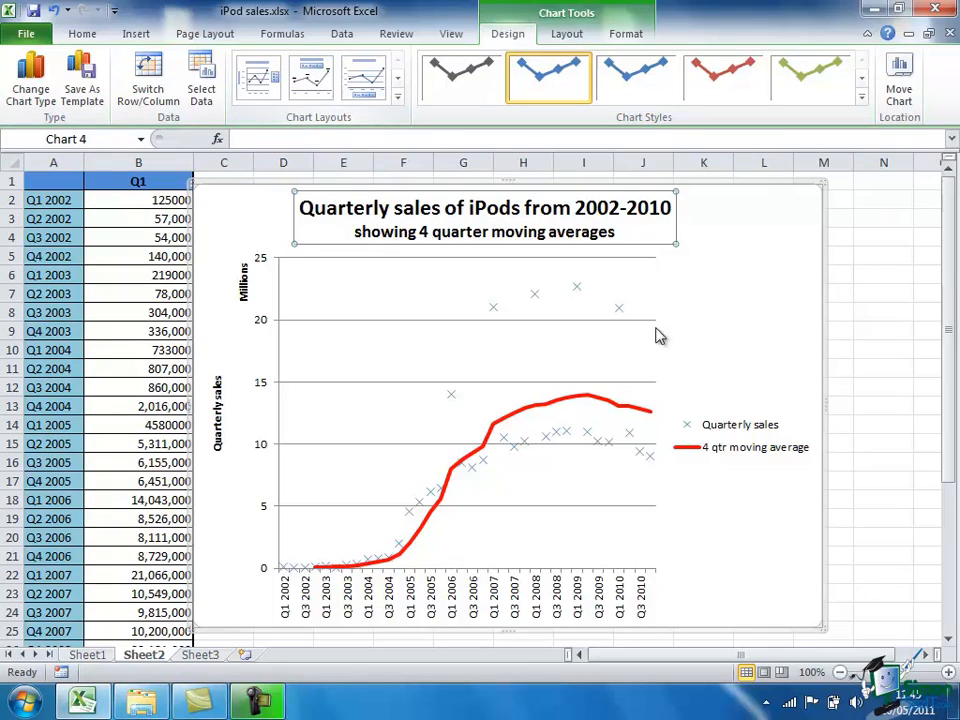
{"action": "mouse_move", "coordinate": [555, 240]}
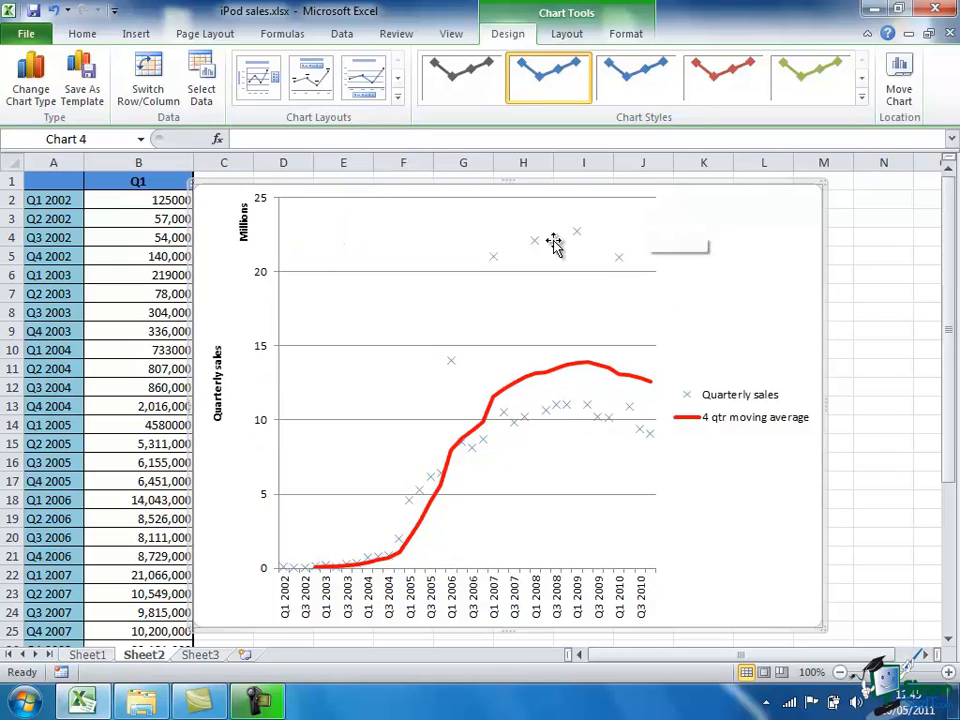
{"action": "mouse_move", "coordinate": [553, 245]}
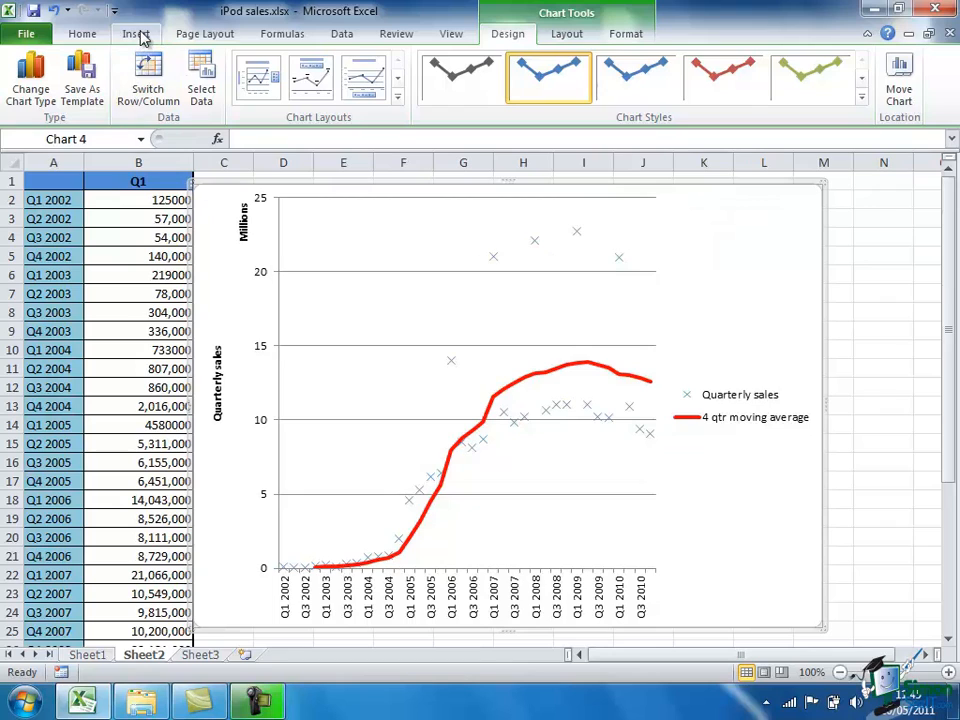
{"action": "left_click", "coordinate": [137, 33]}
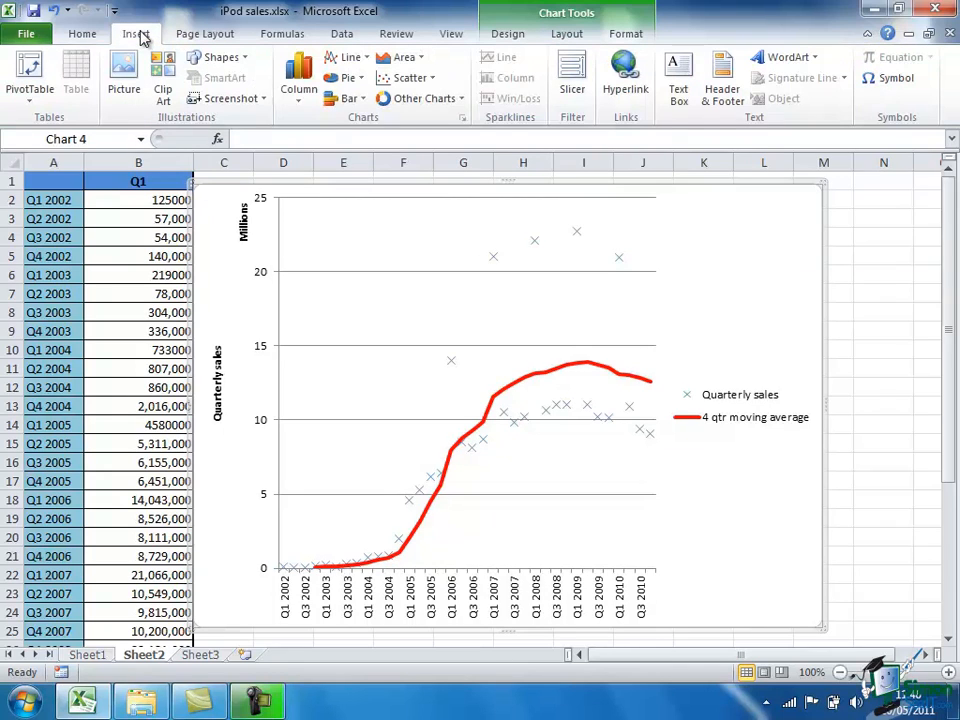
{"action": "mouse_move", "coordinate": [123, 65]}
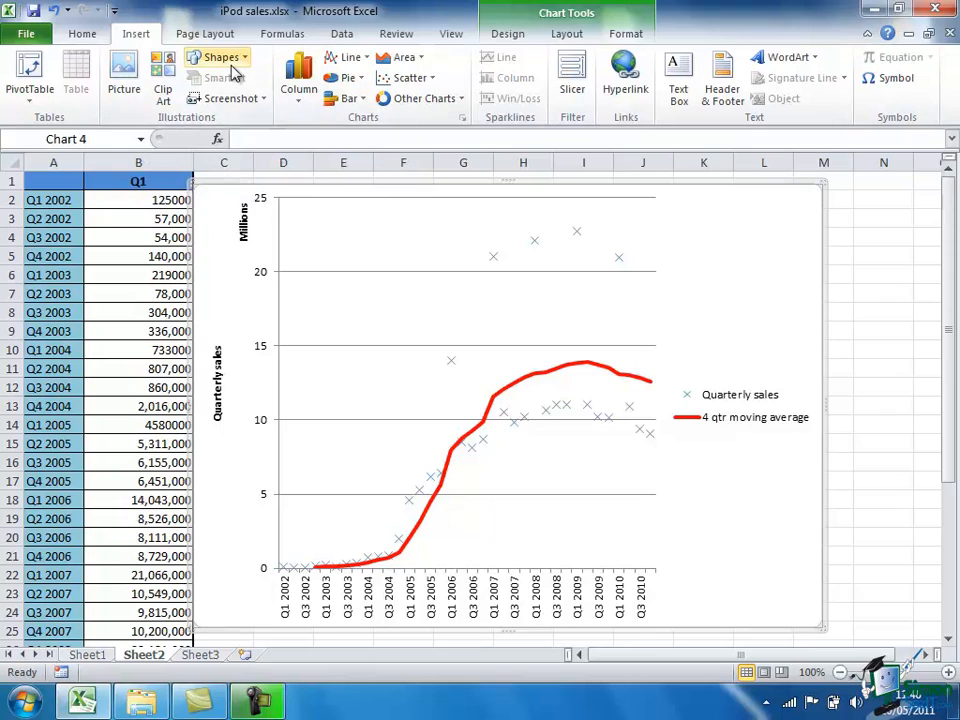
{"action": "left_click", "coordinate": [678, 75]}
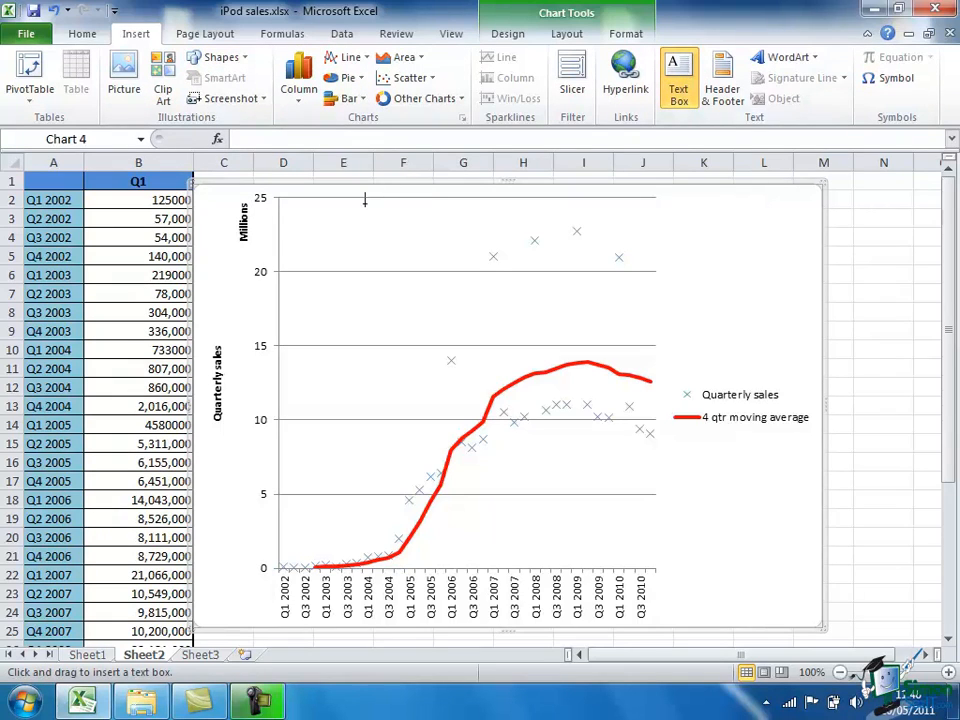
{"action": "left_click_drag", "start_coordinate": [364, 199], "coordinate": [707, 242]}
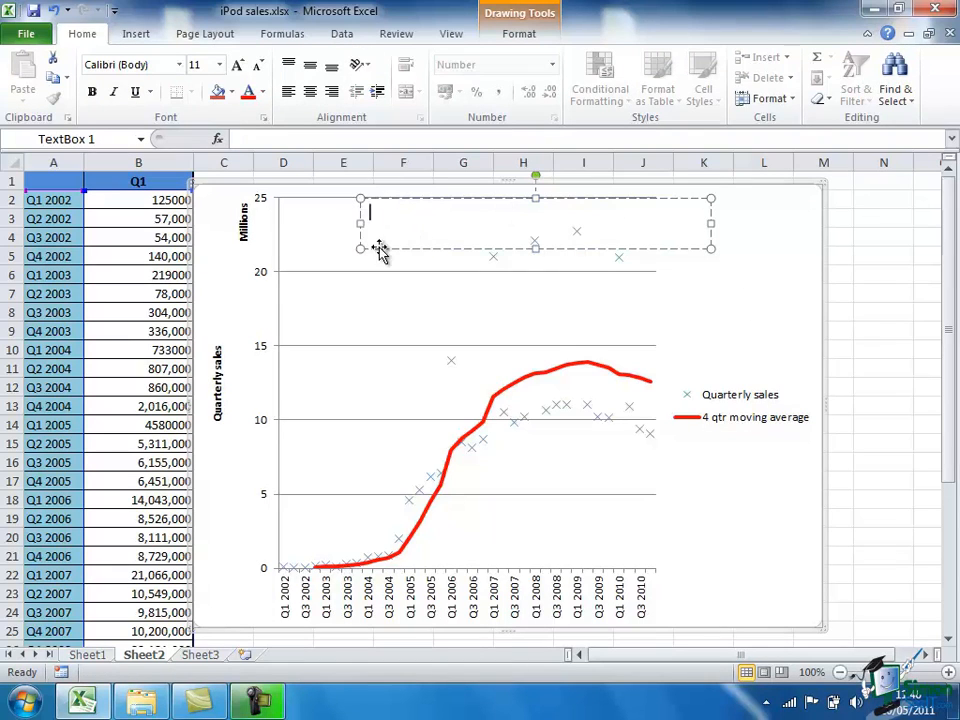
{"action": "mouse_move", "coordinate": [367, 210]}
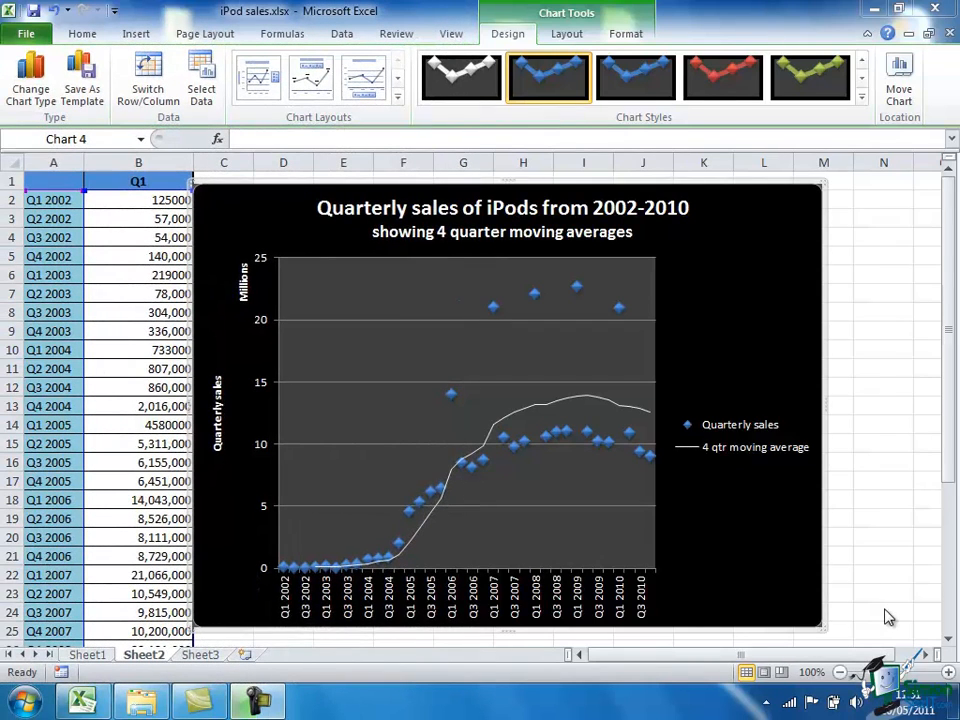
{"action": "mouse_move", "coordinate": [860, 605]}
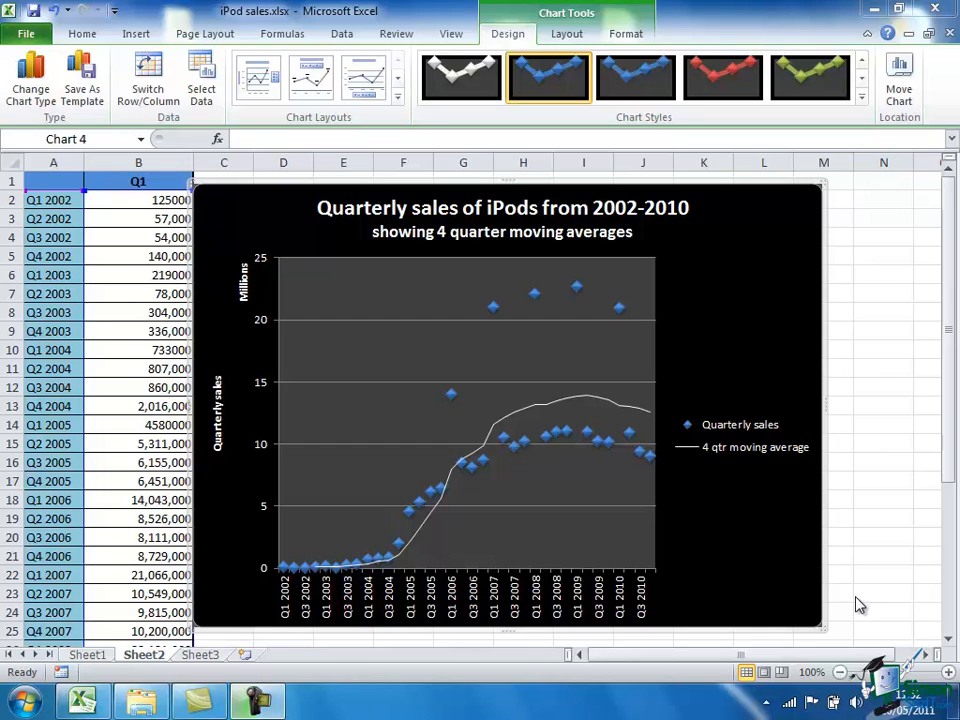
{"action": "mouse_move", "coordinate": [578, 443]}
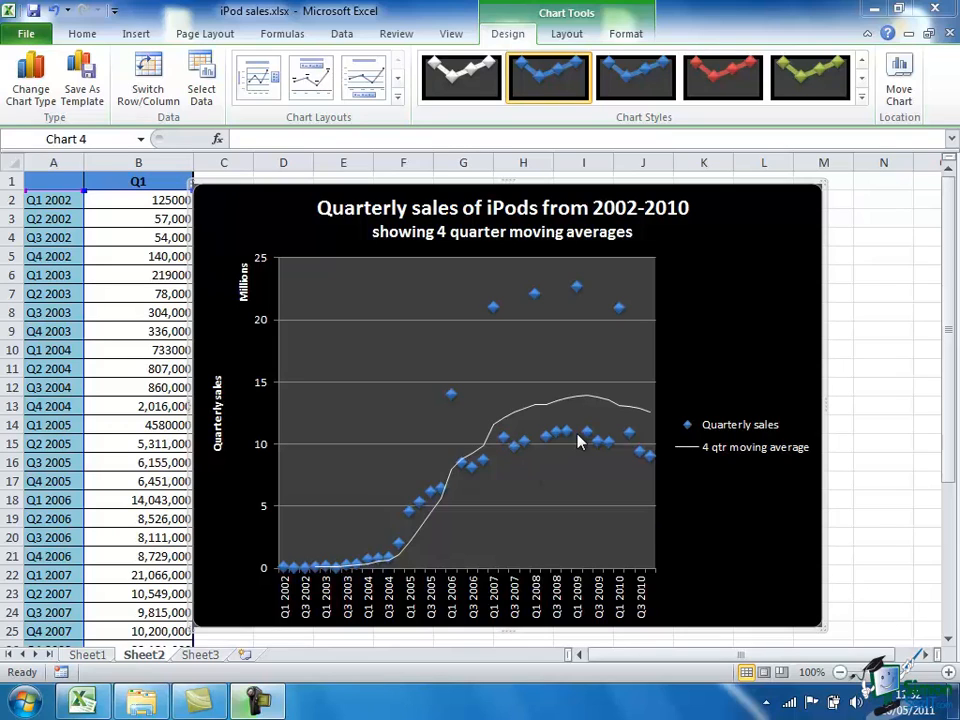
{"action": "mouse_move", "coordinate": [650, 420]}
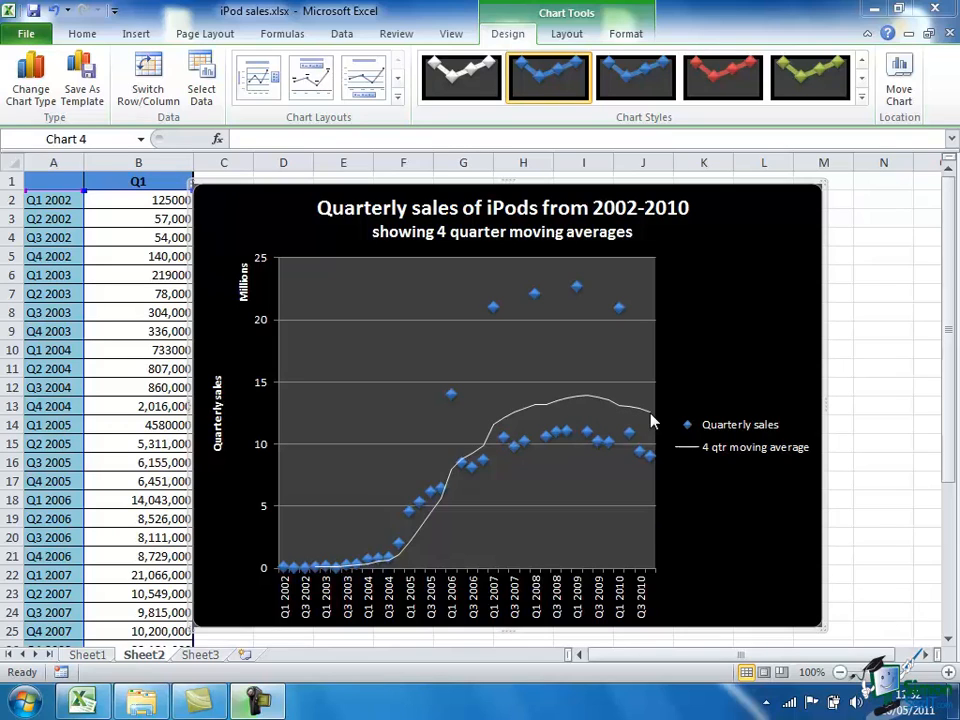
{"action": "mouse_move", "coordinate": [651, 420]}
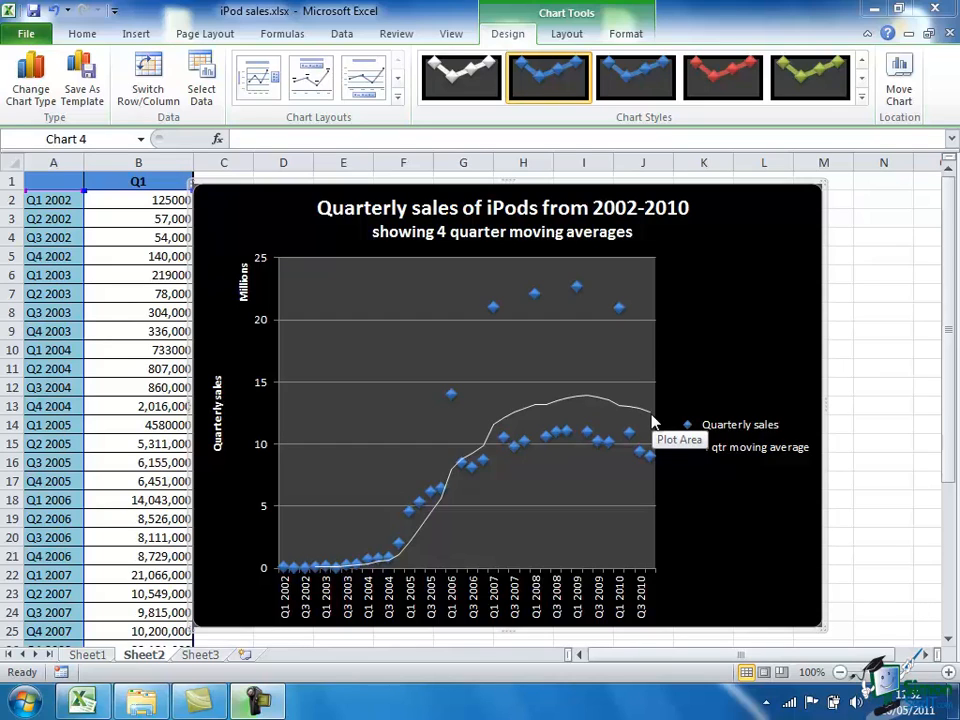
{"action": "mouse_move", "coordinate": [625, 413]}
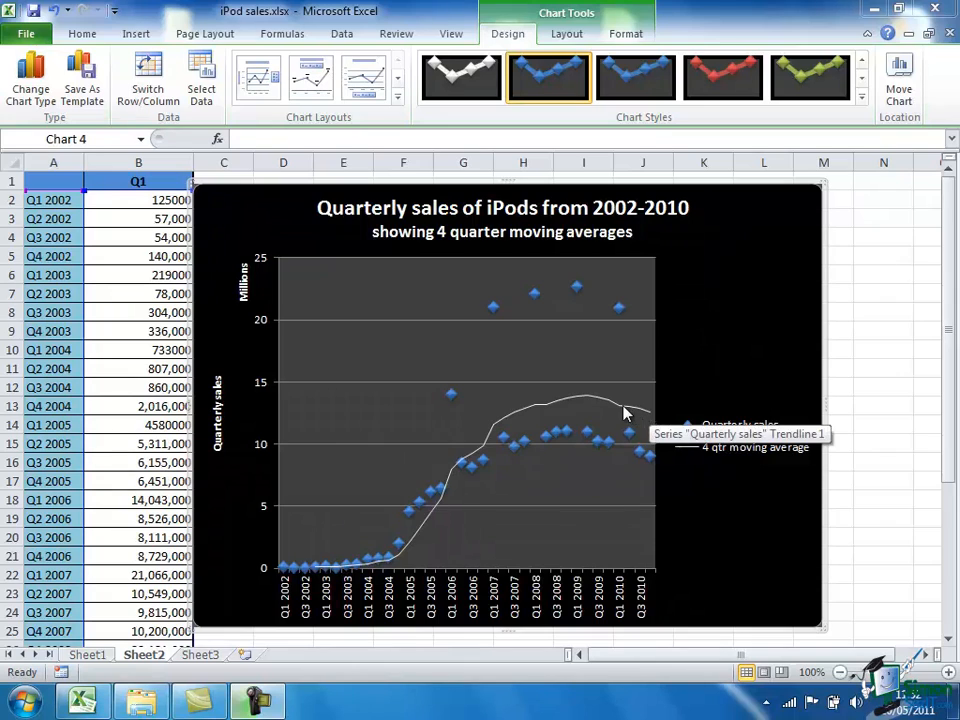
{"action": "mouse_move", "coordinate": [527, 306]}
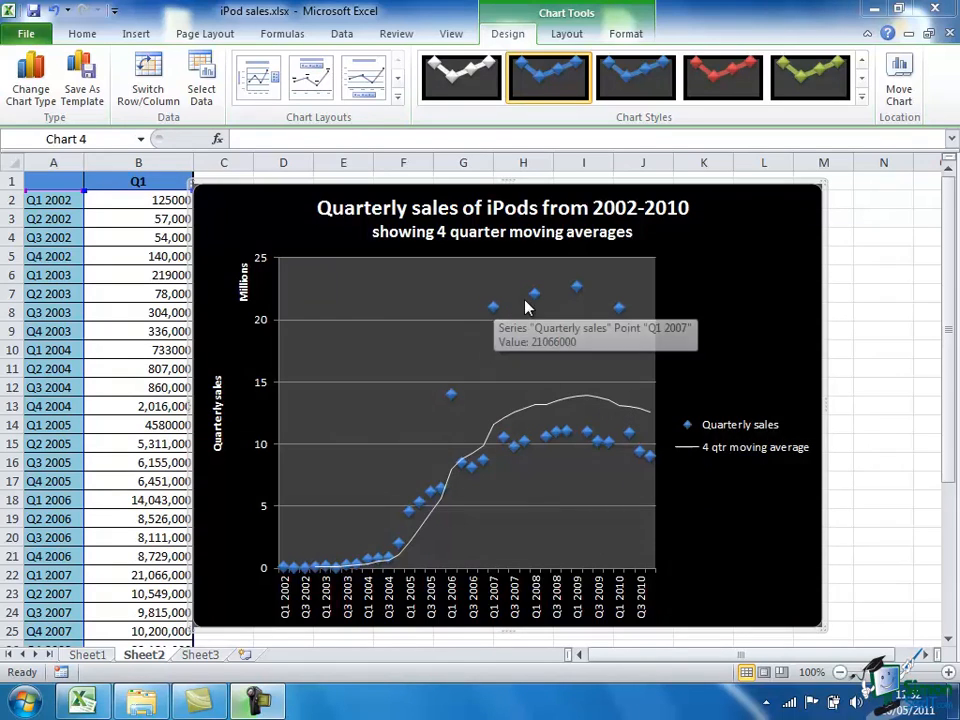
{"action": "mouse_move", "coordinate": [597, 302]}
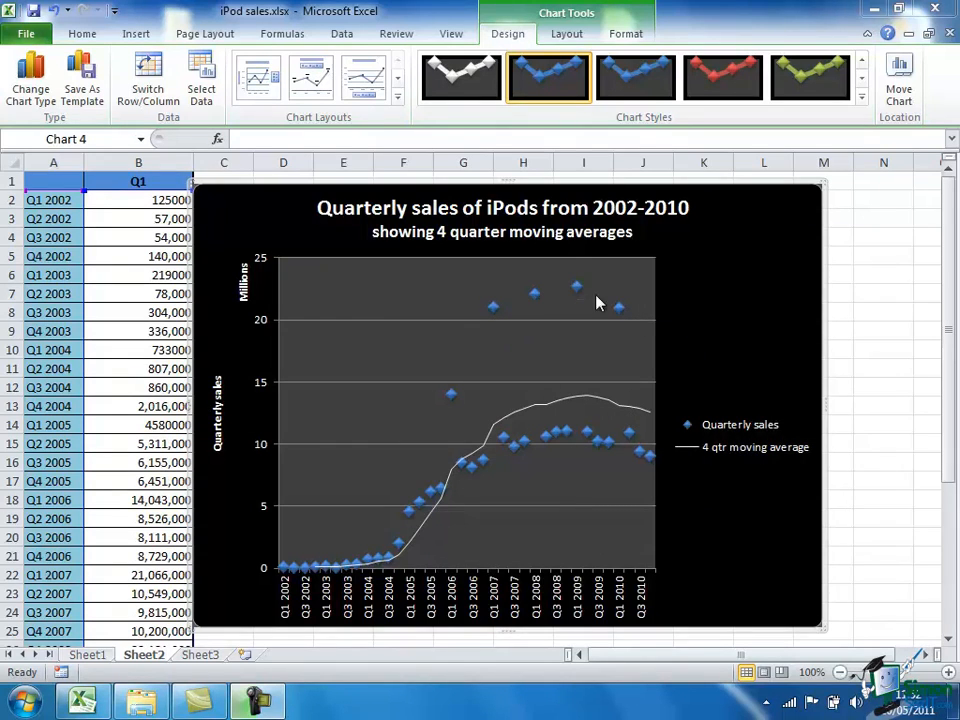
{"action": "mouse_move", "coordinate": [463, 392]}
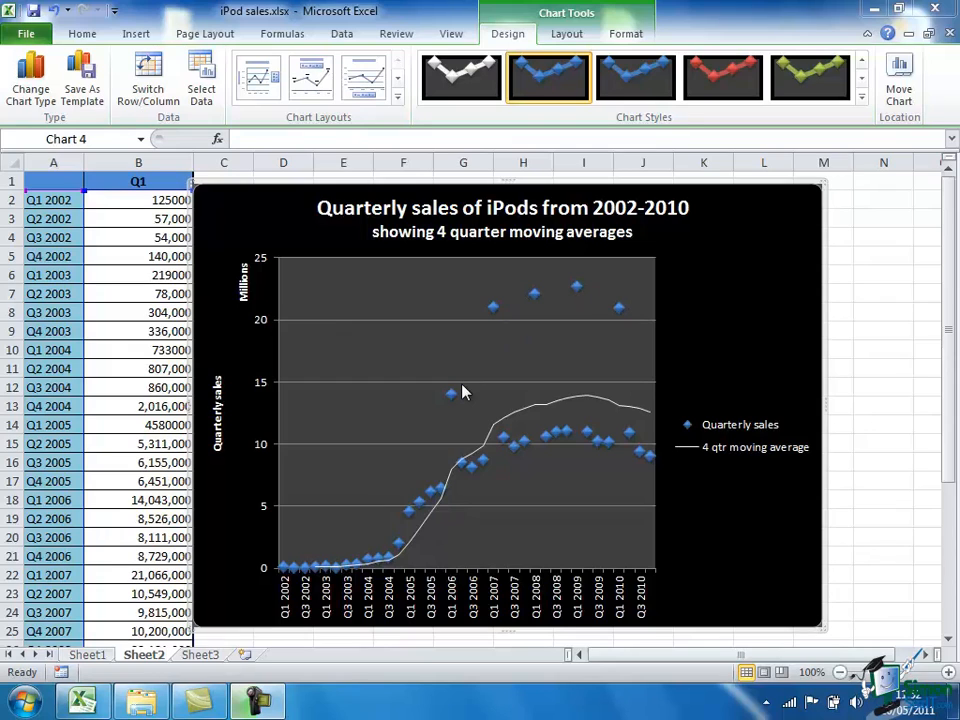
{"action": "mouse_move", "coordinate": [477, 462]}
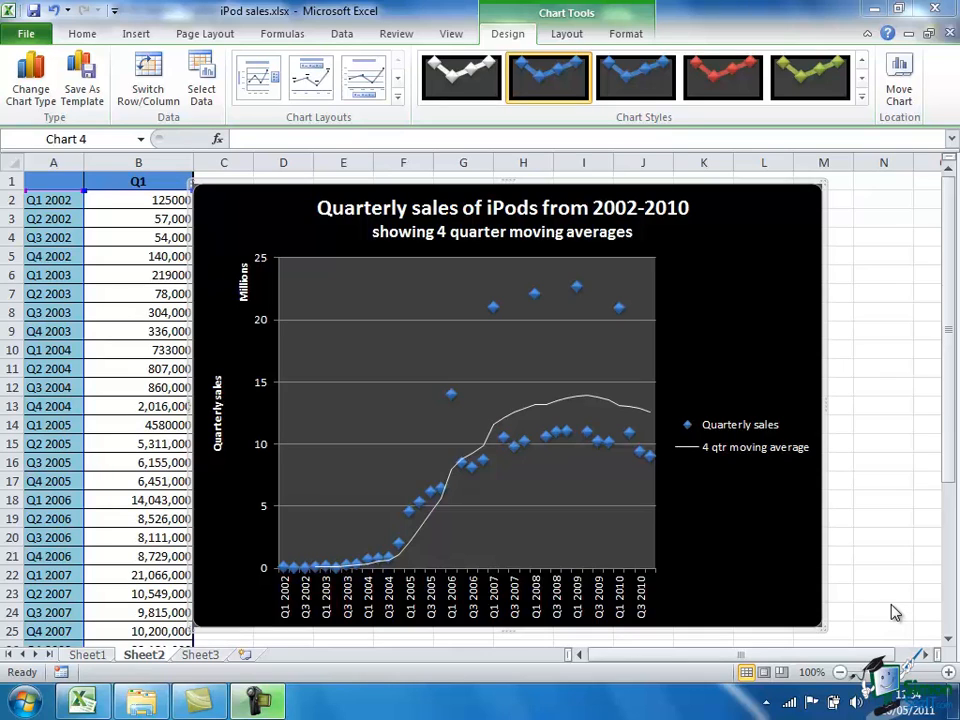
{"action": "mouse_move", "coordinate": [888, 612]}
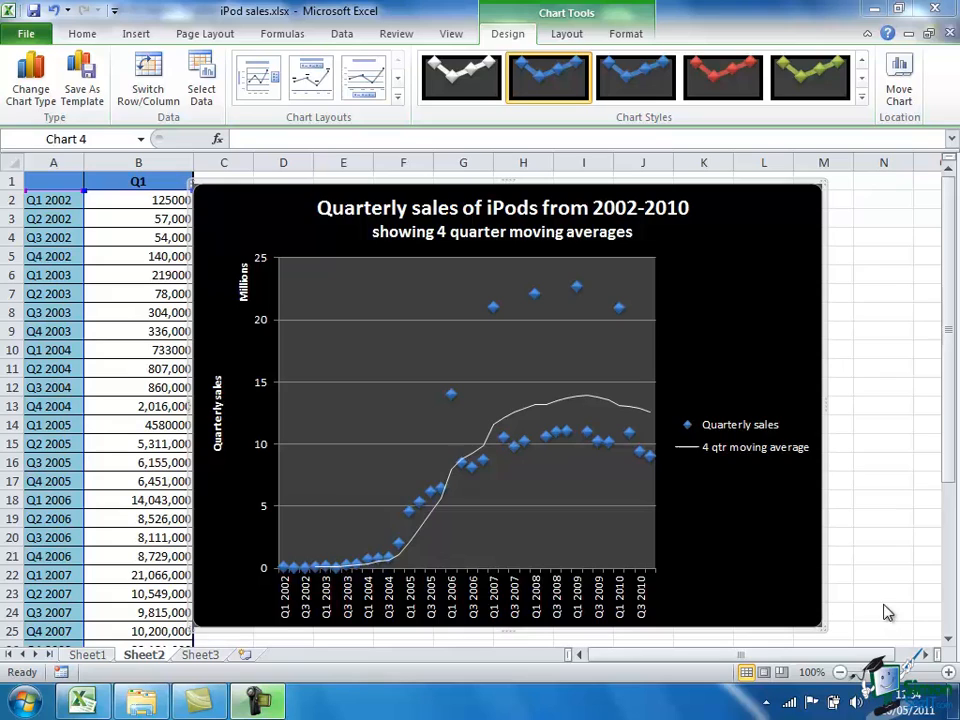
{"action": "mouse_move", "coordinate": [940, 605]}
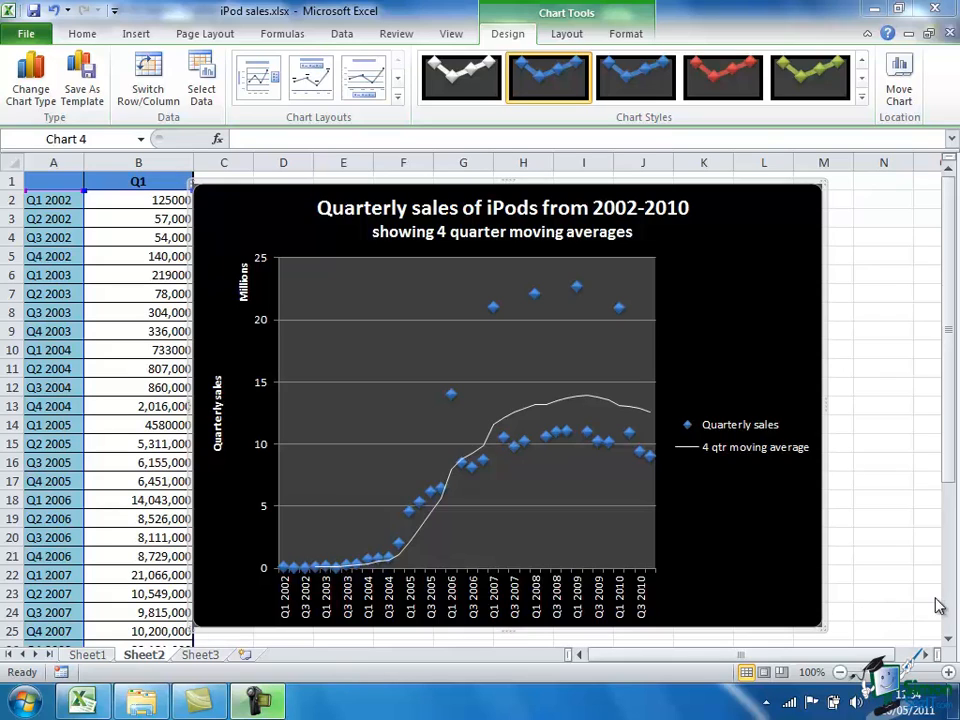
{"action": "mouse_move", "coordinate": [290, 600]}
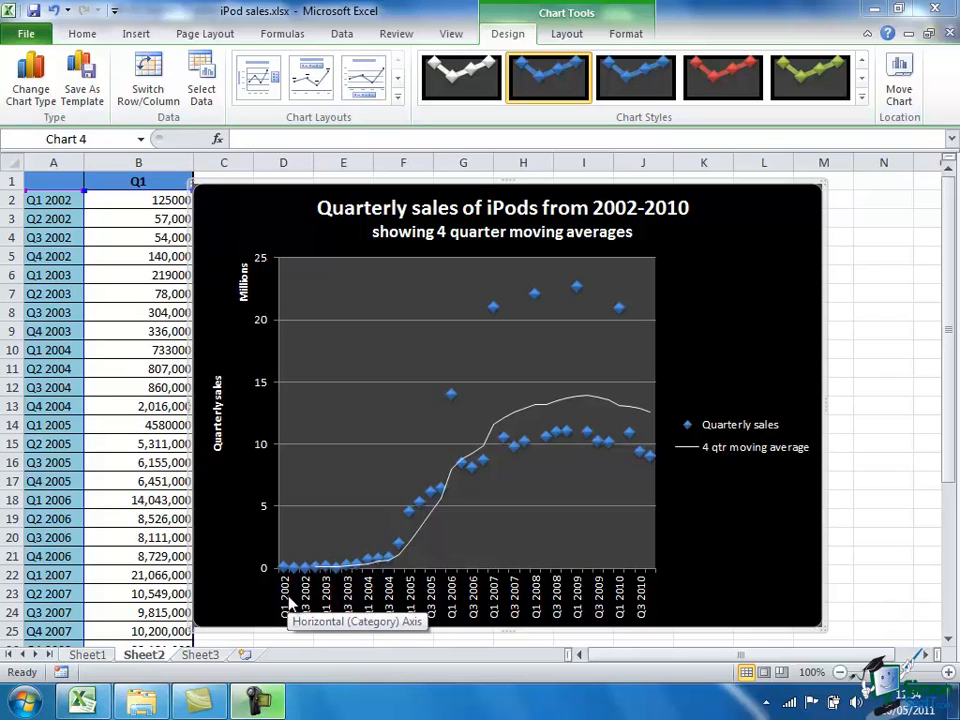